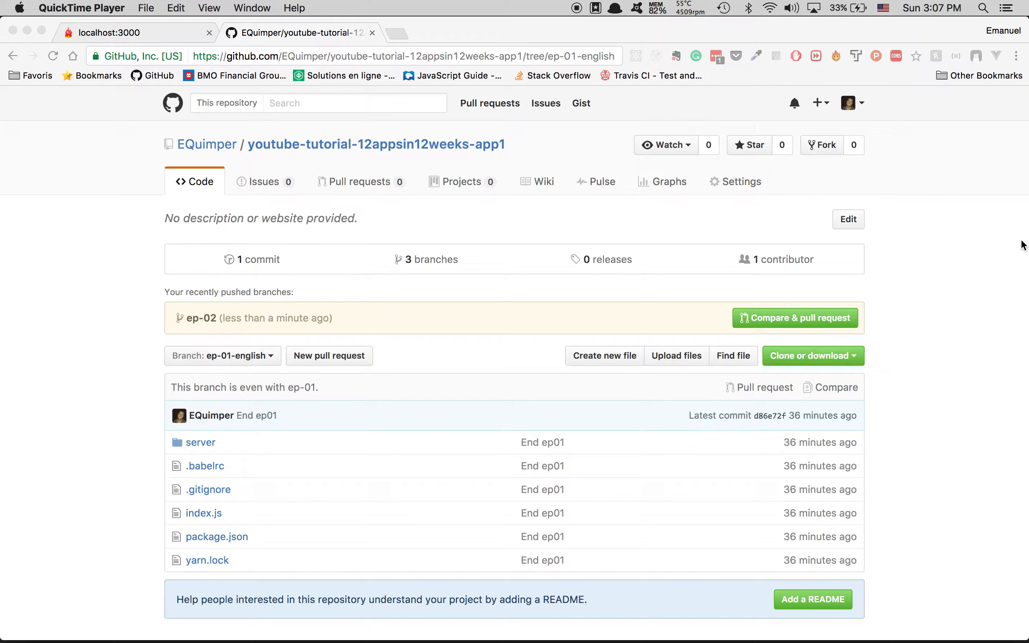
mouse_move(255, 376)
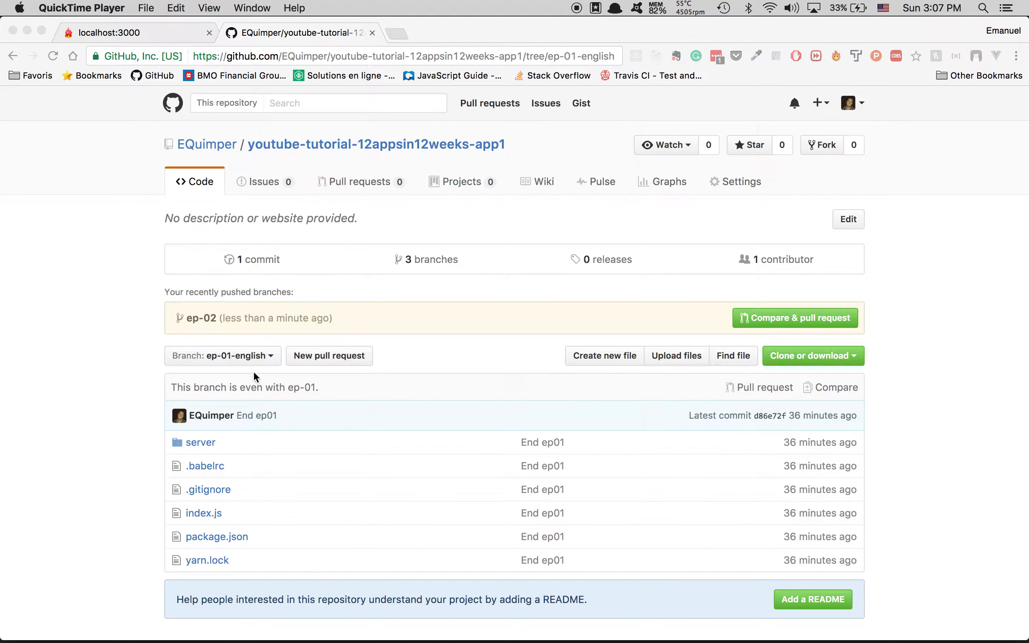
mouse_move(266, 358)
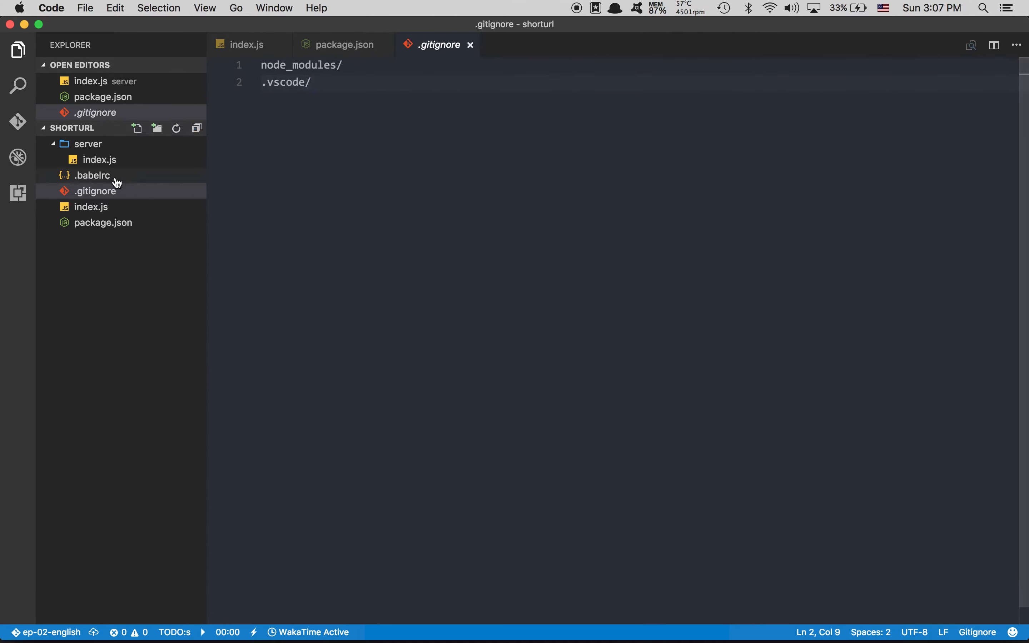
mouse_move(377, 143)
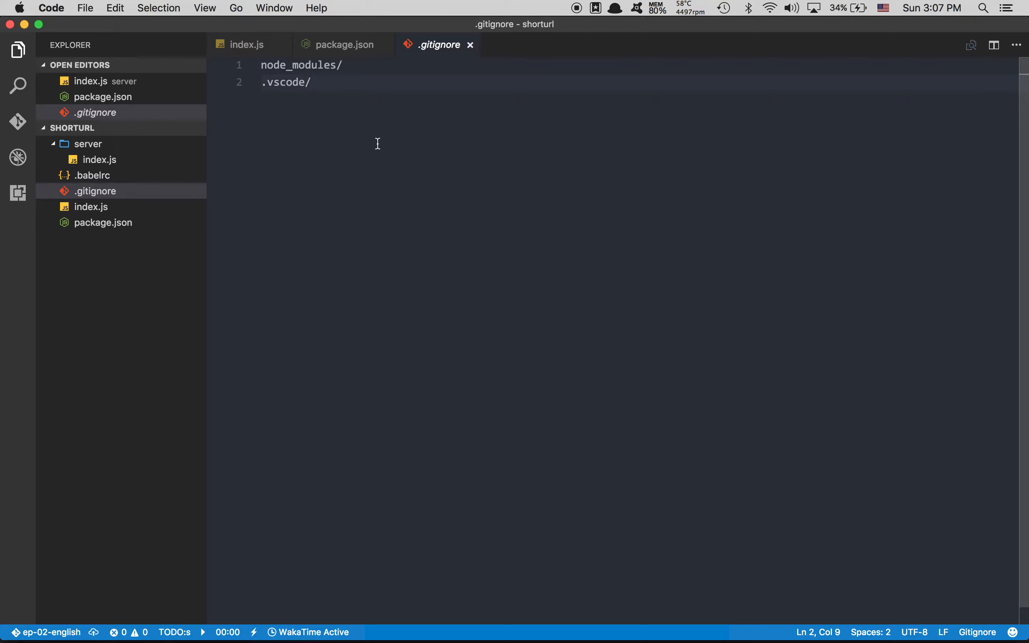
mouse_move(376, 91)
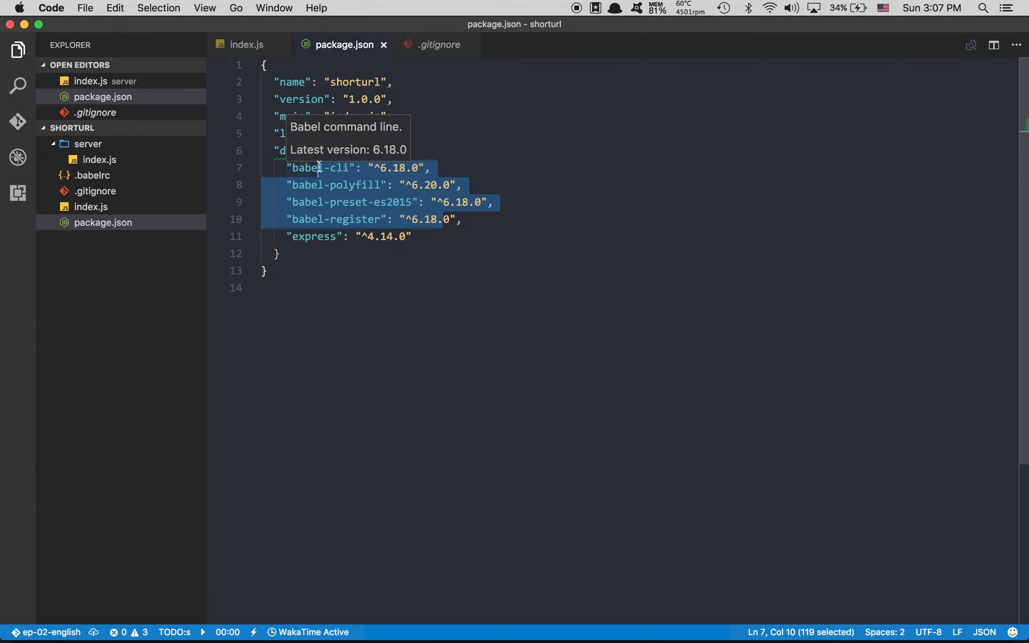
Review the .gitignore entries once more, then close the .gitignore file leaving package.json open
left_click(438, 44)
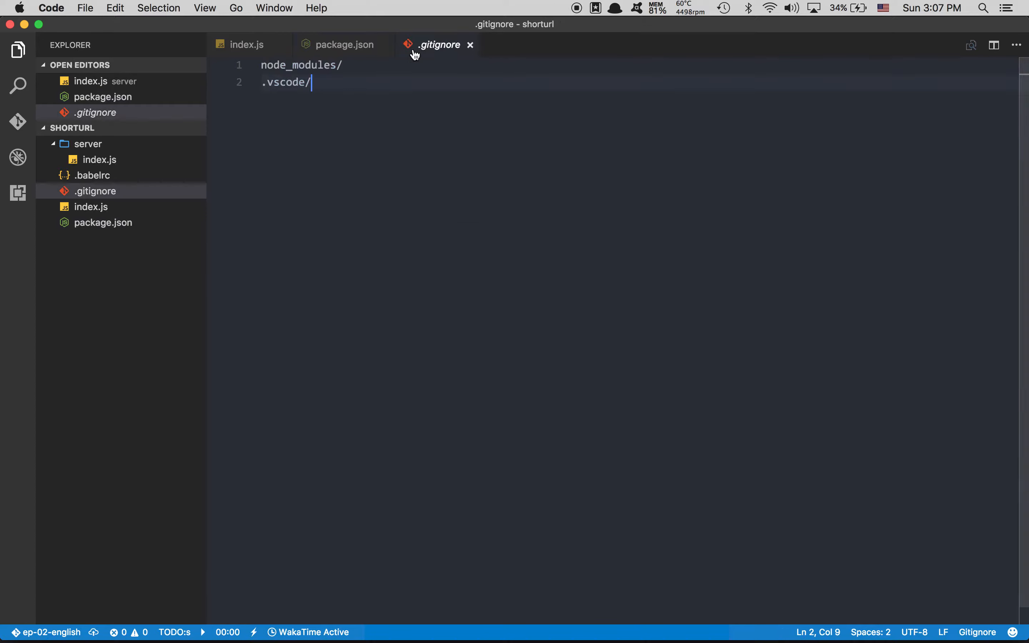
mouse_move(314, 92)
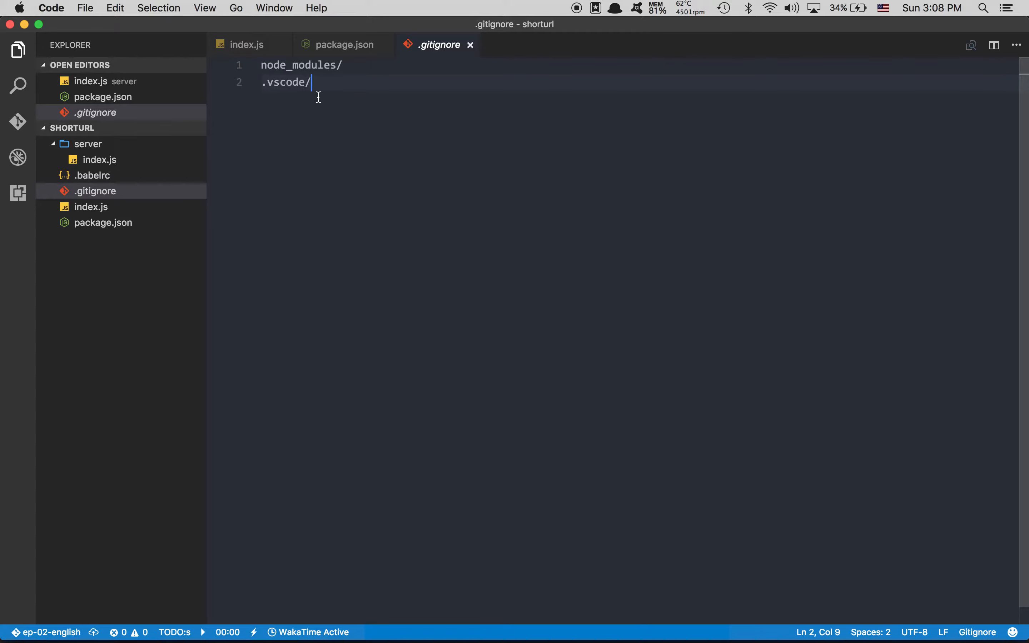
left_click(343, 44)
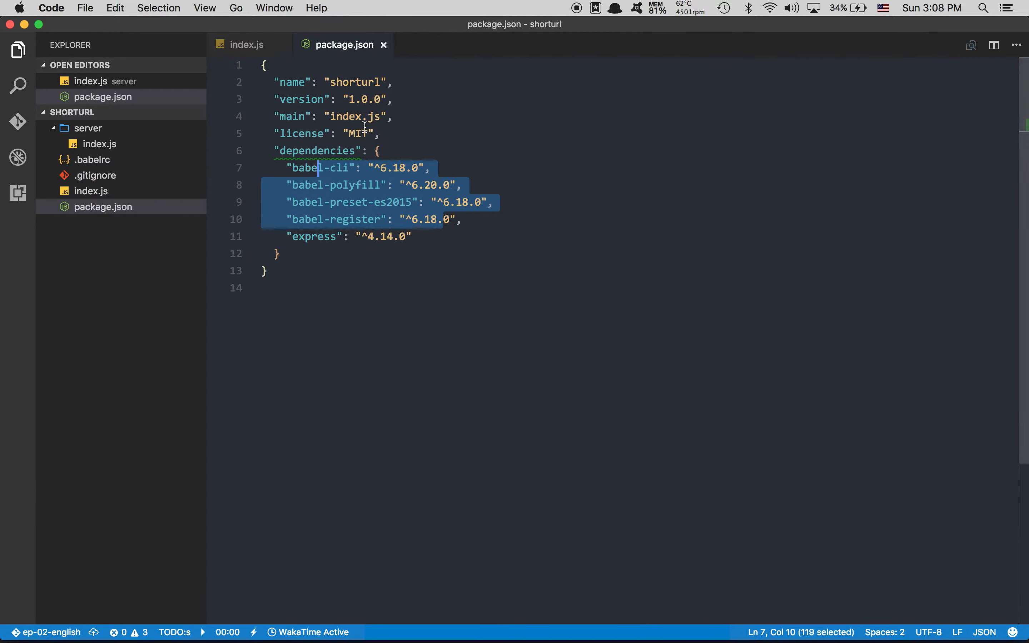
mouse_move(449, 245)
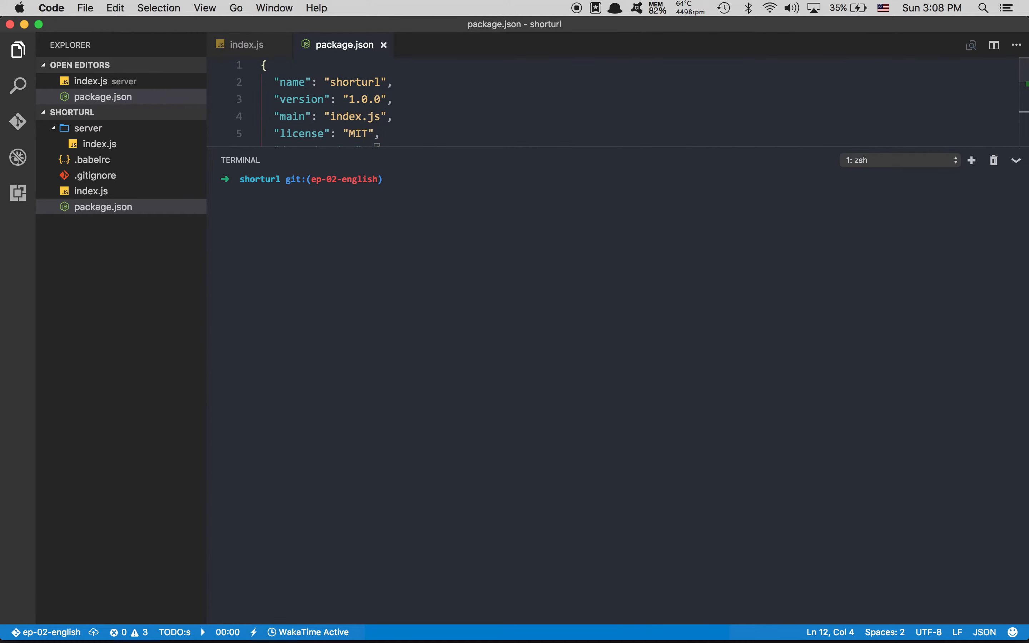
Run a first 'yarn eslint-config-rallyco...' command in the terminal by mistake
type("yarn")
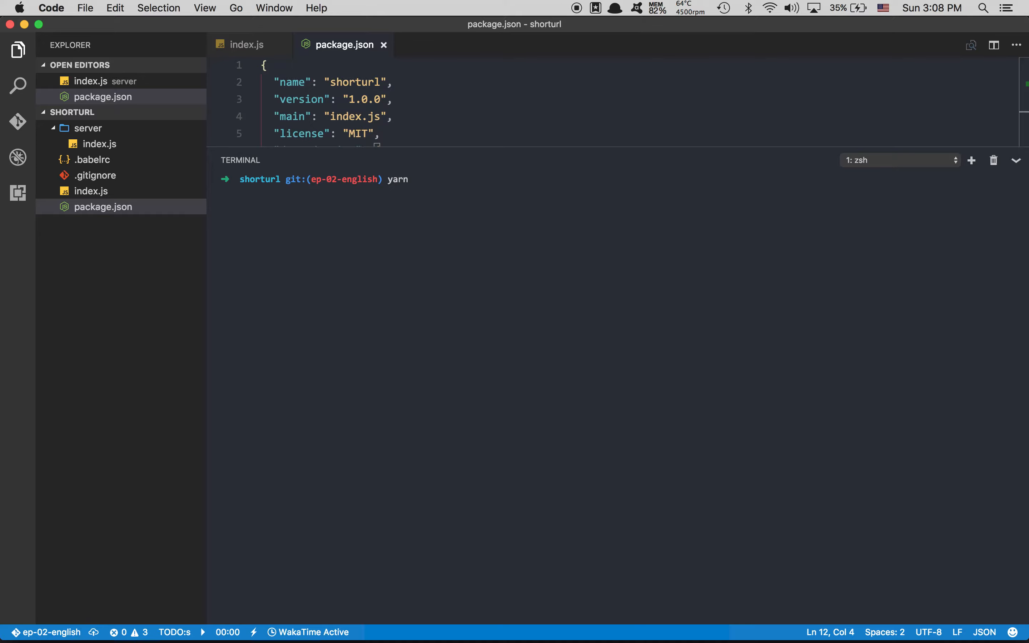
type("eslint-co")
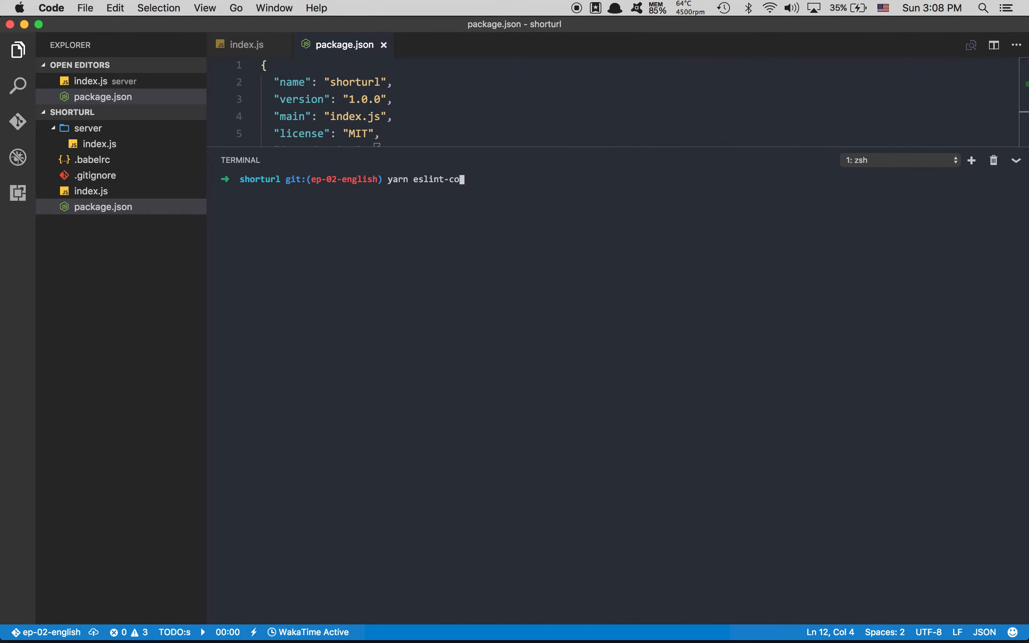
type("nfig-rallyco")
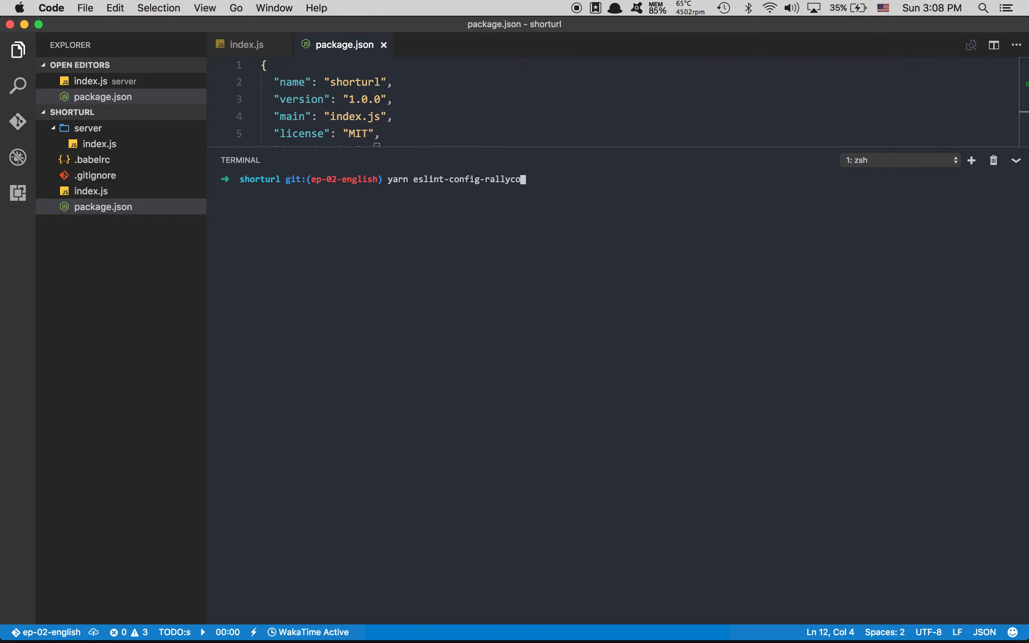
key("Return")
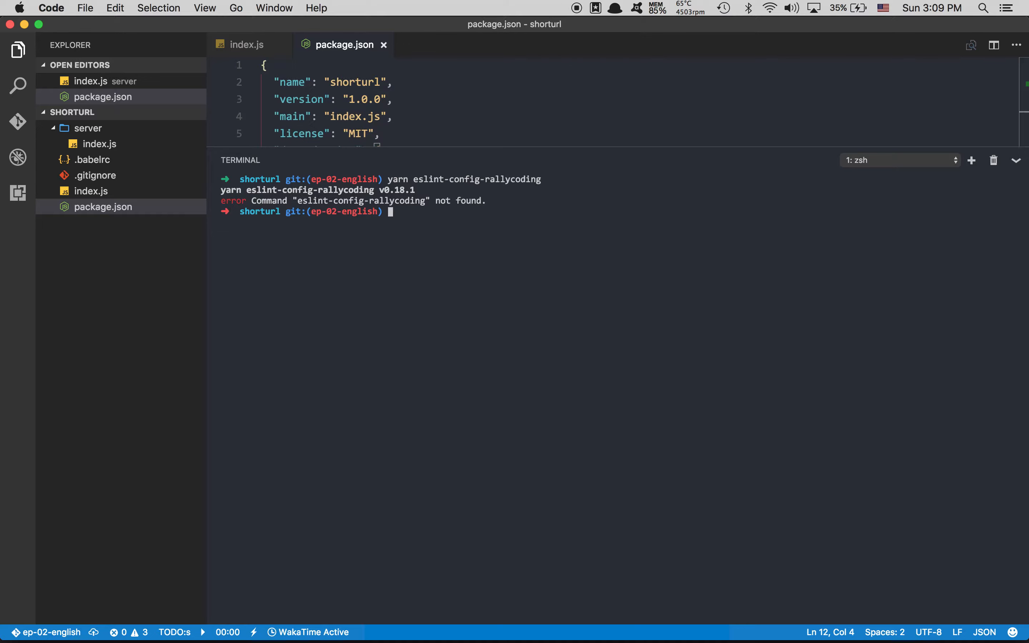
Write the dev-dependency install command 'yarn add -D eslint-config-rallycoding' after a discarded attempt
type("yarn")
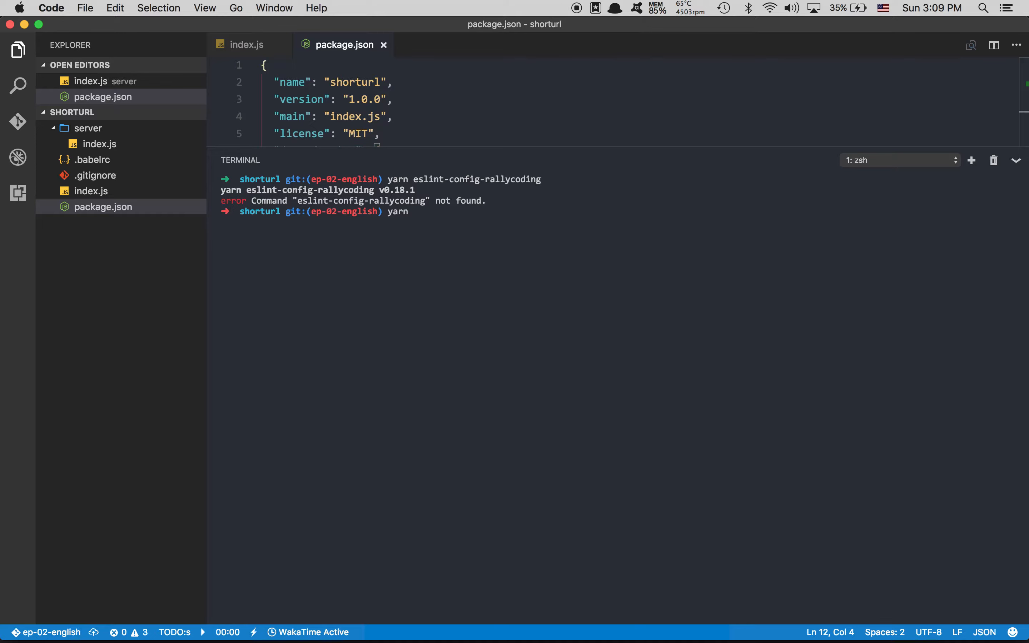
type("add -D")
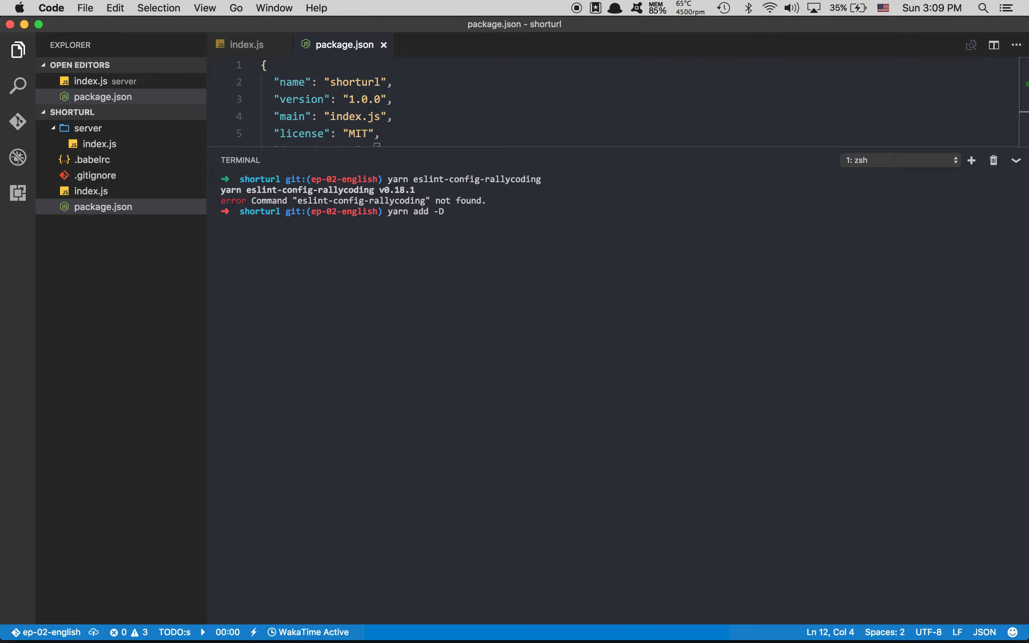
key("Backspace")
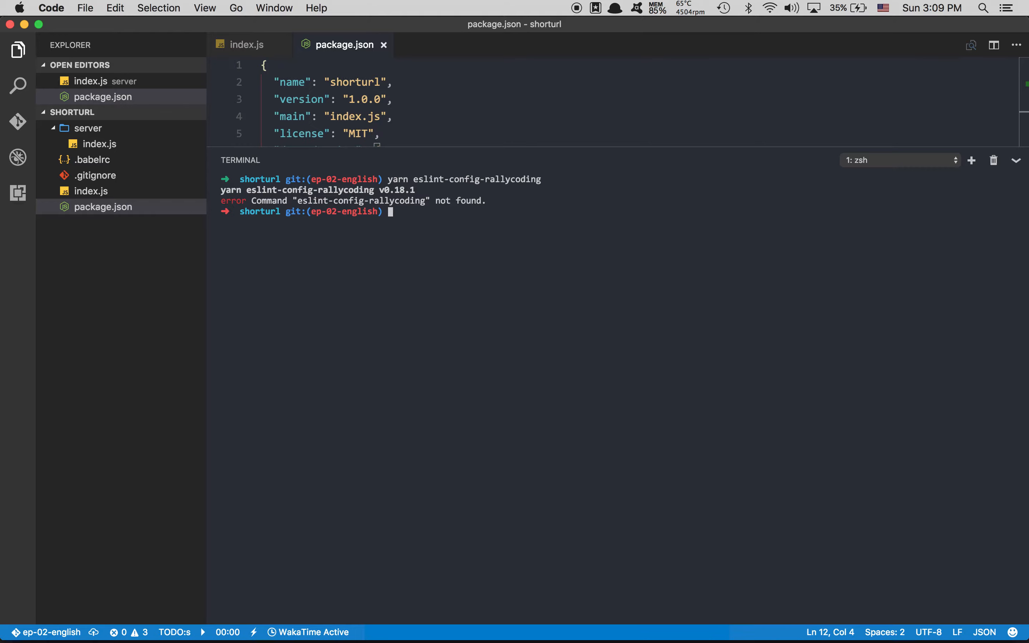
type("n")
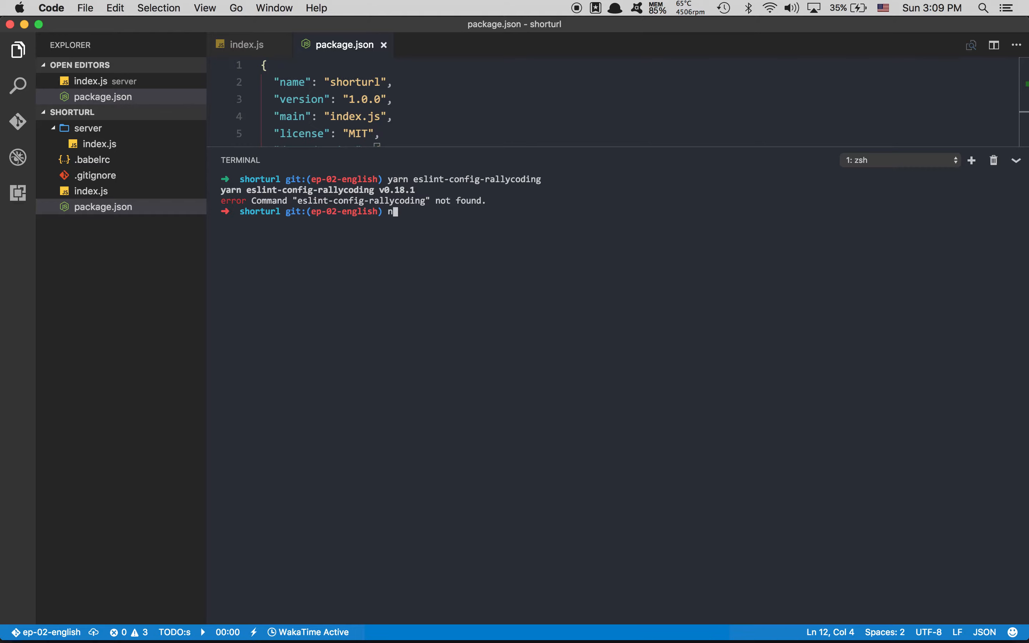
type("pm i")
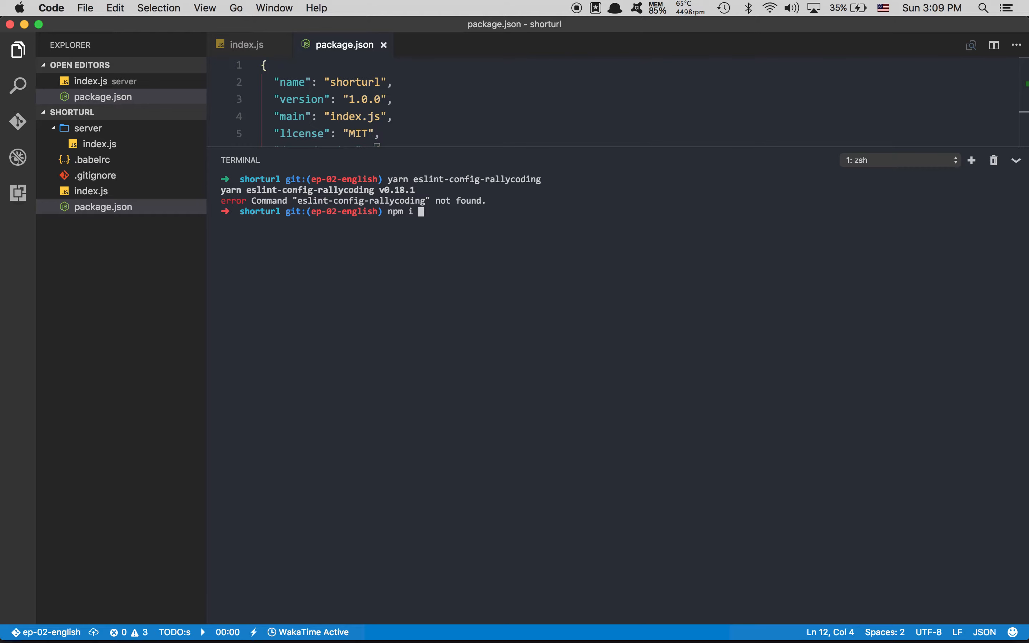
type("-")
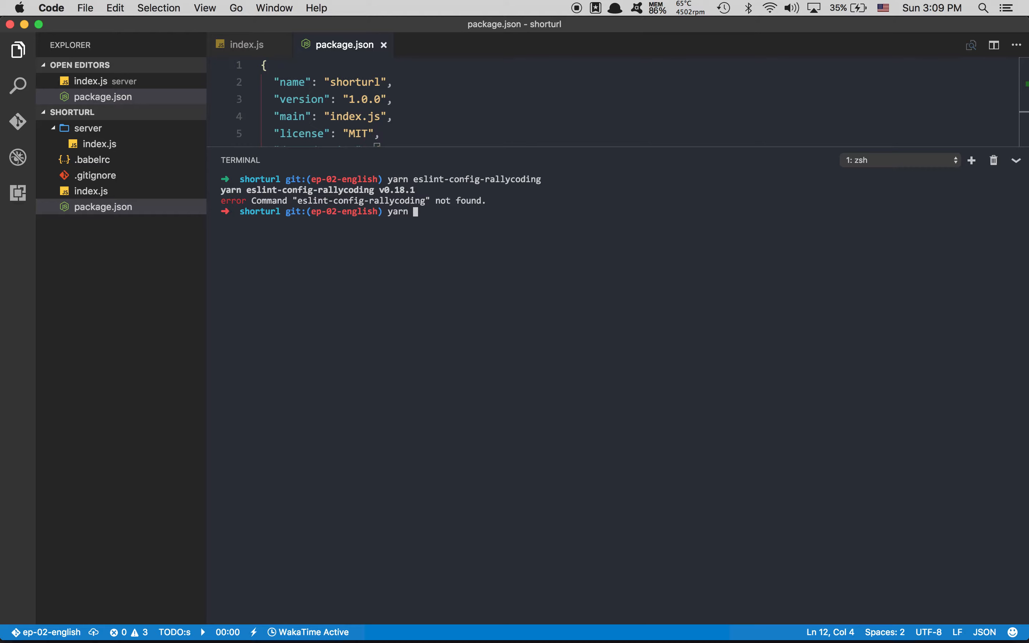
type("add -D")
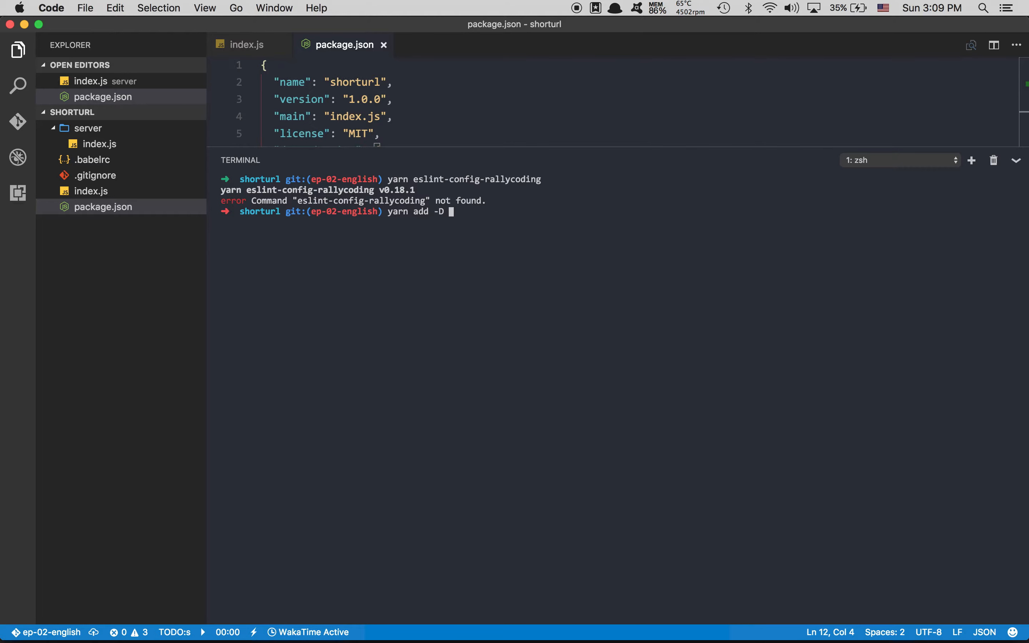
type("eslint0")
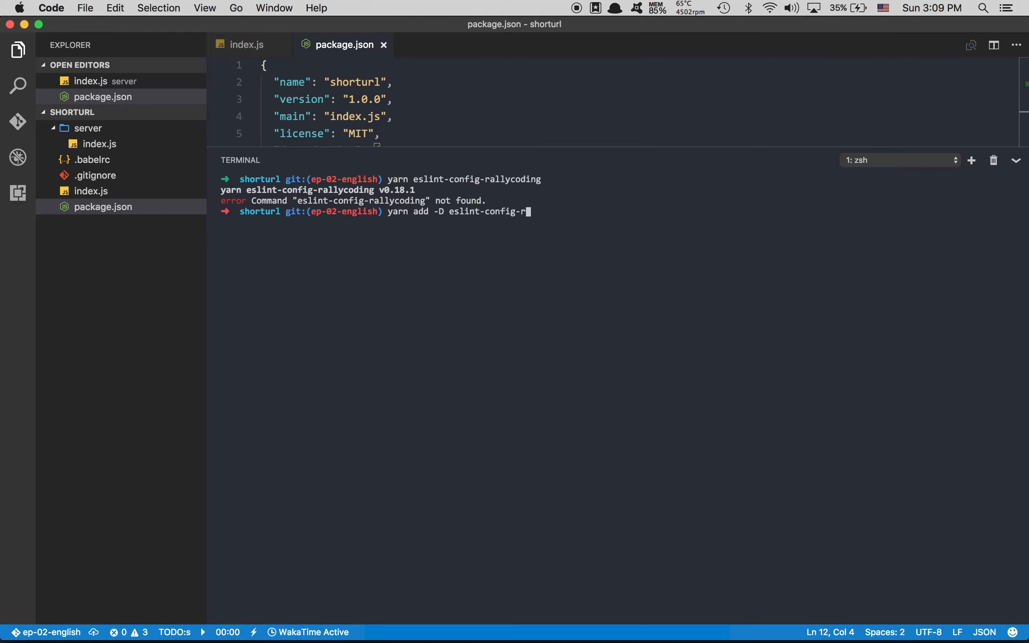
type("allycoding")
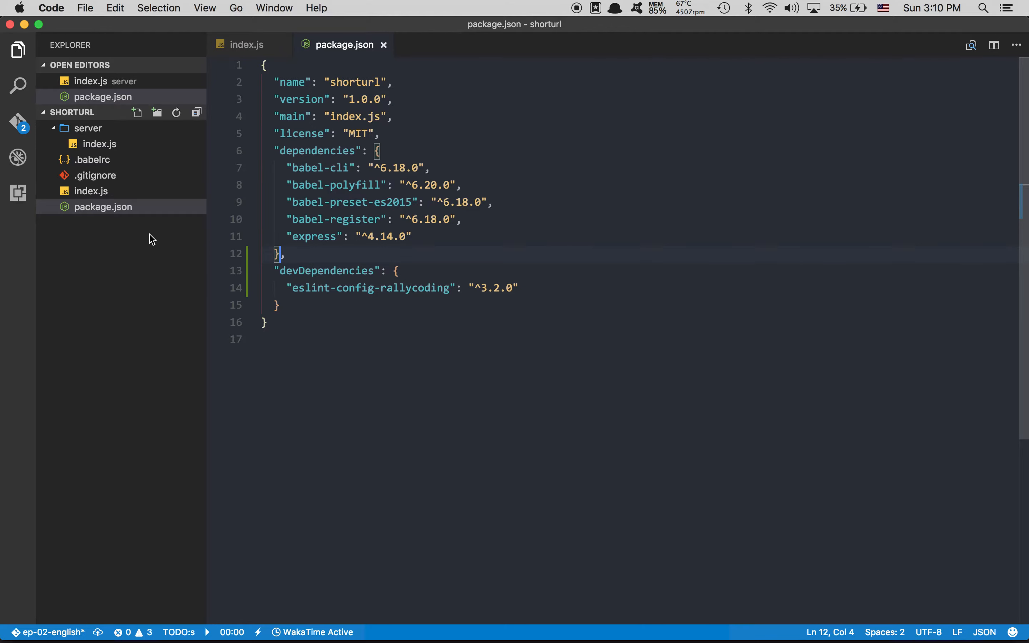
Create a new .eslintrc file containing { "extends": "rallycoding" }
left_click(137, 112)
type(".eslintrc")
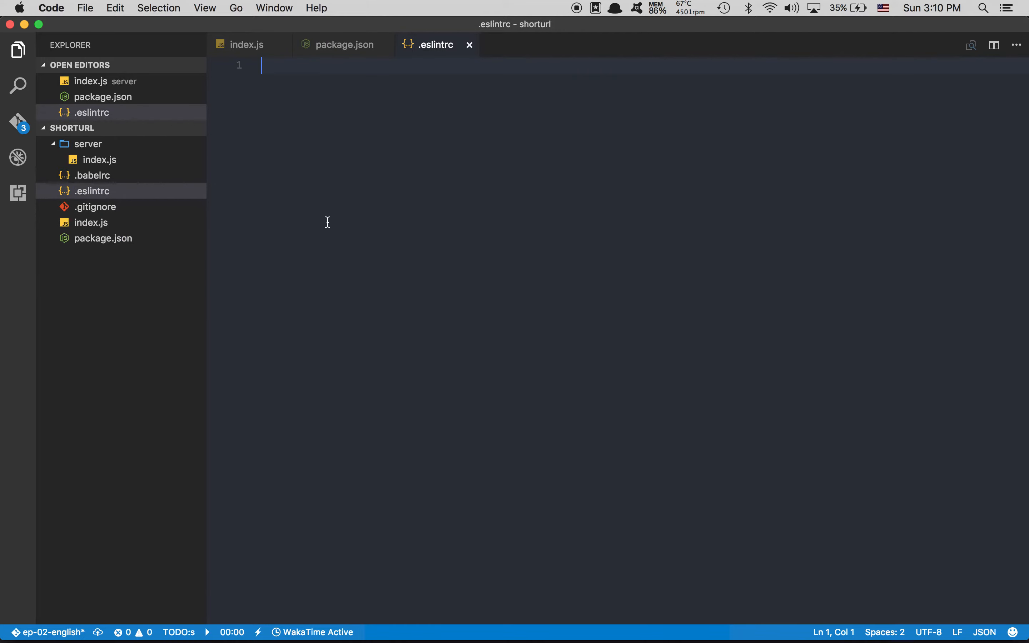
type("{")
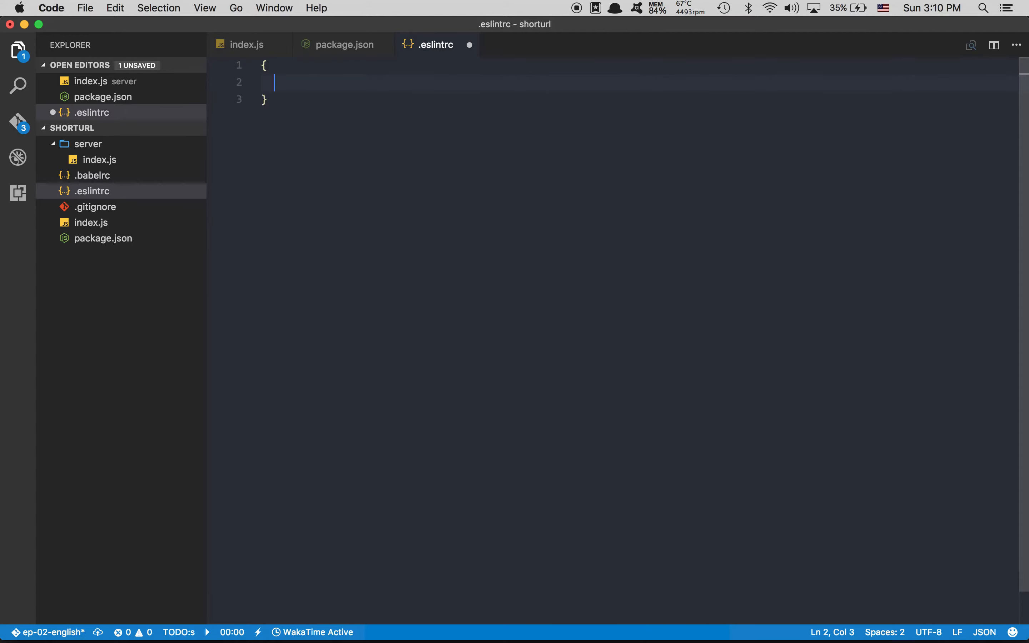
mouse_move(366, 224)
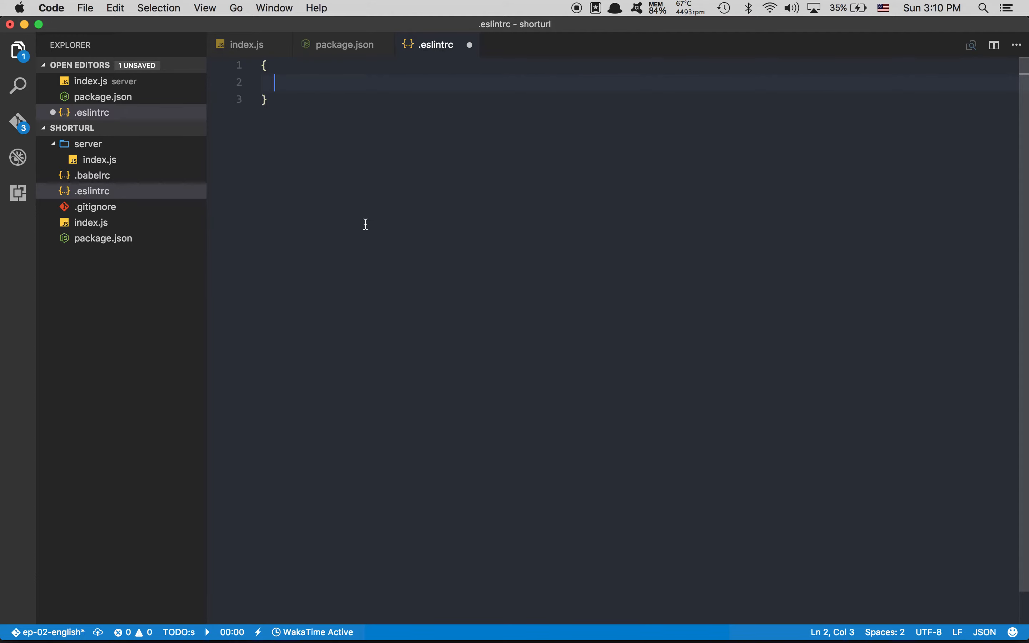
type("\"ex\"")
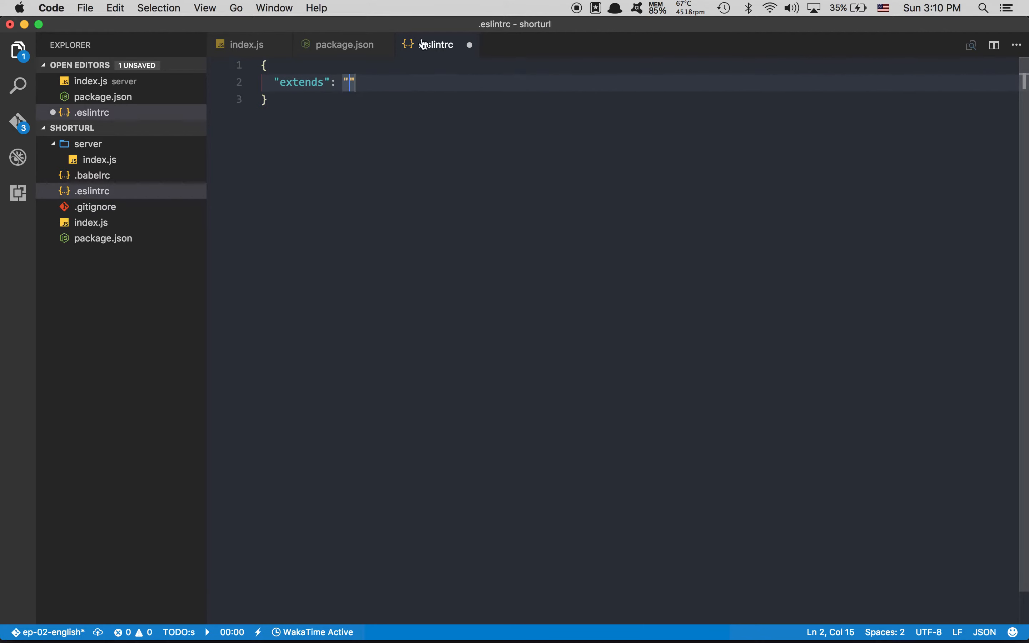
mouse_move(322, 82)
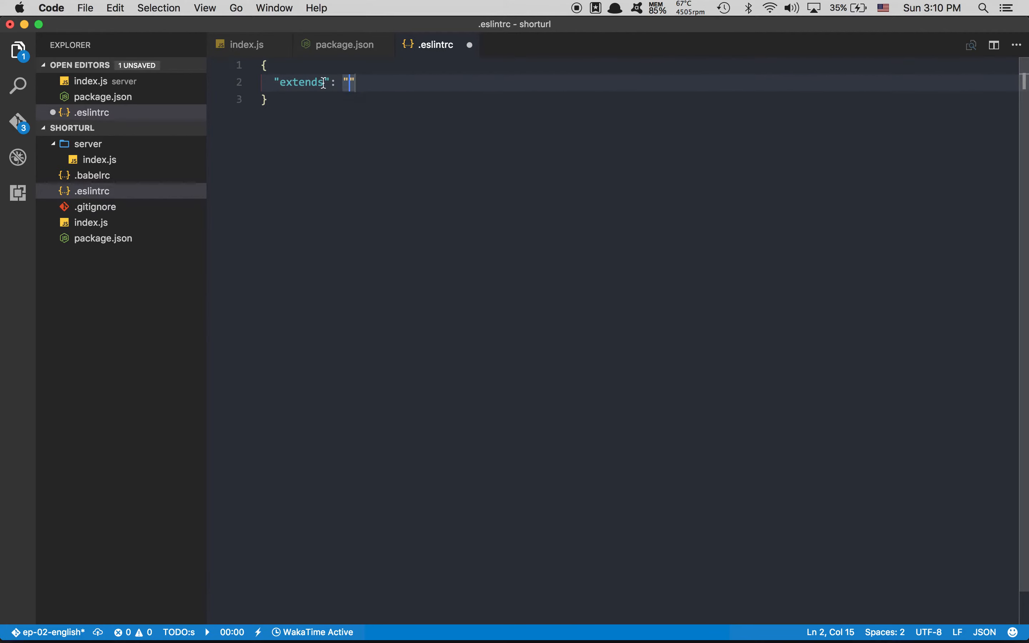
type("rallyco")
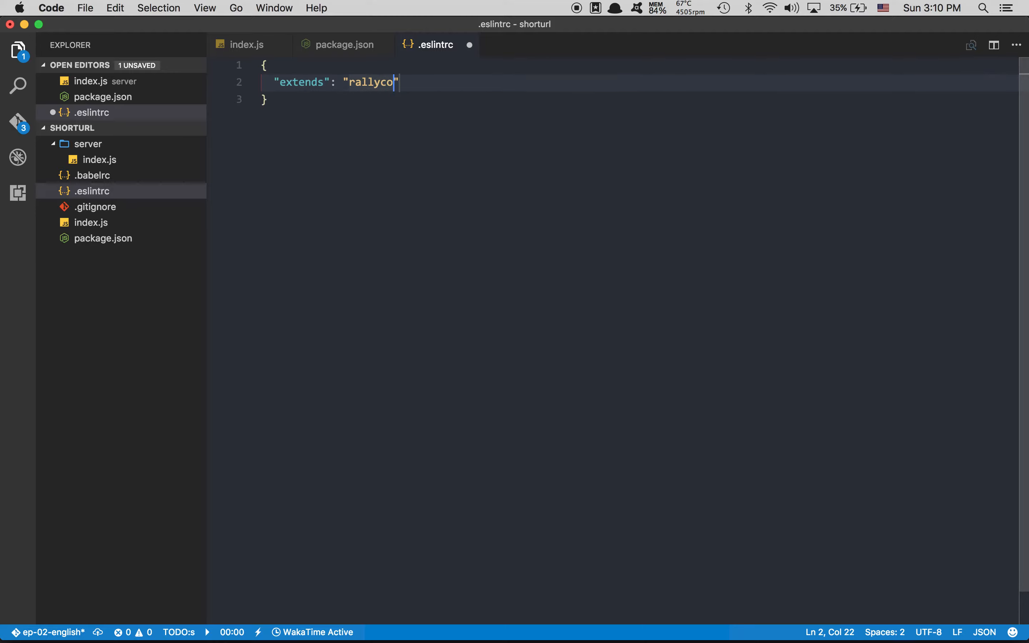
type("ding")
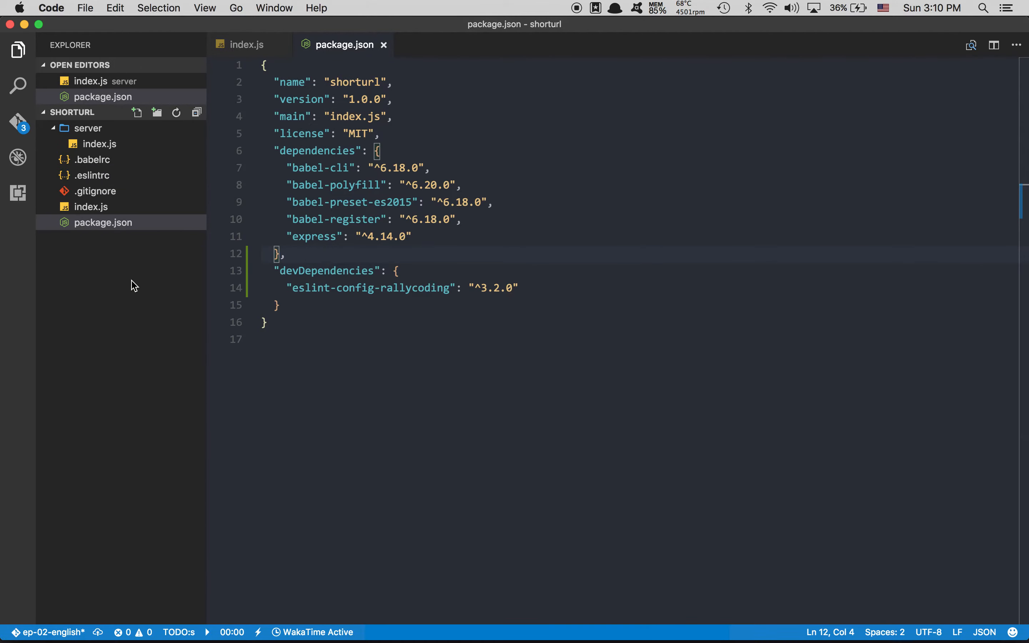
Open the root index.js and adjust the end of the require('./server') line
left_click(90, 207)
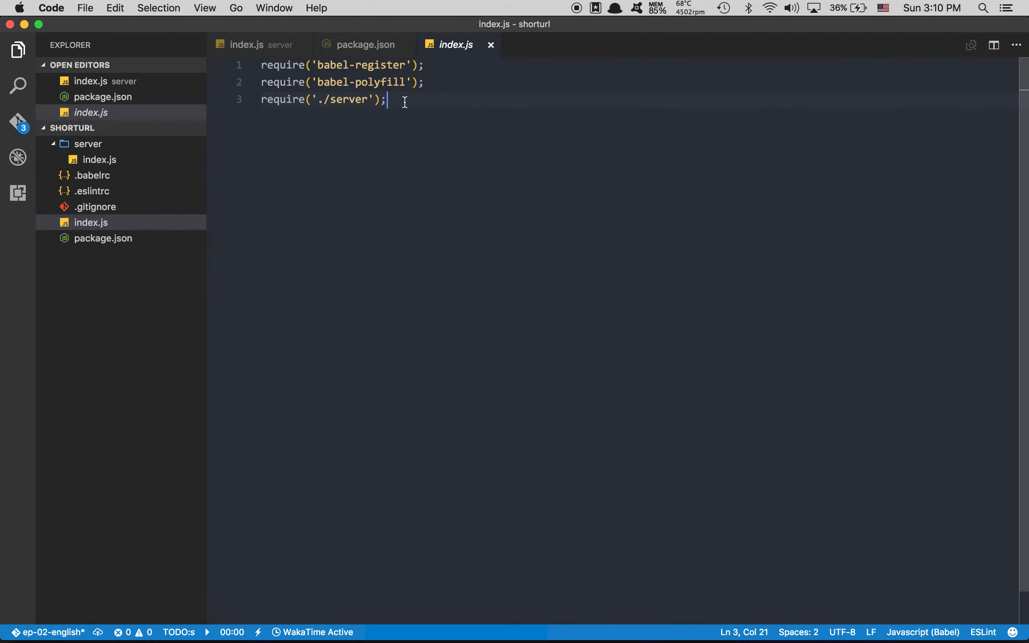
key("Backspace")
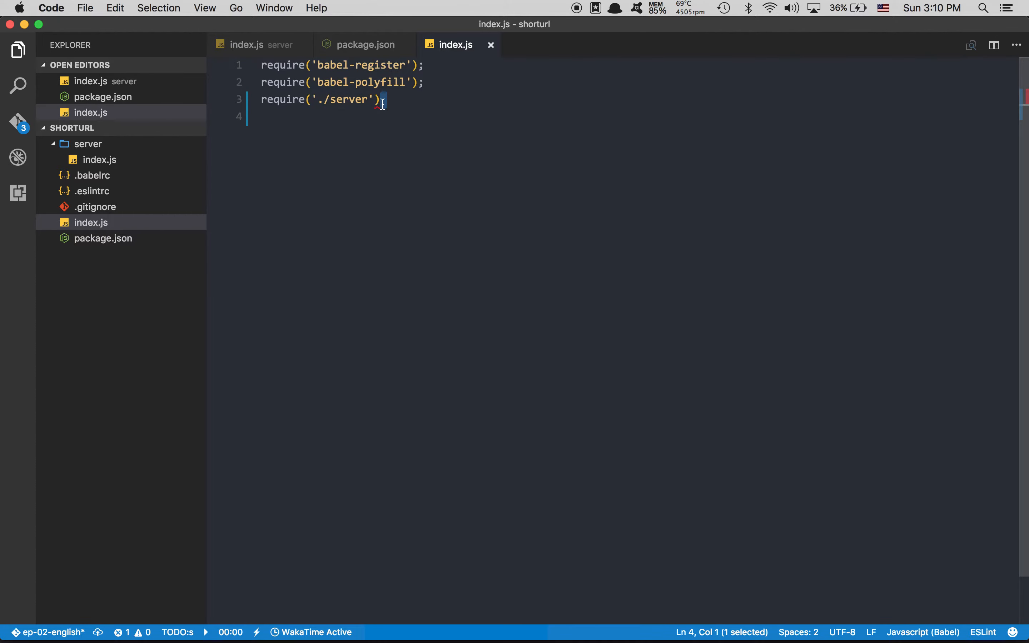
mouse_move(377, 99)
type(";")
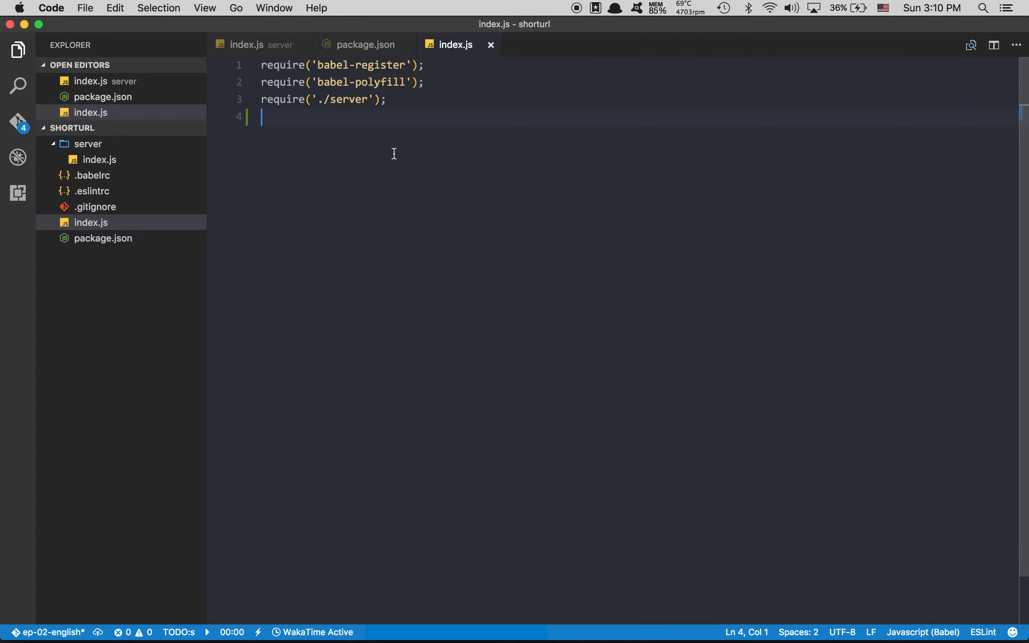
Create .editorconfig with root = true, a [*] section and indent_style / indent_size for 2 spaces
left_click(136, 128)
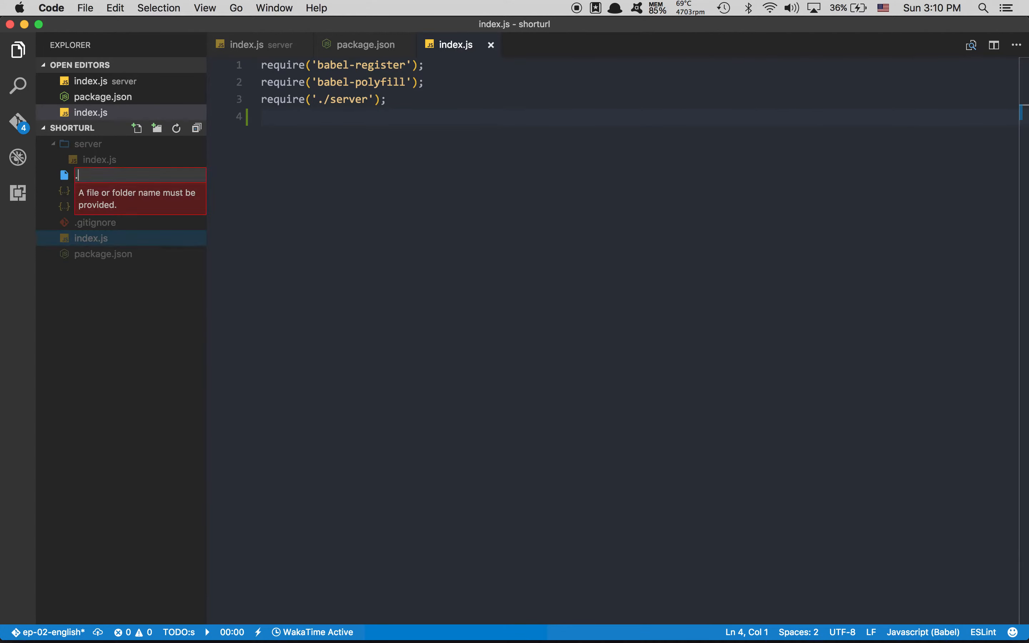
type(".editorconfig")
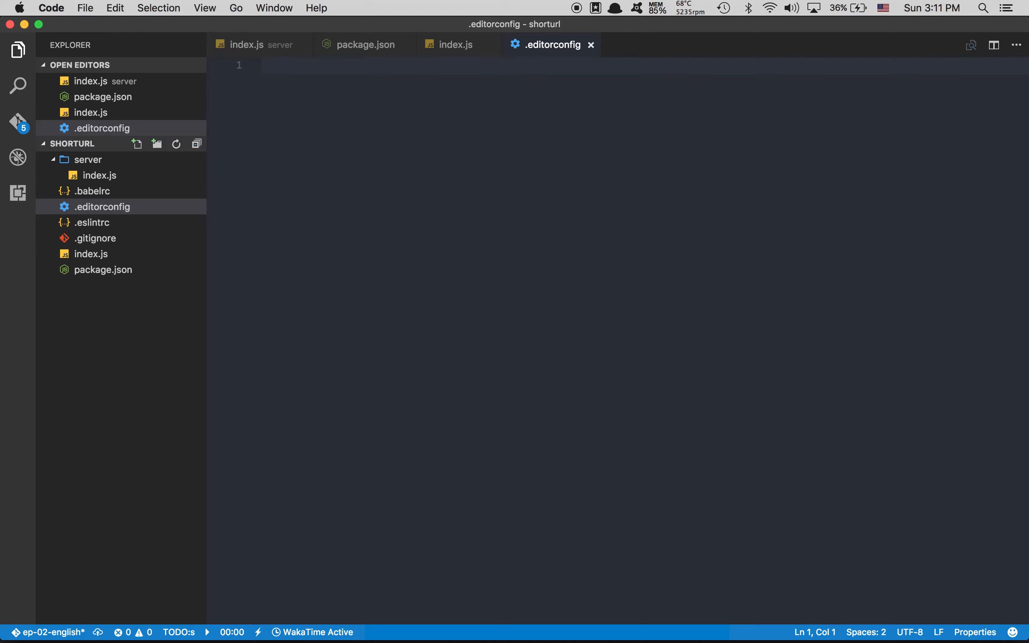
type("root = true")
type("[*")
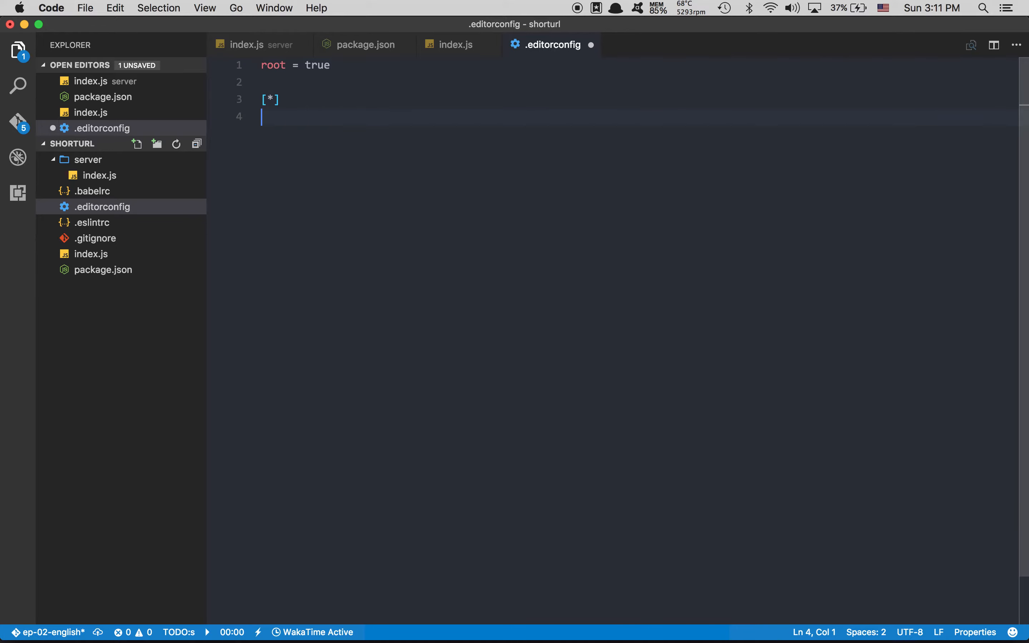
type("indent_")
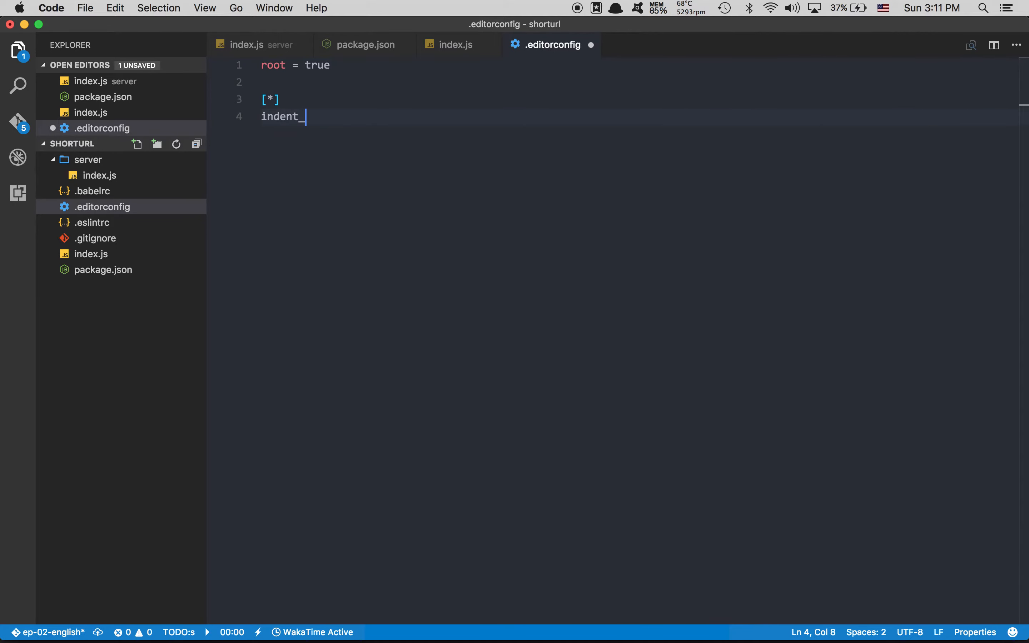
type("style = space")
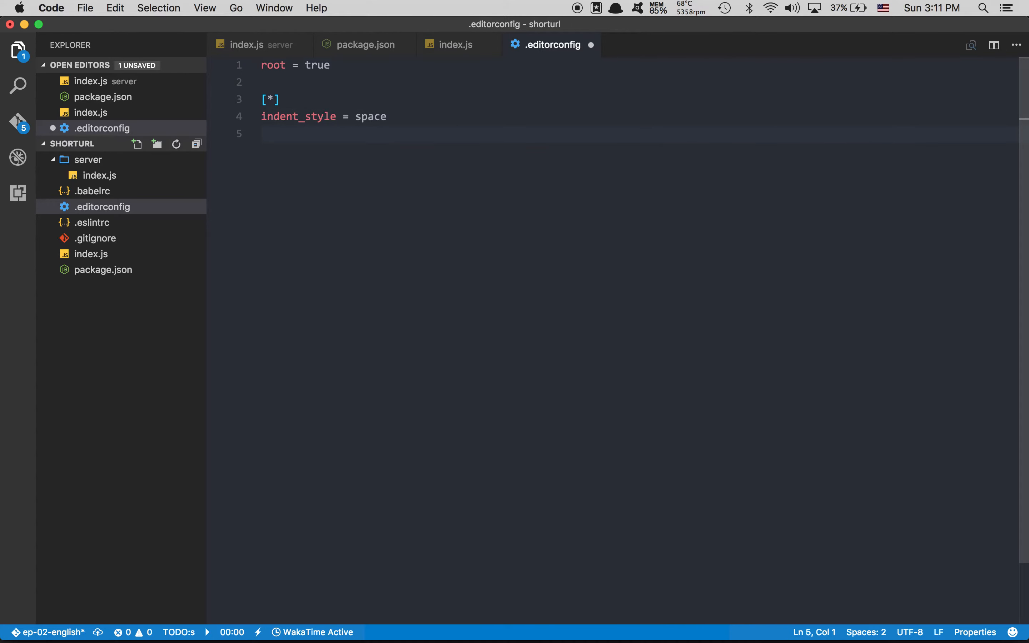
type("indent_size = 2")
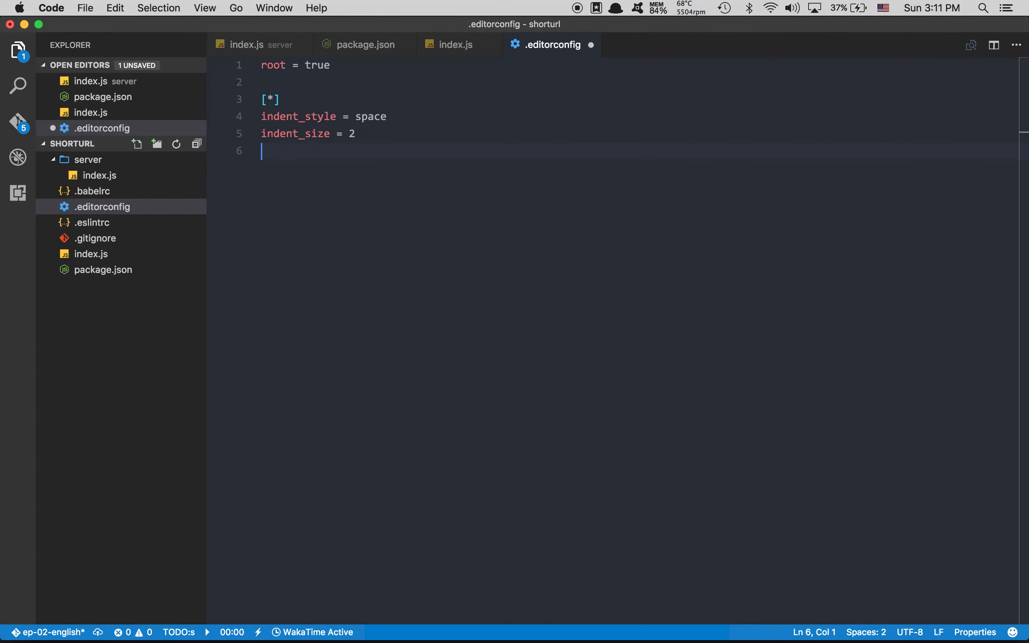
Add end_of_line = lf, charset = utf-8 and trim_trailing_whitespace = true
type("end_of_line = lf")
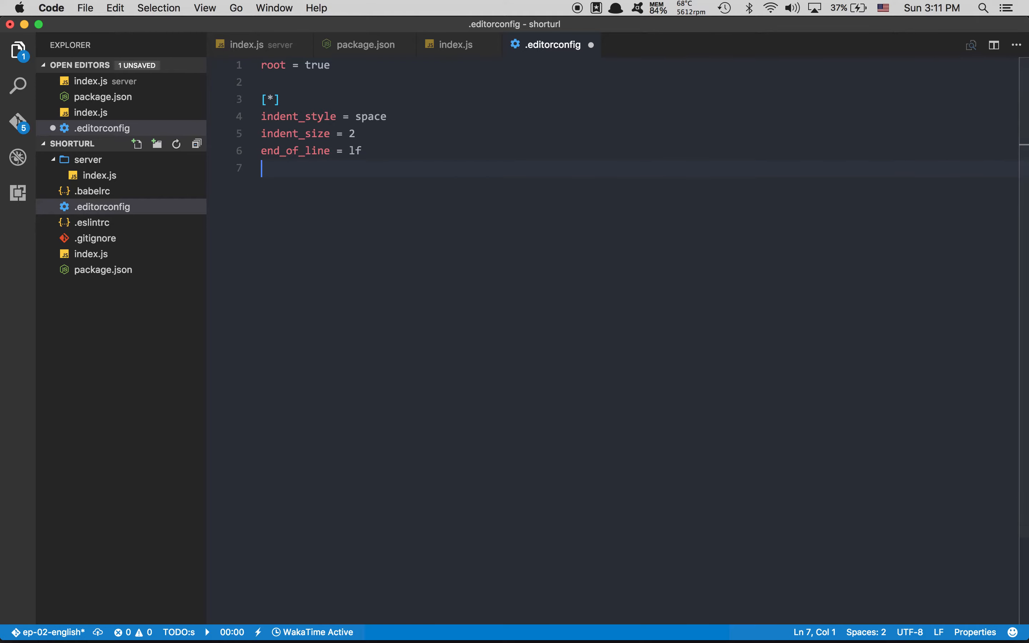
type("charset")
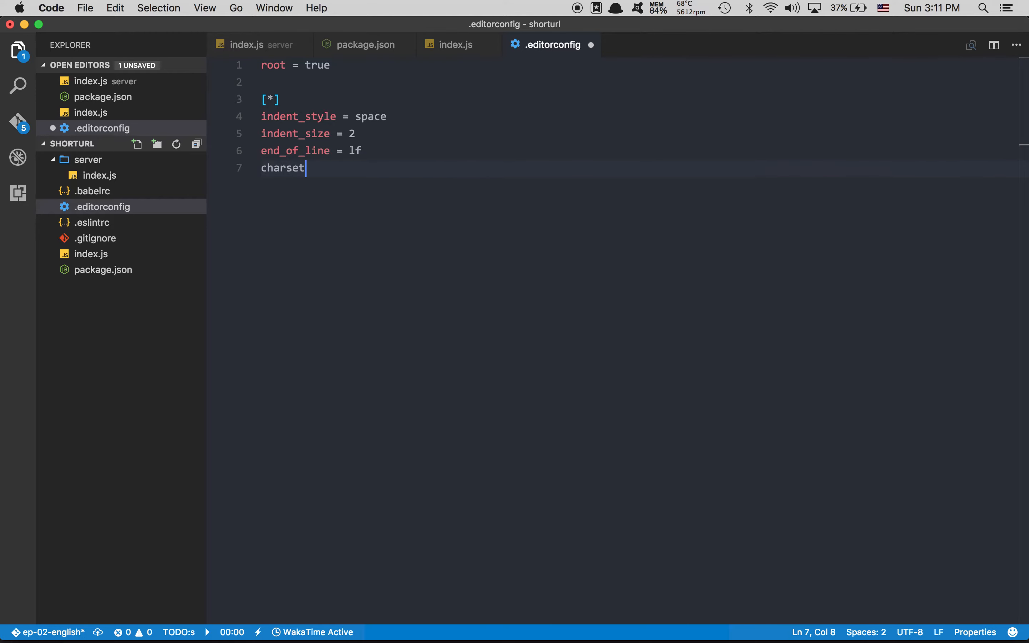
type("= utf-8")
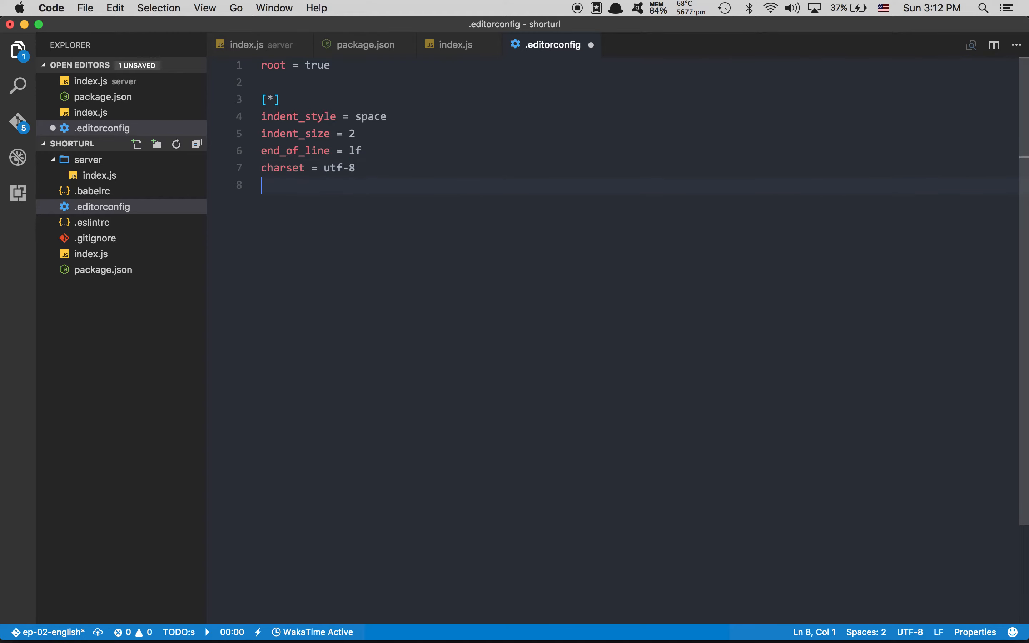
type("trim_")
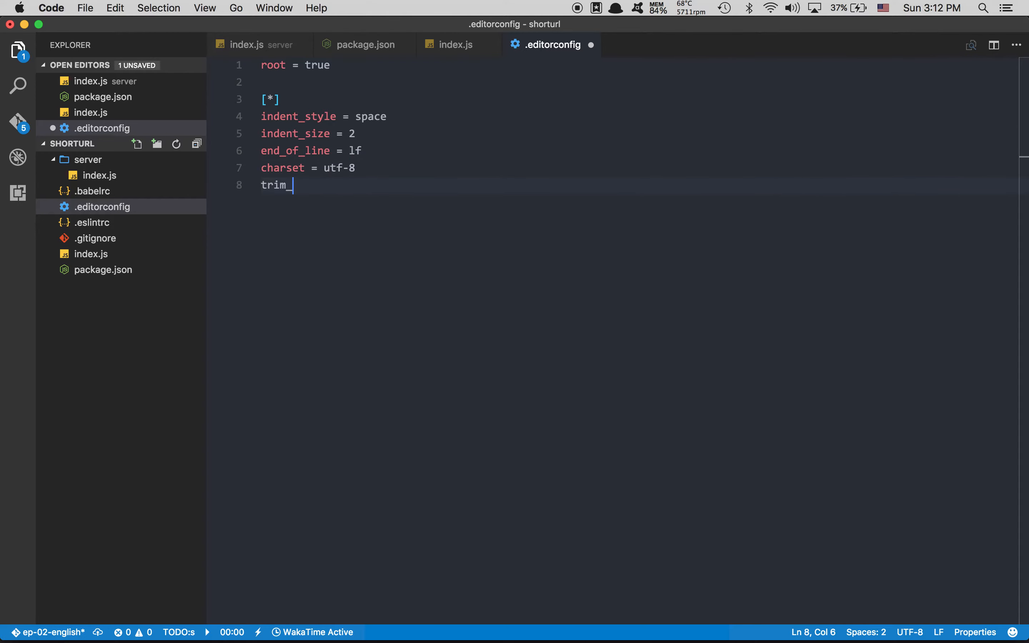
type("traill")
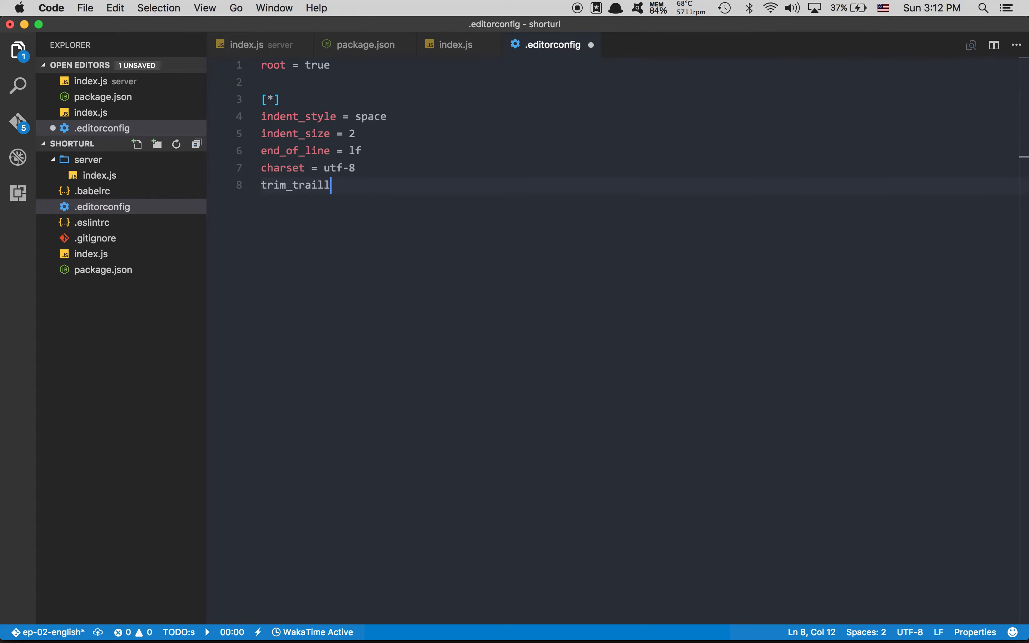
type("ing_whi")
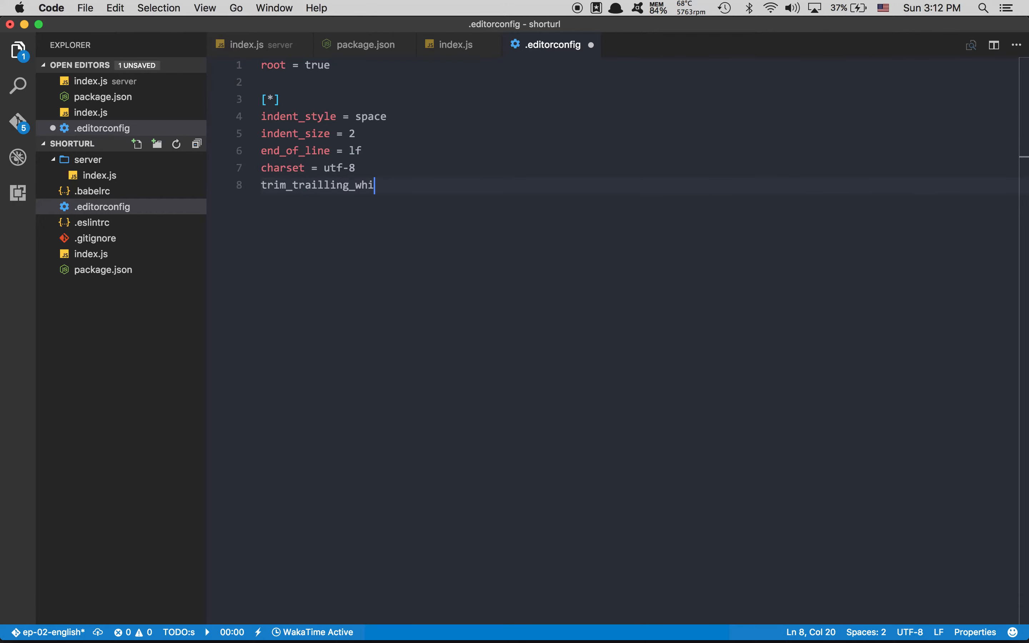
type("tespace =")
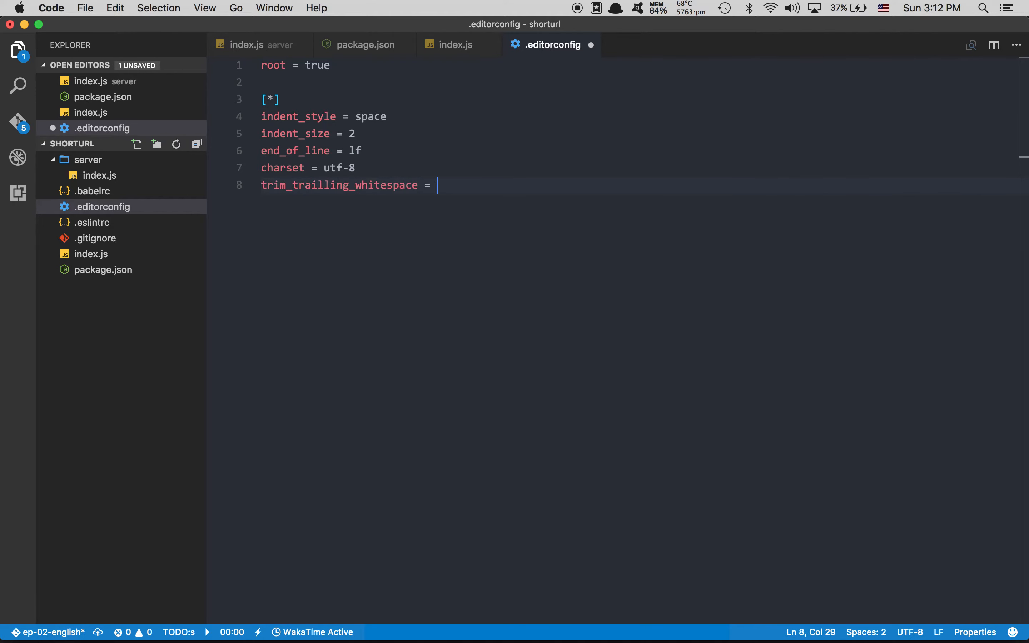
type("true")
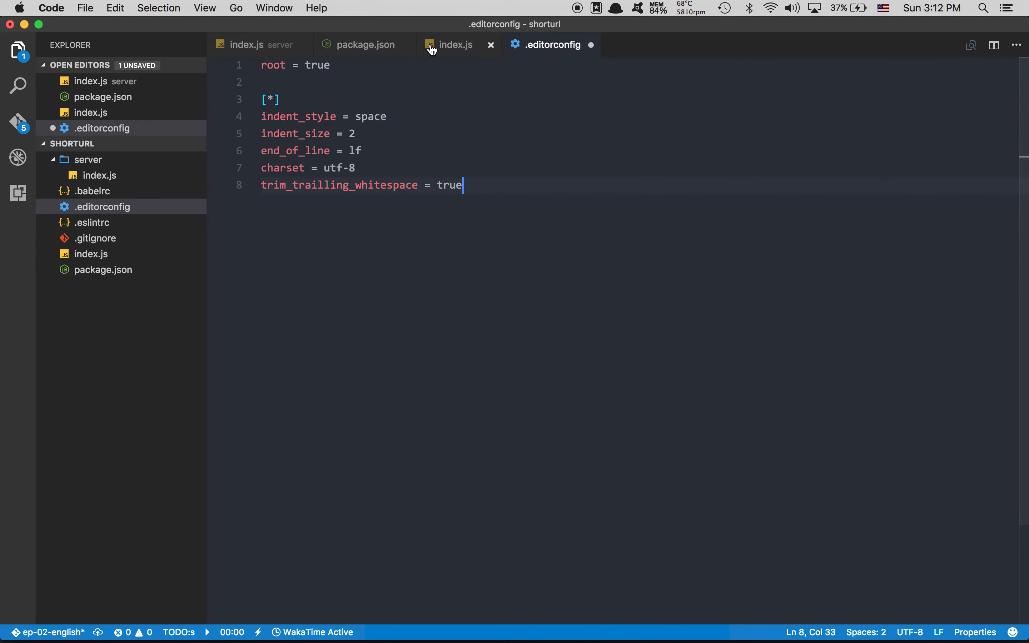
After a glance at index.js, add the insert_final_newline setting to .editorconfig
left_click(455, 44)
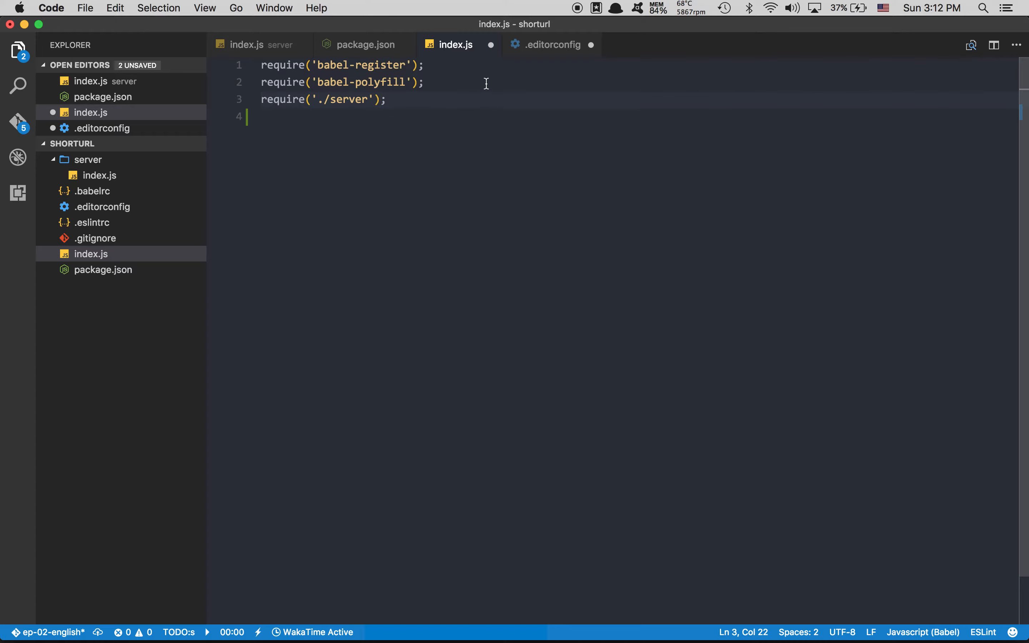
left_click(552, 44)
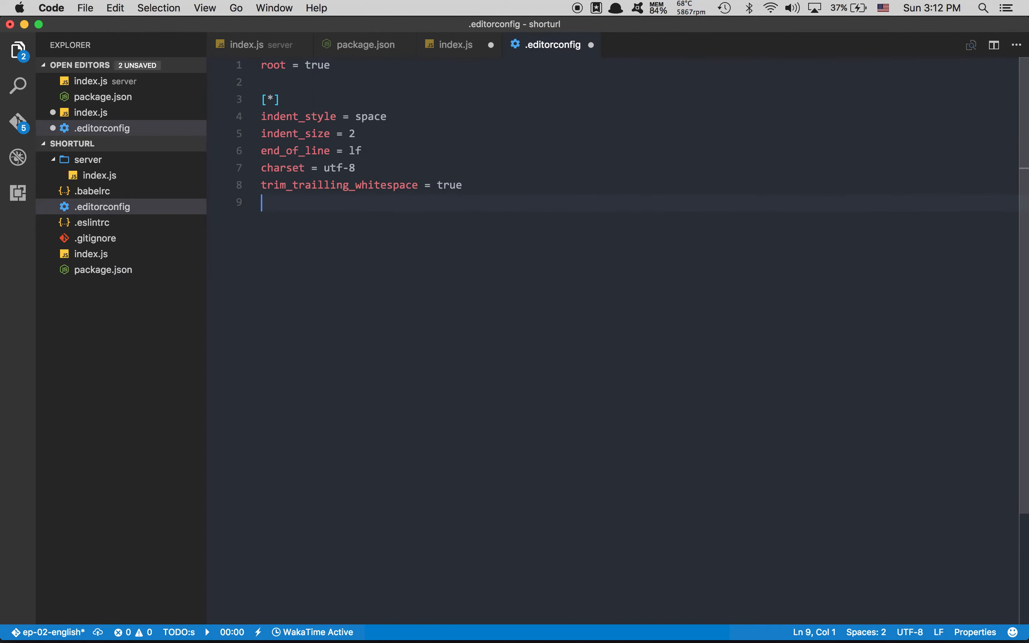
type("inser")
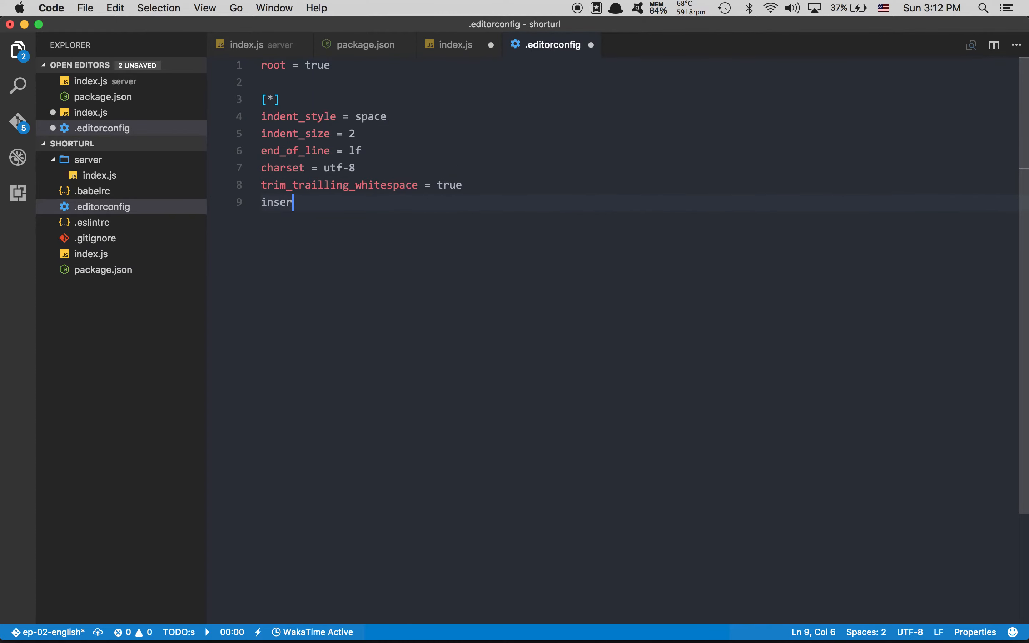
type("t_fi")
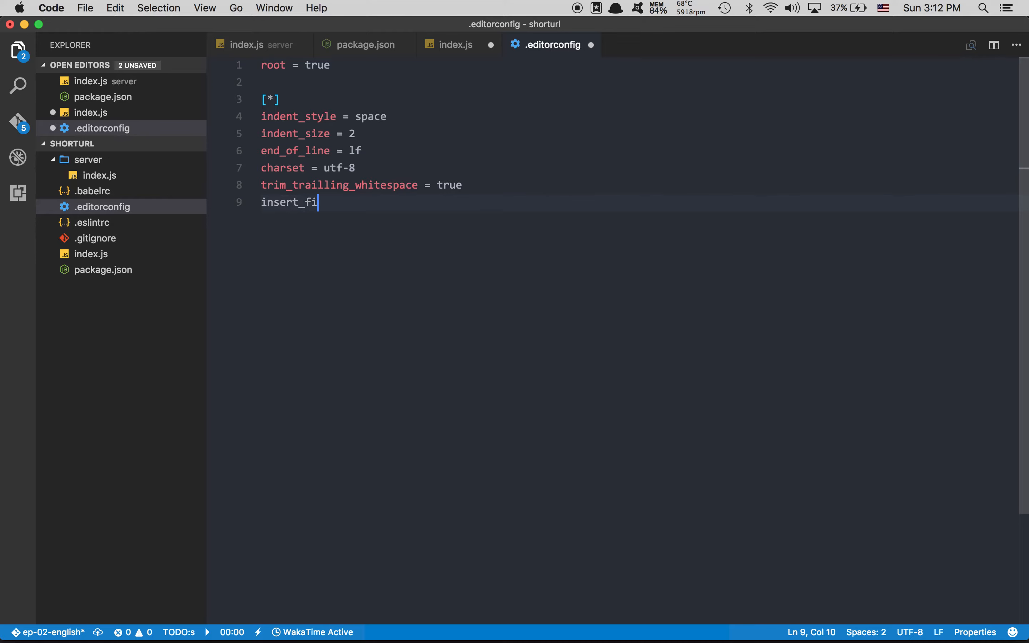
type("nal_nel")
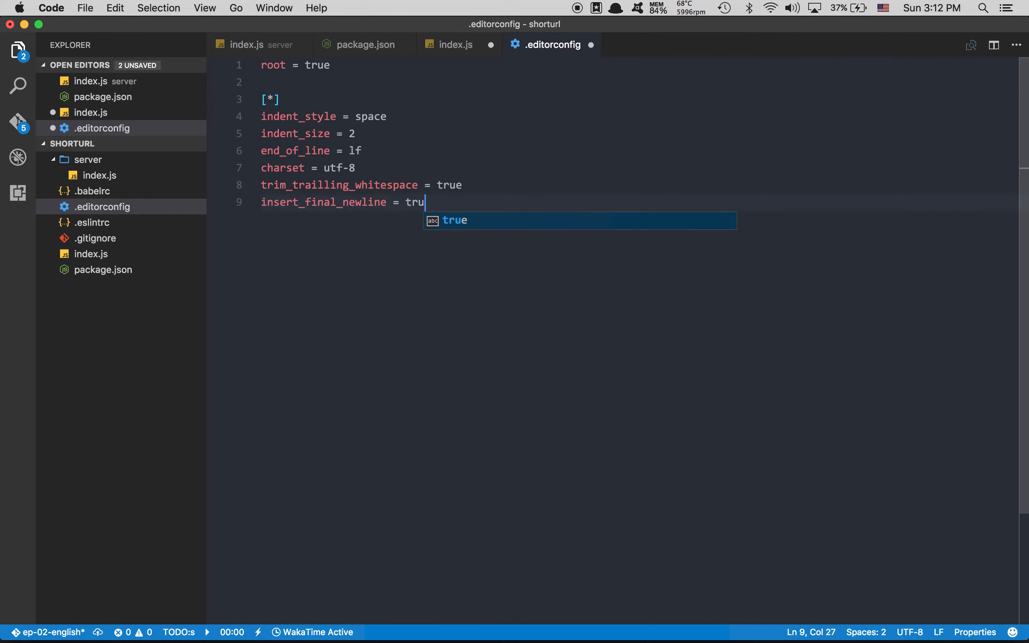
Close .editorconfig, search the Extensions view for 'eslint', then return to the Explorer file tree
left_click(454, 44)
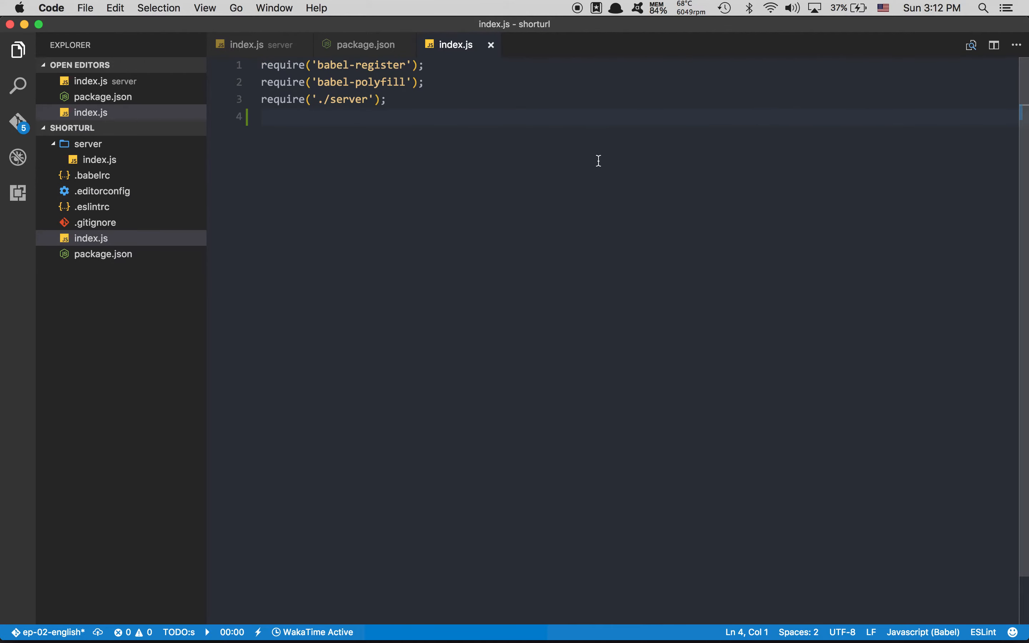
mouse_move(423, 116)
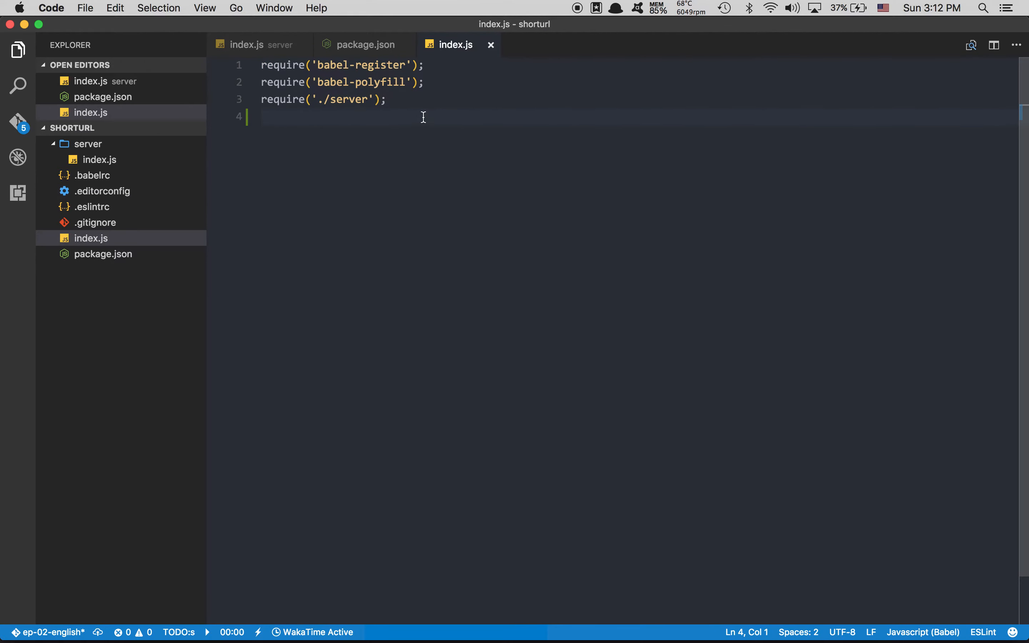
mouse_move(249, 208)
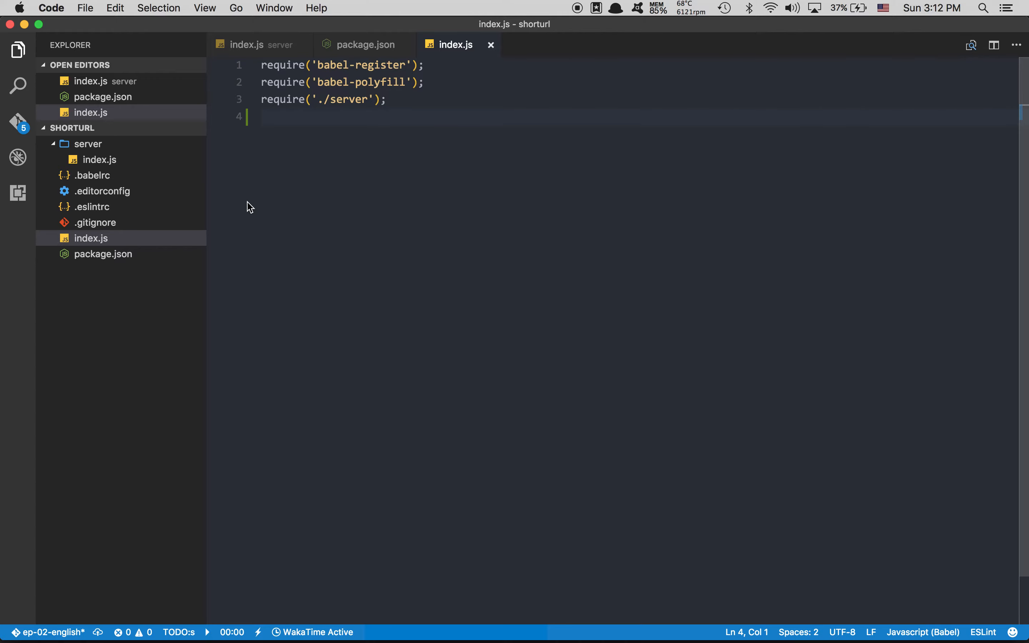
mouse_move(206, 249)
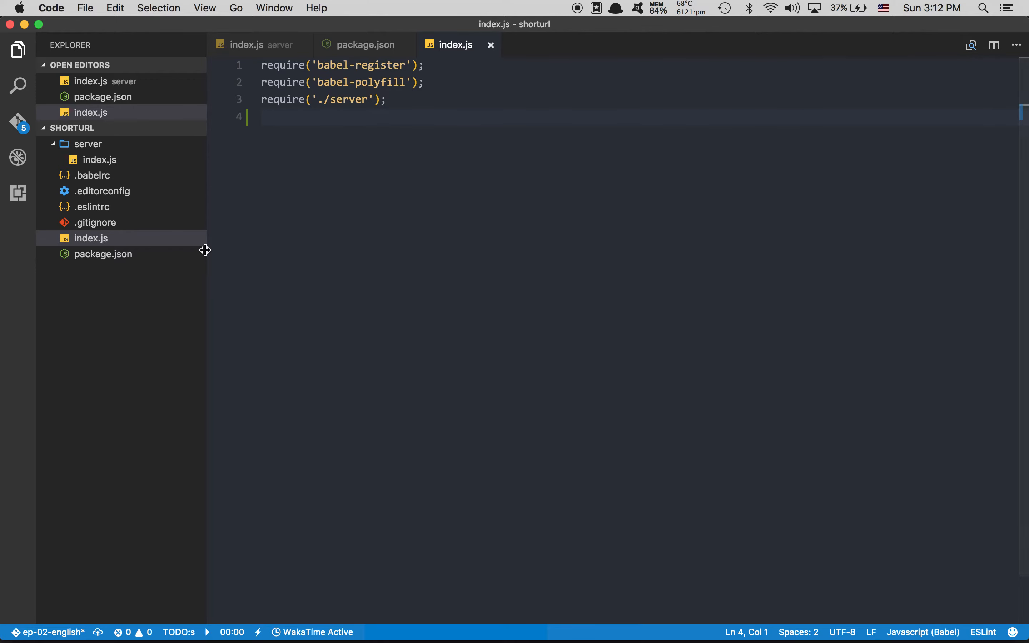
mouse_move(200, 234)
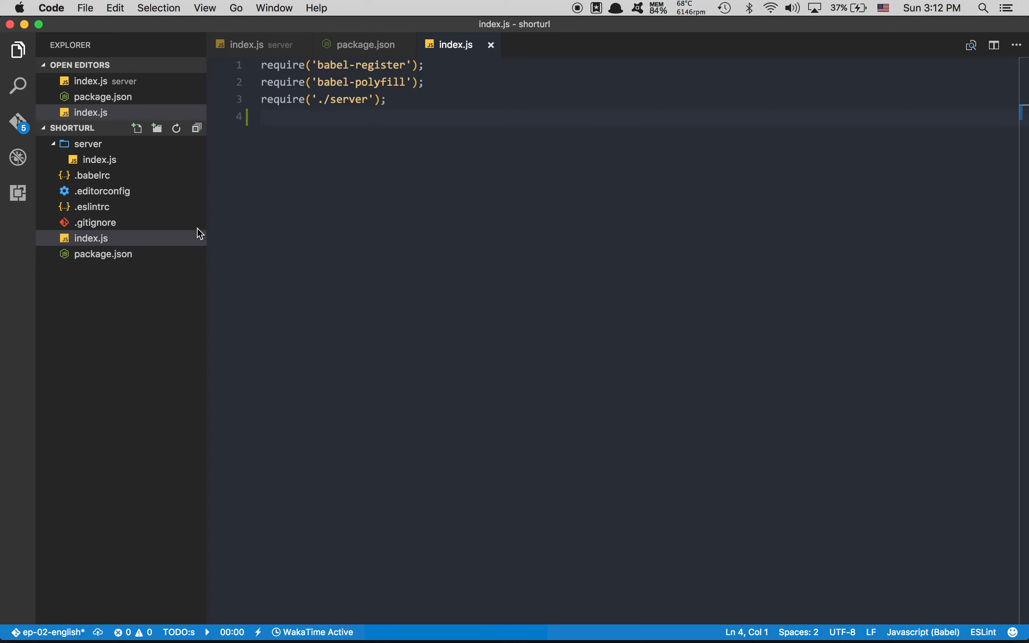
left_click(18, 193)
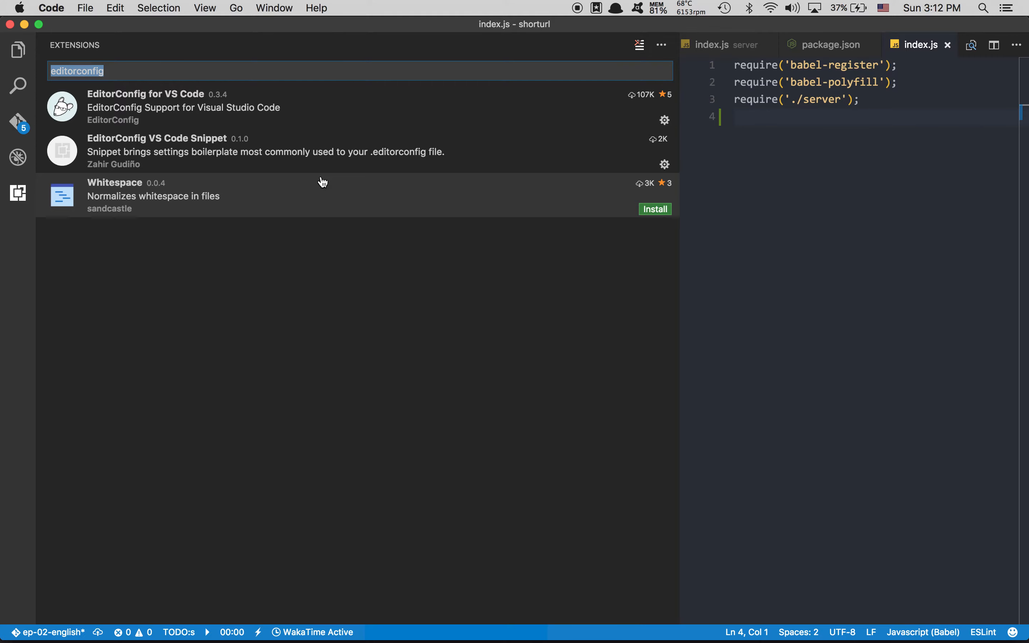
type("eslint")
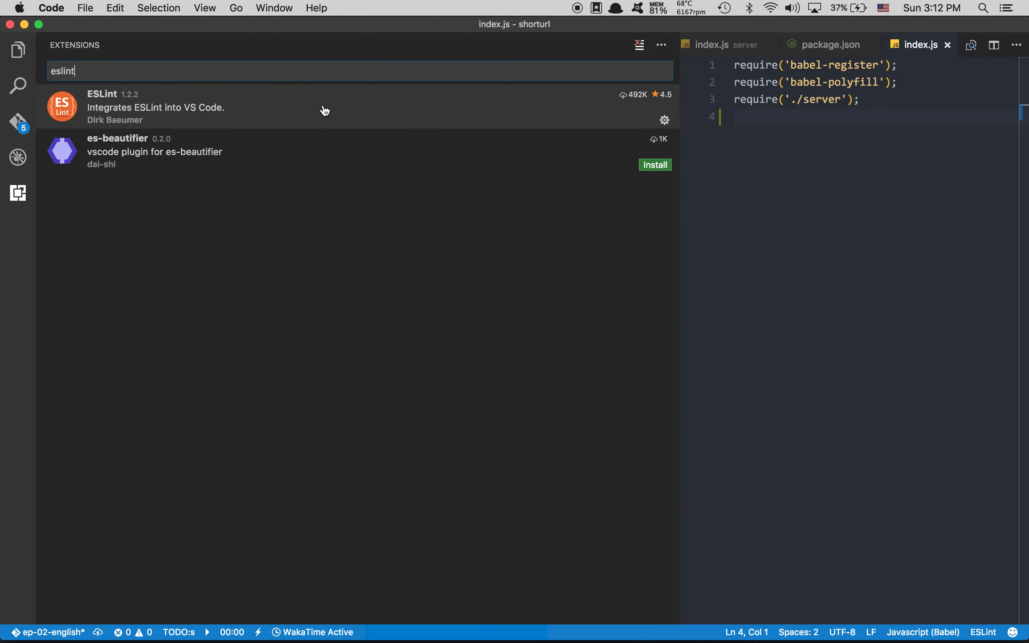
mouse_move(679, 205)
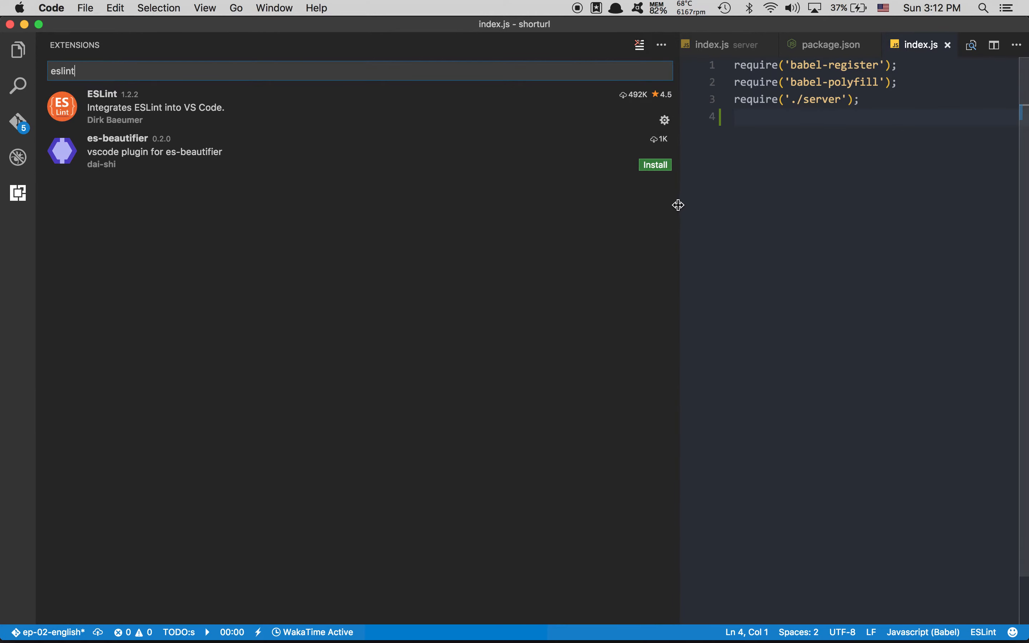
left_click(18, 50)
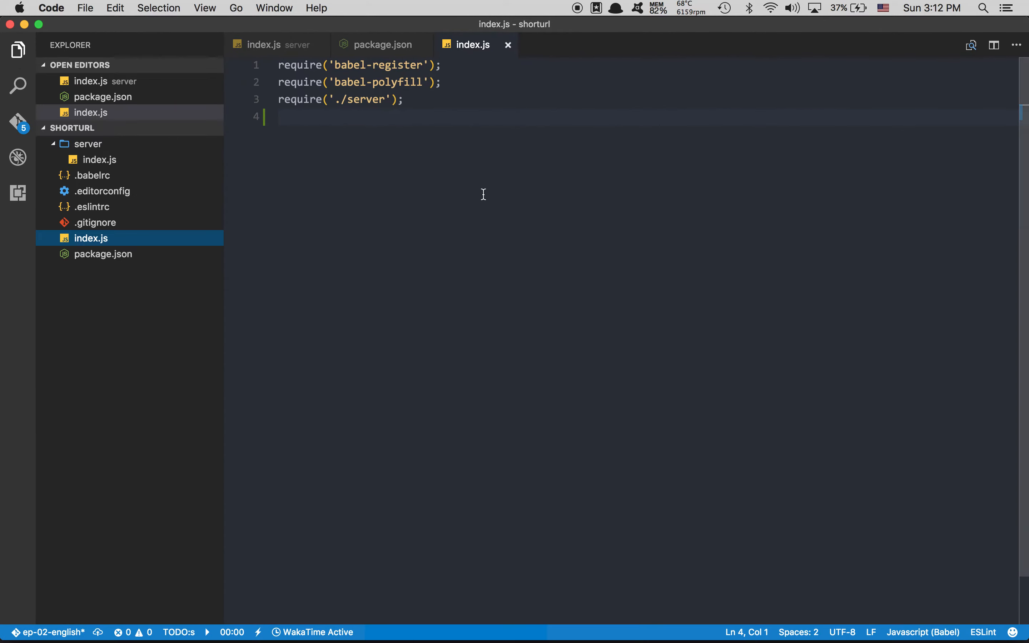
Open server/index.js and run 'yarn add mongoose' in the terminal
left_click(103, 96)
type("y")
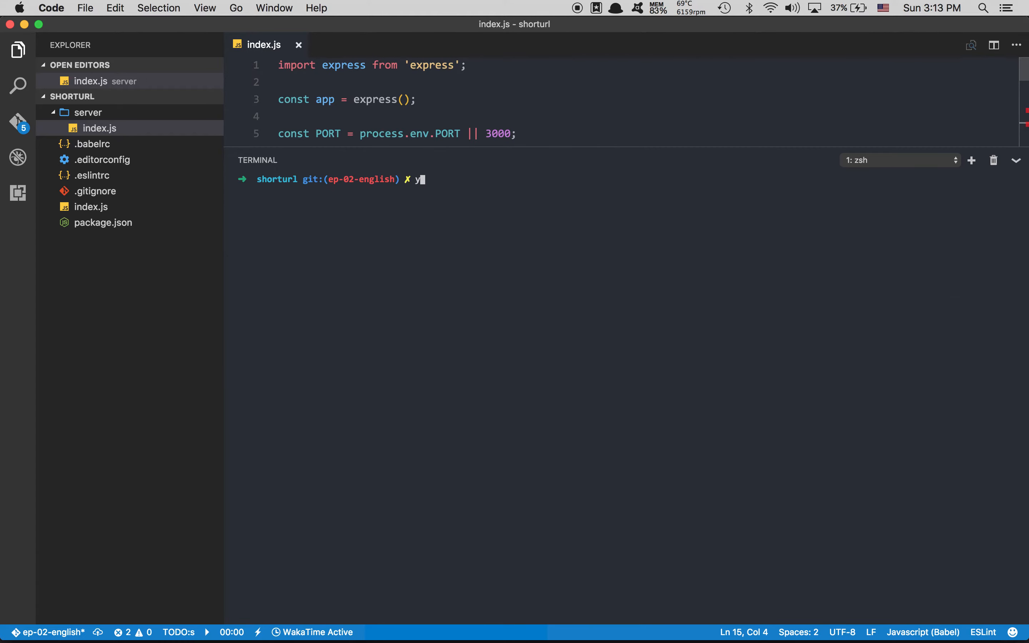
type("arn add mongoose")
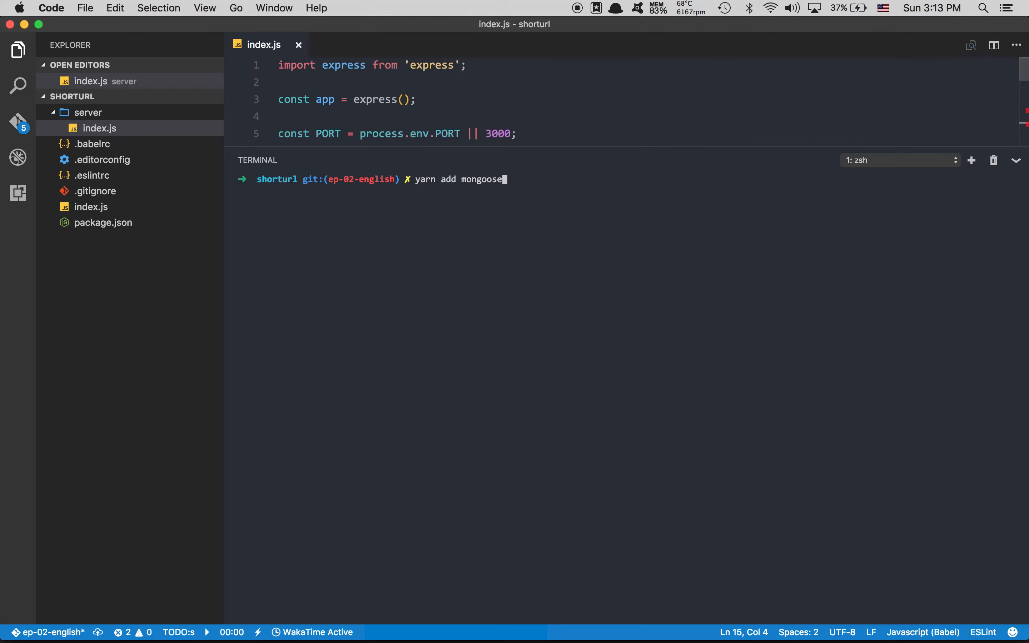
key("Return")
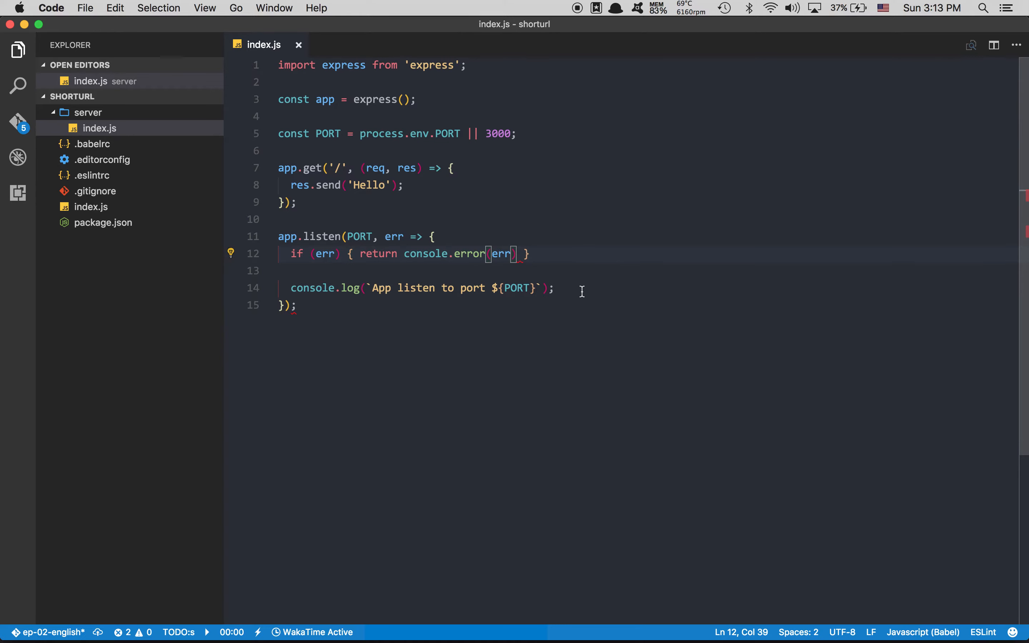
Add a final blank line to server/index.js and the missing semicolon after console.error(err)
left_click(298, 306)
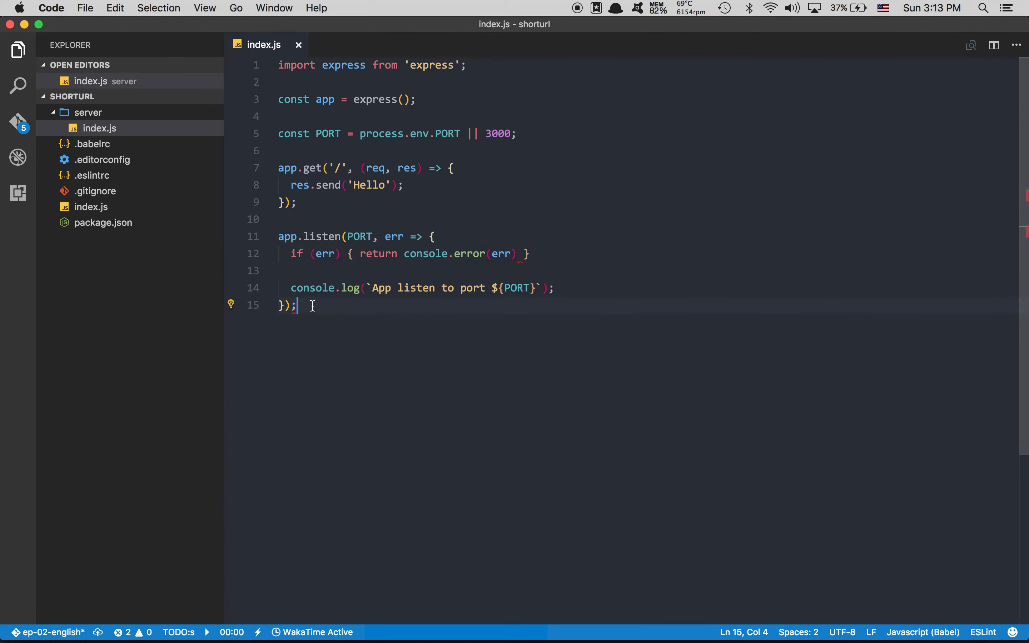
mouse_move(330, 314)
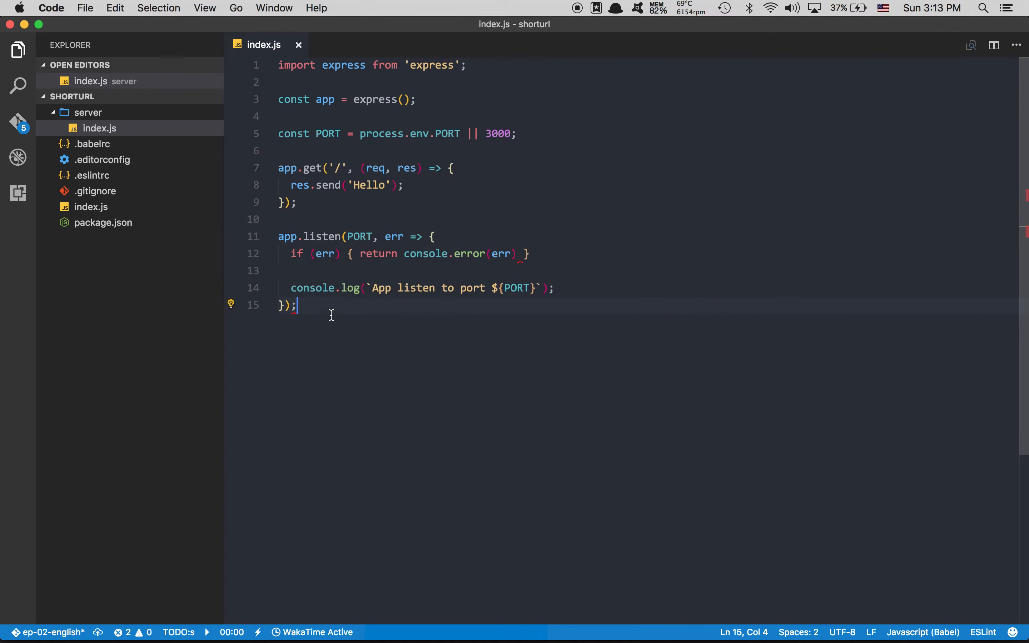
mouse_move(297, 287)
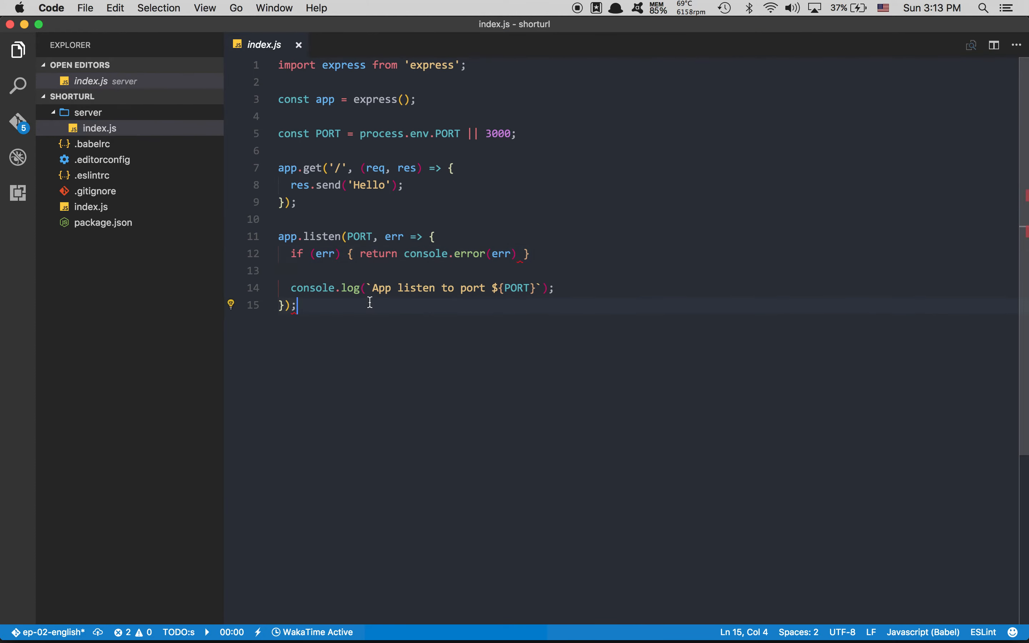
key("Return")
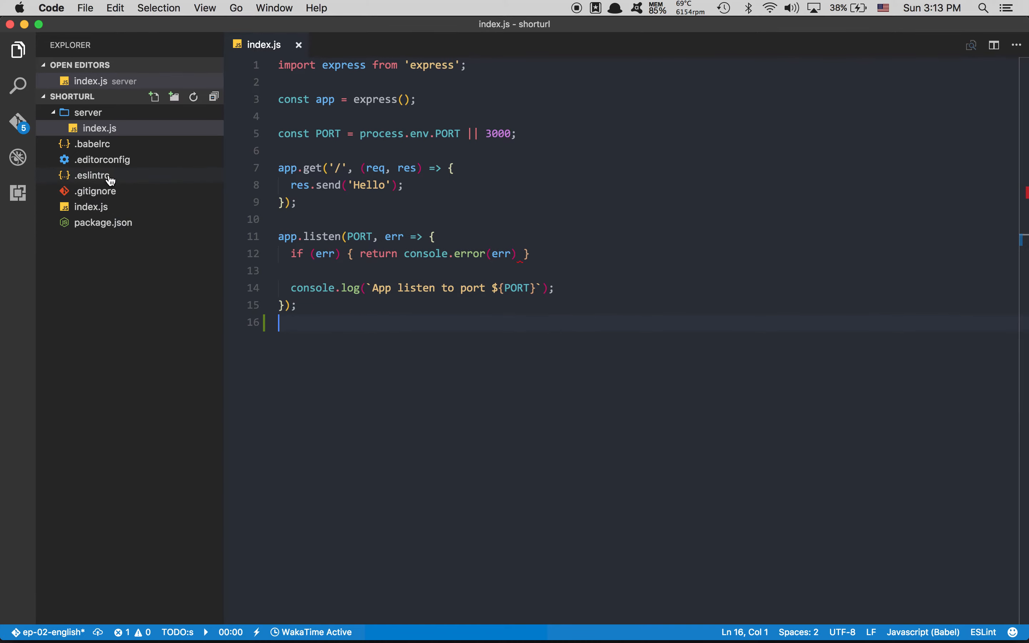
left_click(95, 159)
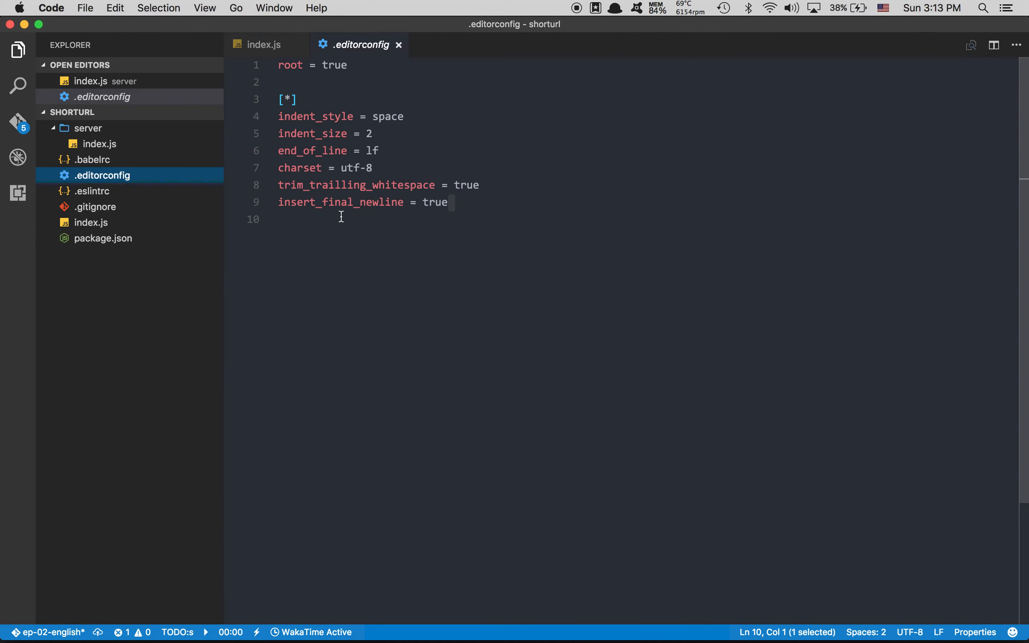
mouse_move(458, 213)
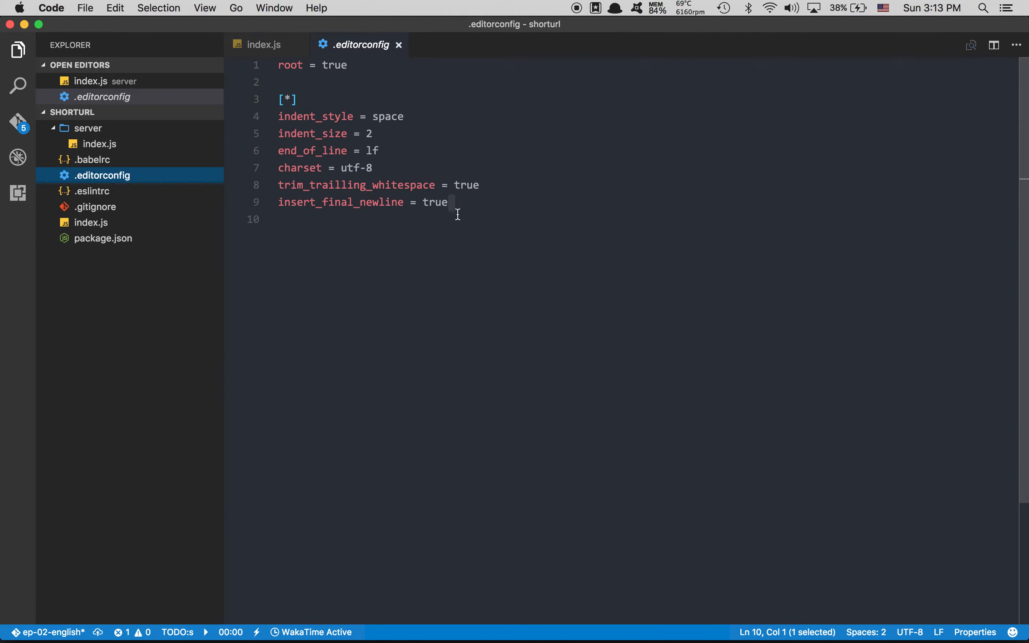
left_click(264, 44)
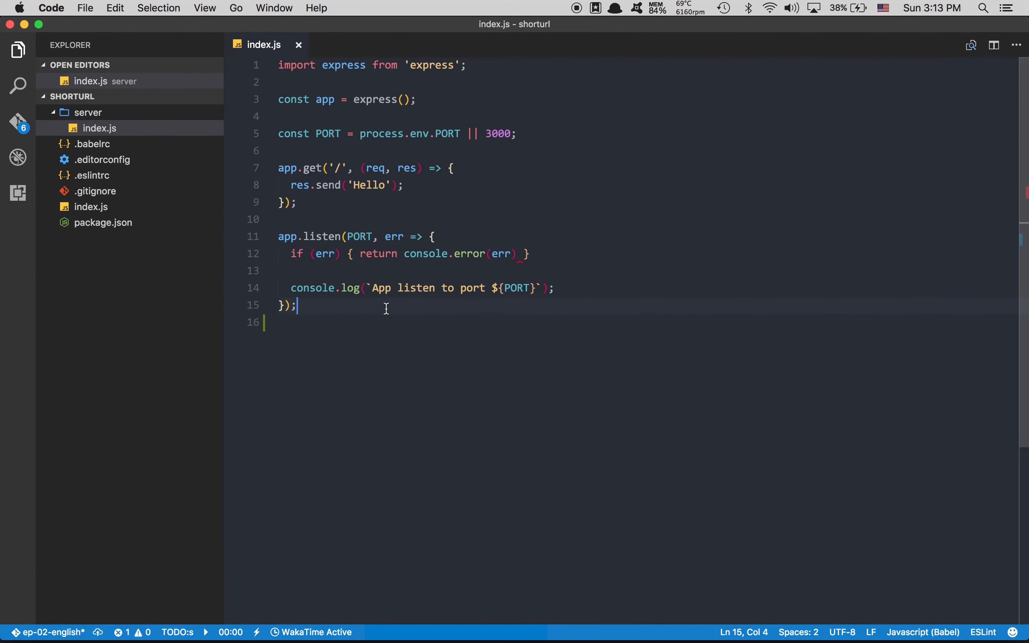
left_click(487, 254)
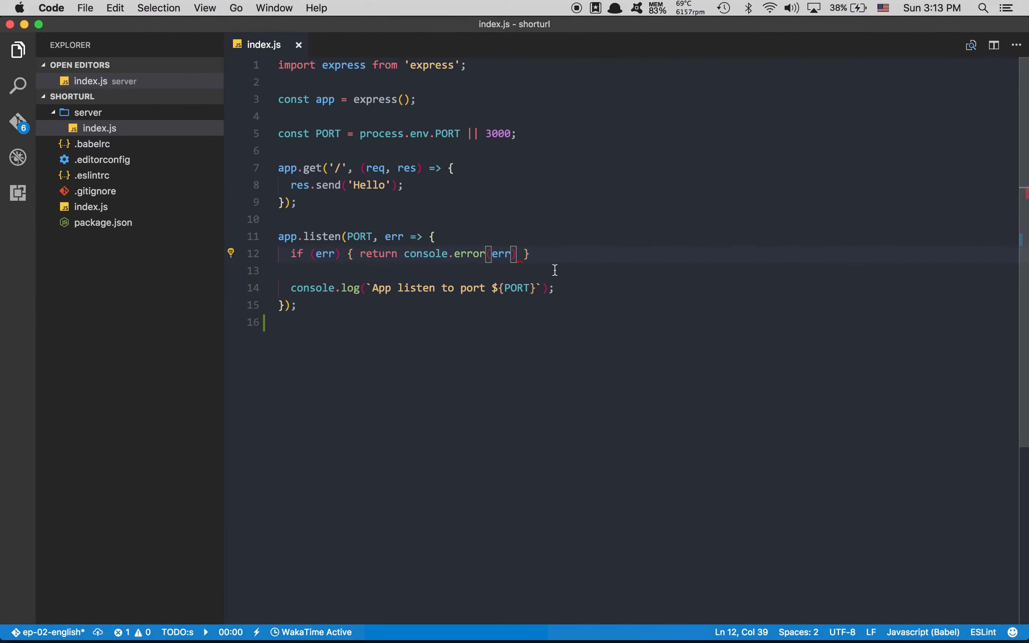
type(";")
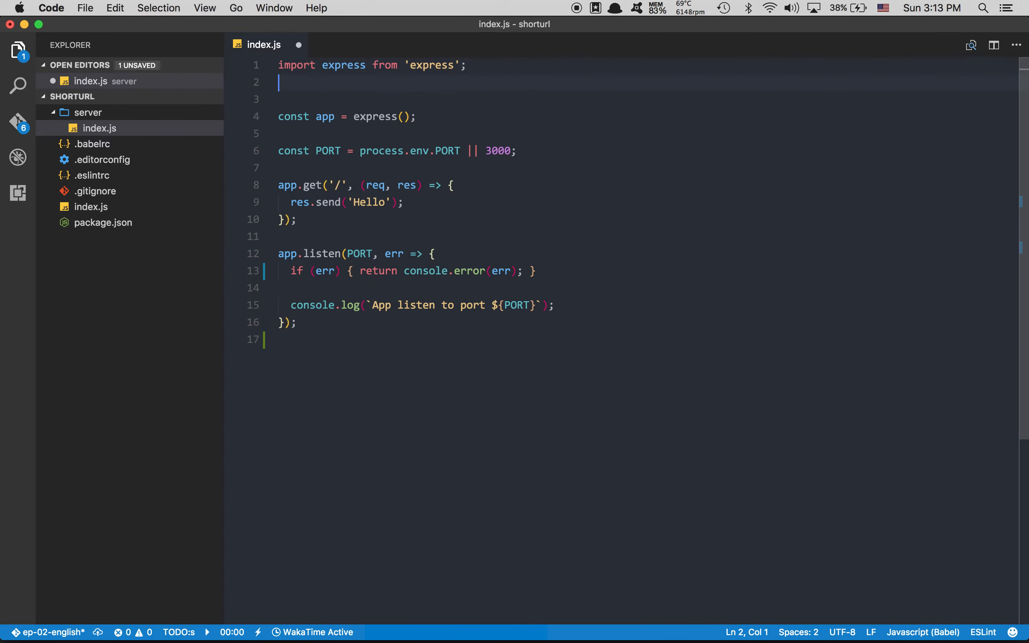
Add import mongoose from 'mongoose' on line 2 and move below the PORT constant
type("import mon")
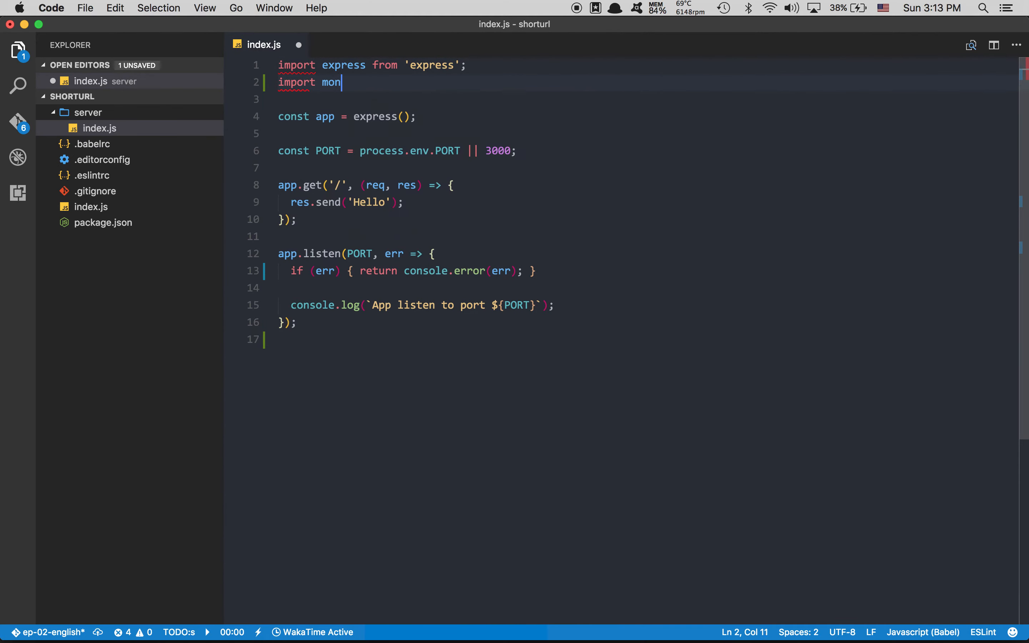
type("goose")
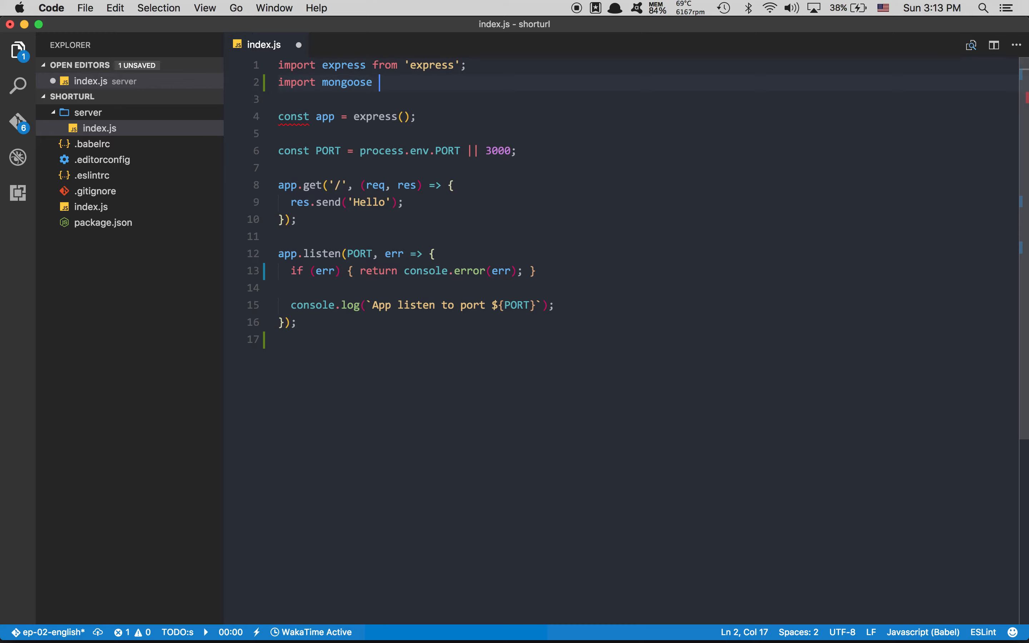
type("from 'mongoose';")
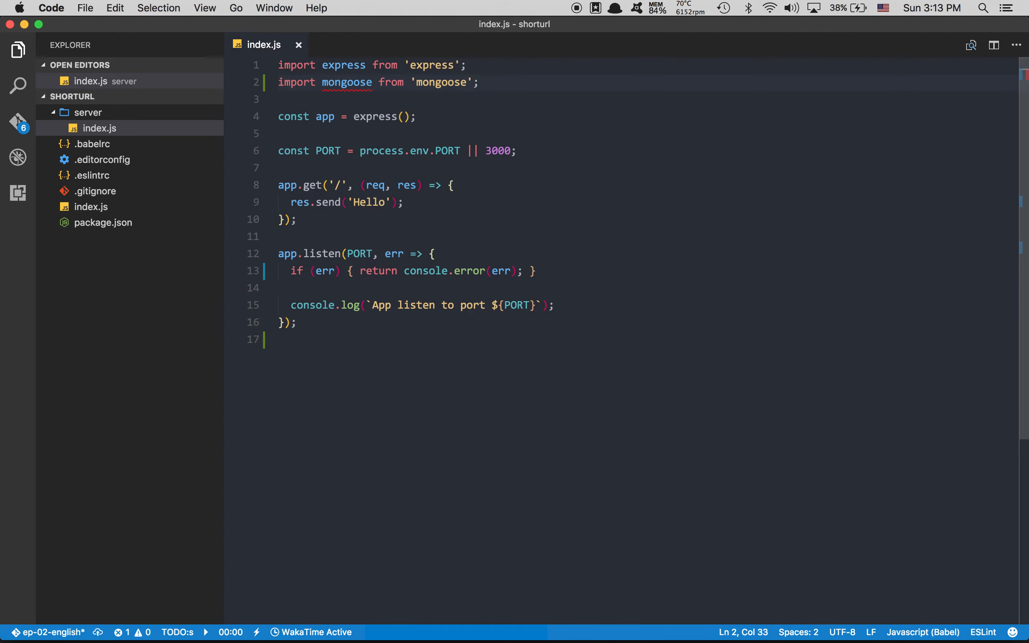
left_click(281, 134)
type("/*")
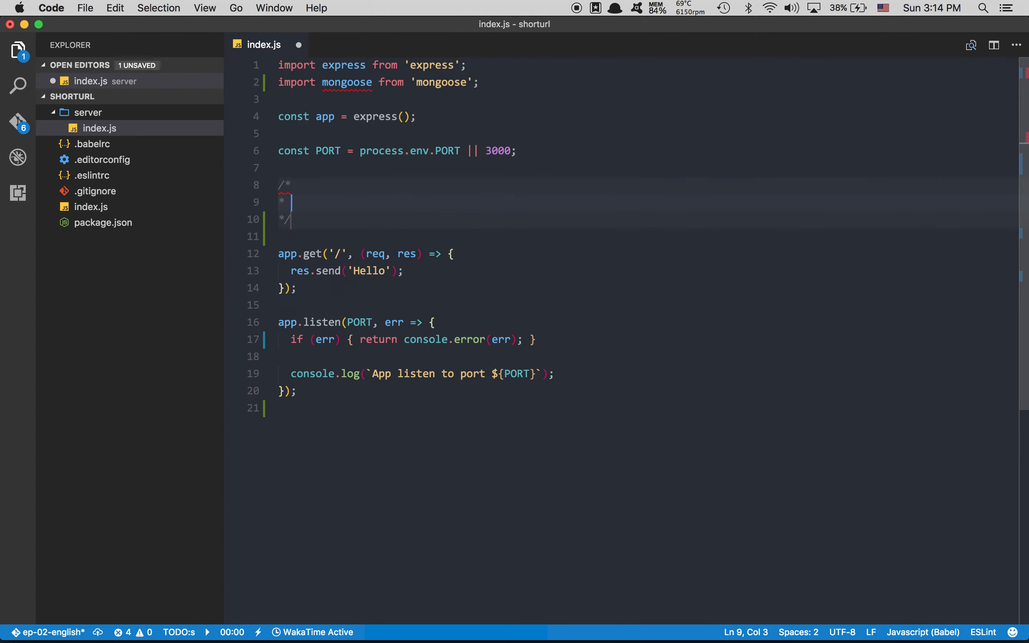
Write a DATABASE comment followed by mongoose.Promise = global.Promise
type("DATABASE")
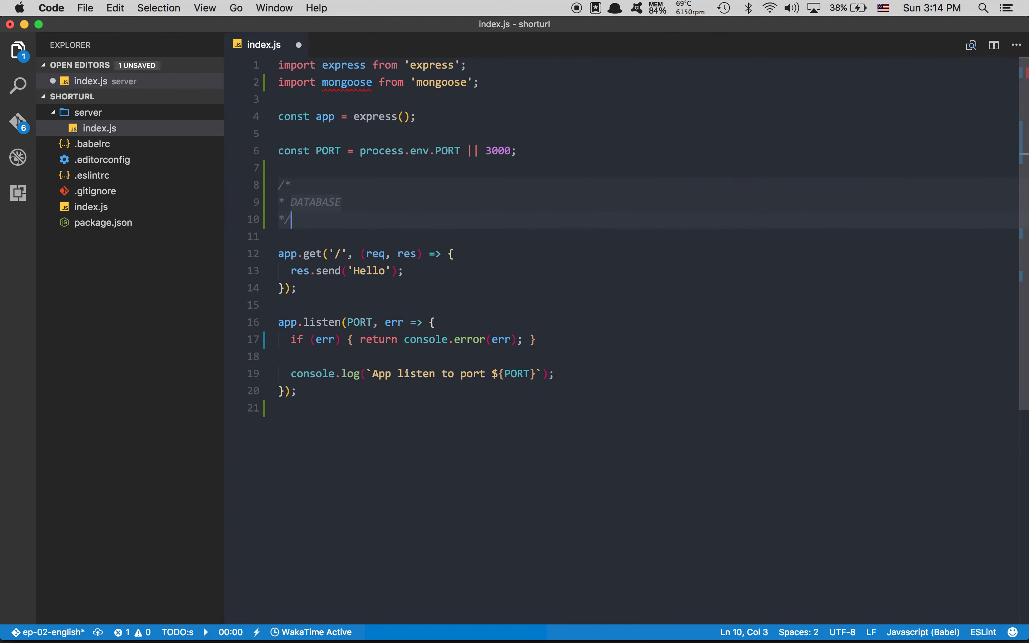
key("enter")
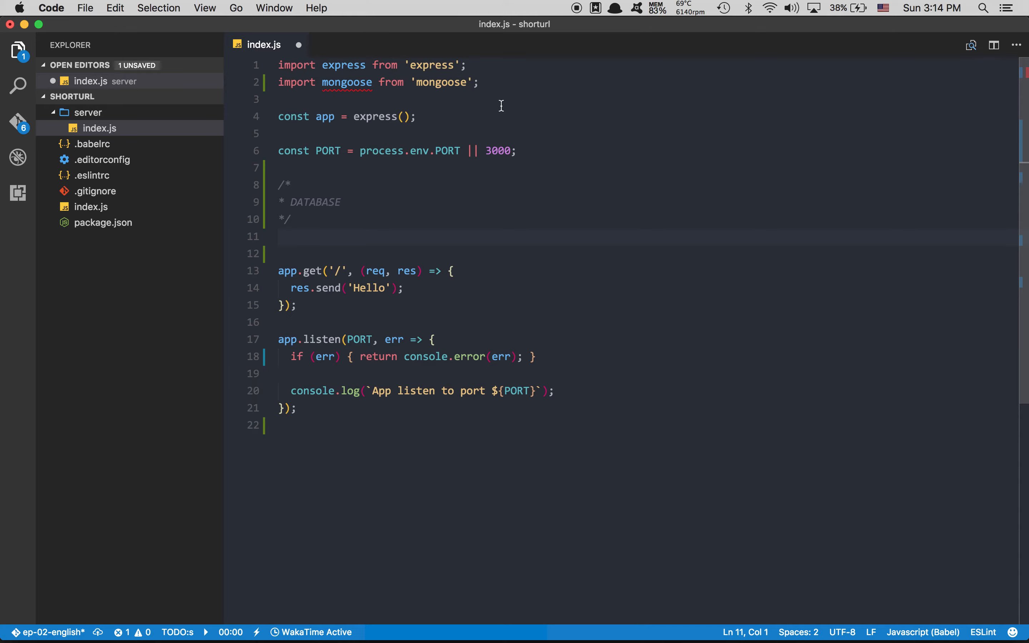
type("mog")
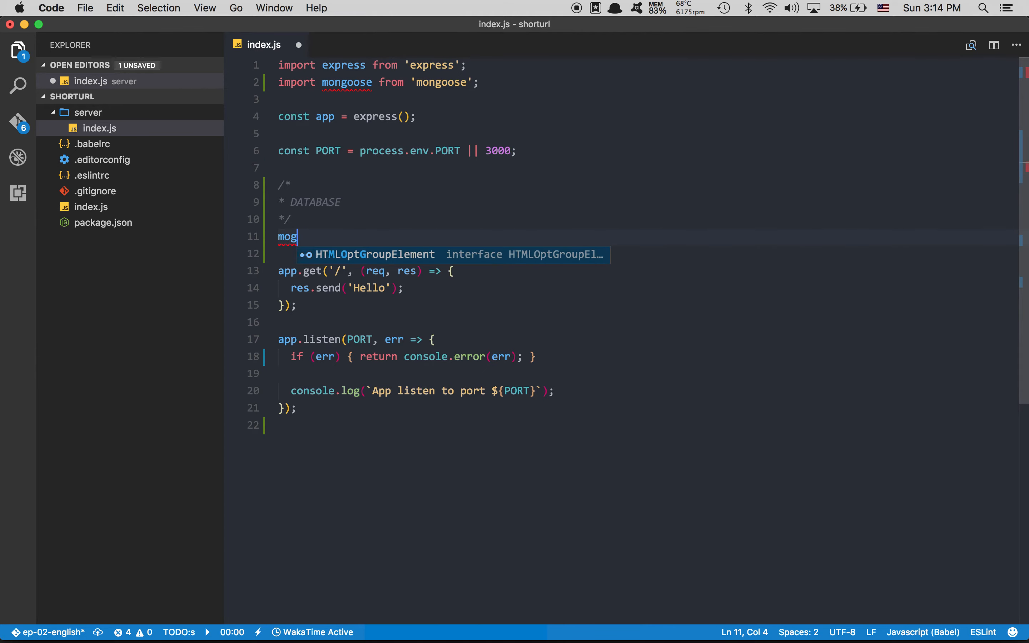
type("ongoose.P")
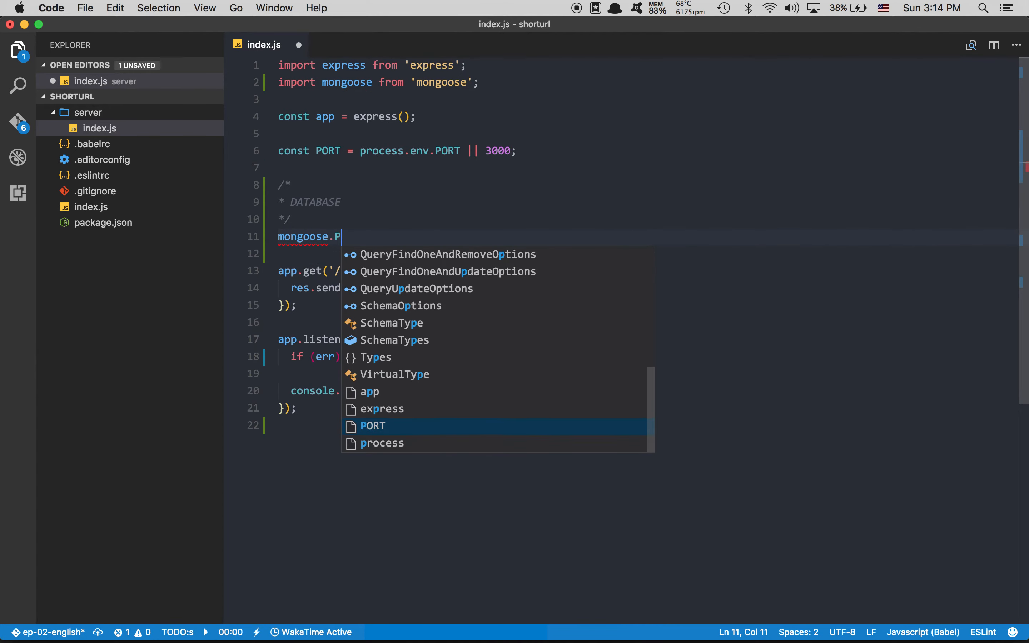
type("roms")
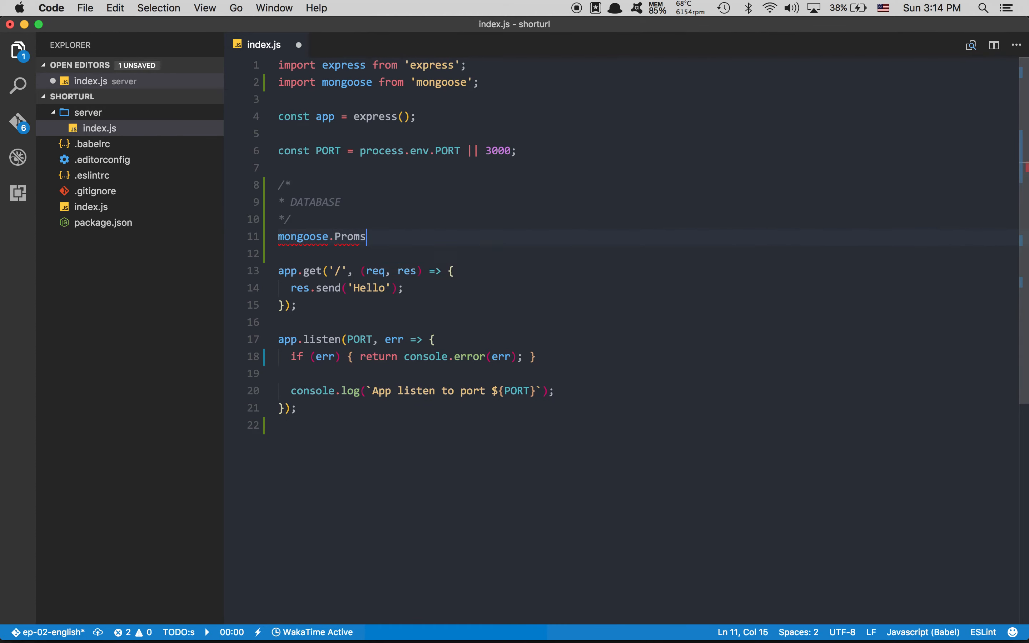
type("ise =")
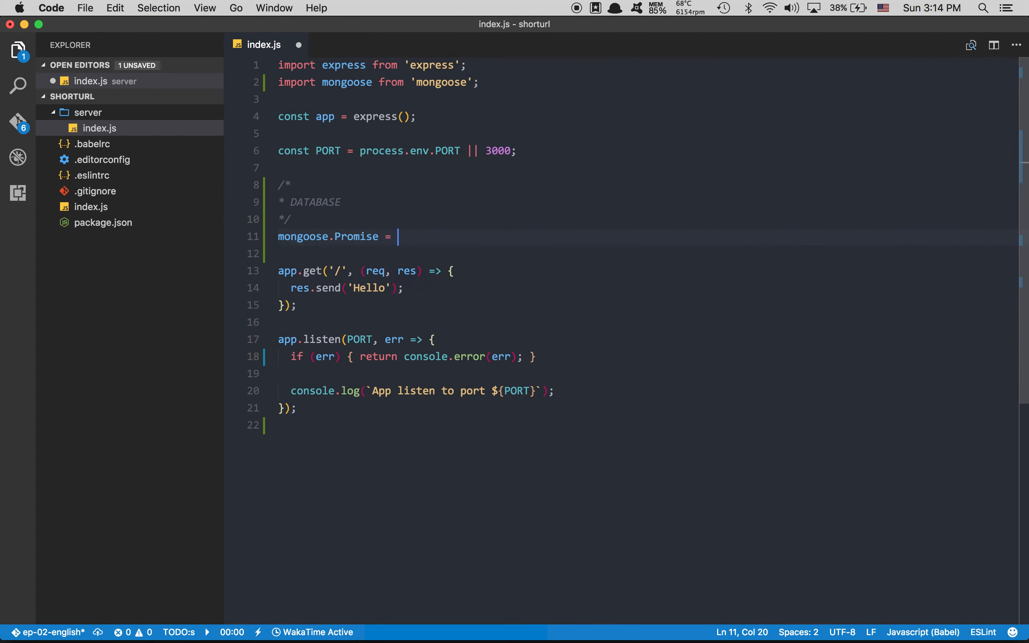
type("global")
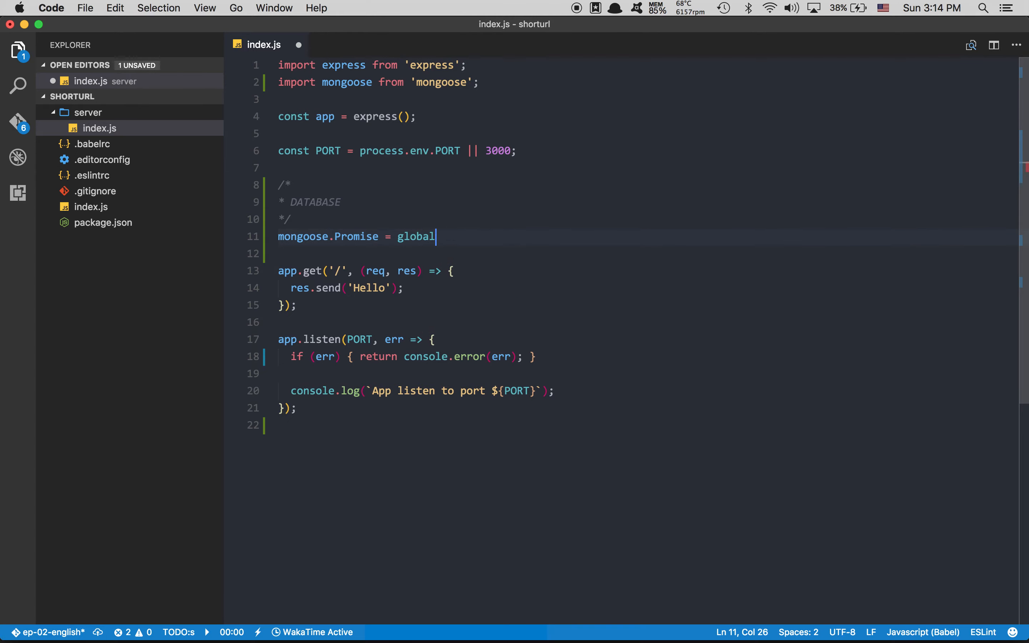
type(".PR")
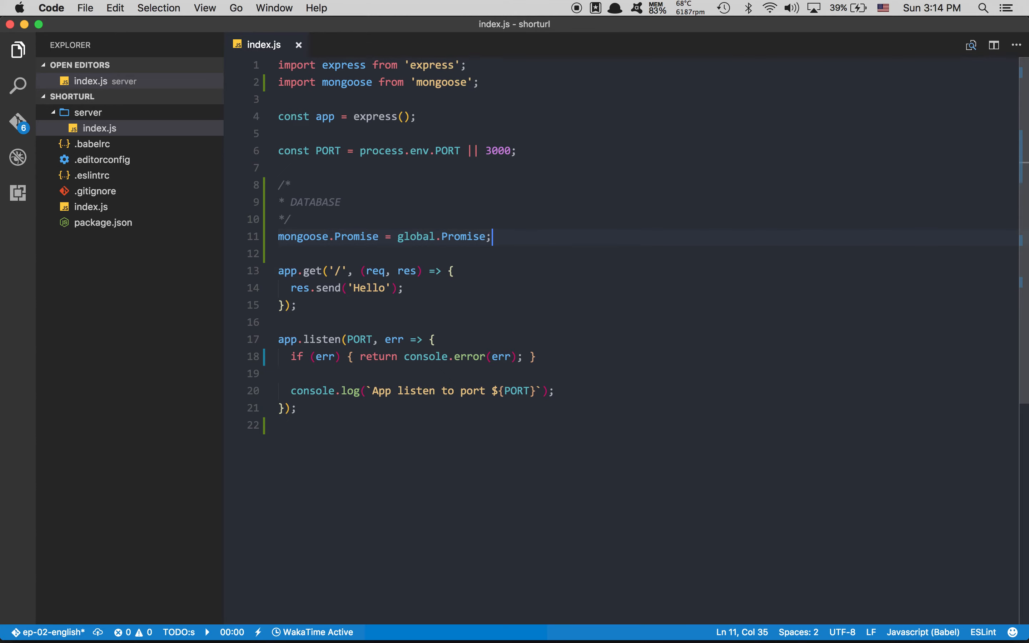
Add mongoose.connect('mongodb://localhost/shorturltuto'); and begin another mongoose line
type("mongoose.connect('")
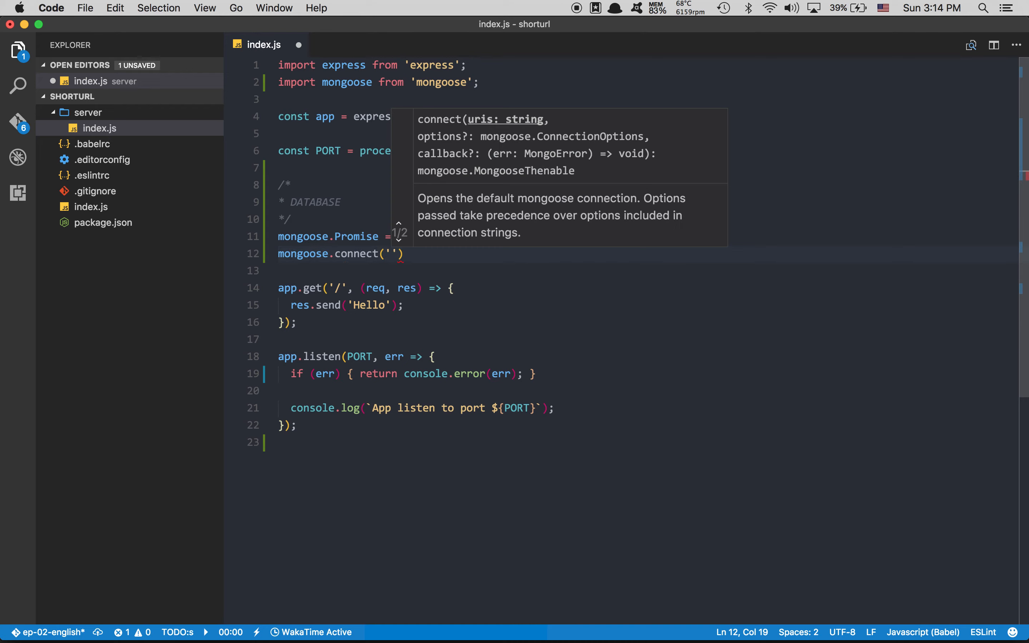
type("mogno")
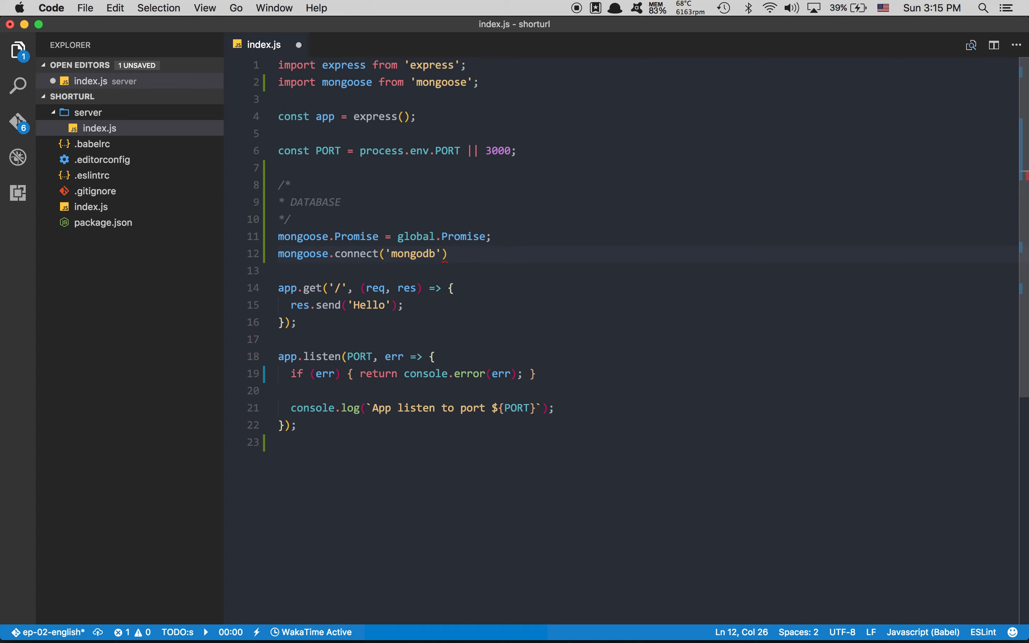
type("://local")
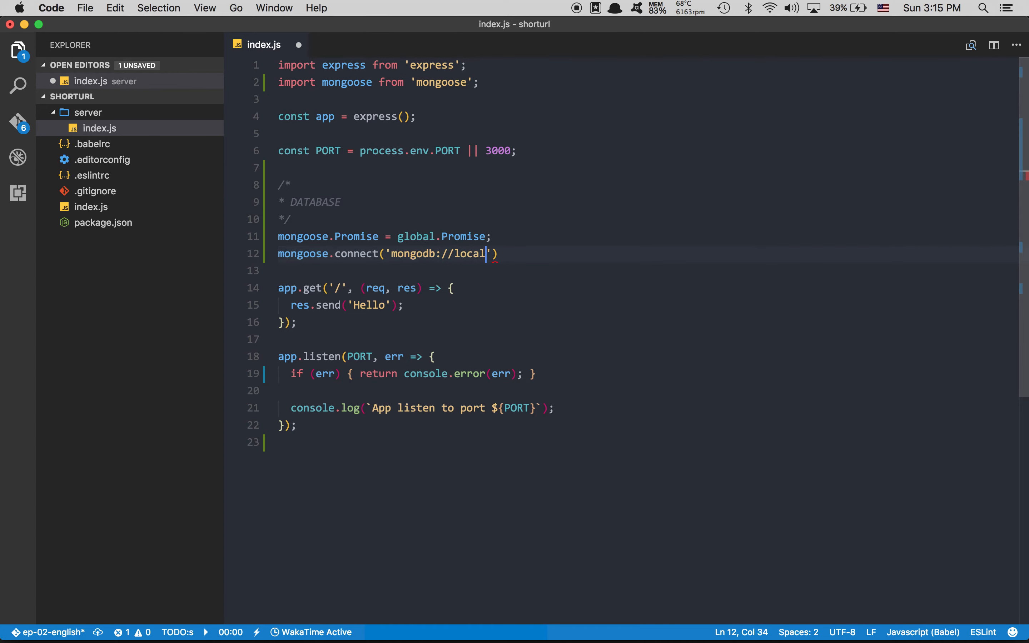
type("host/")
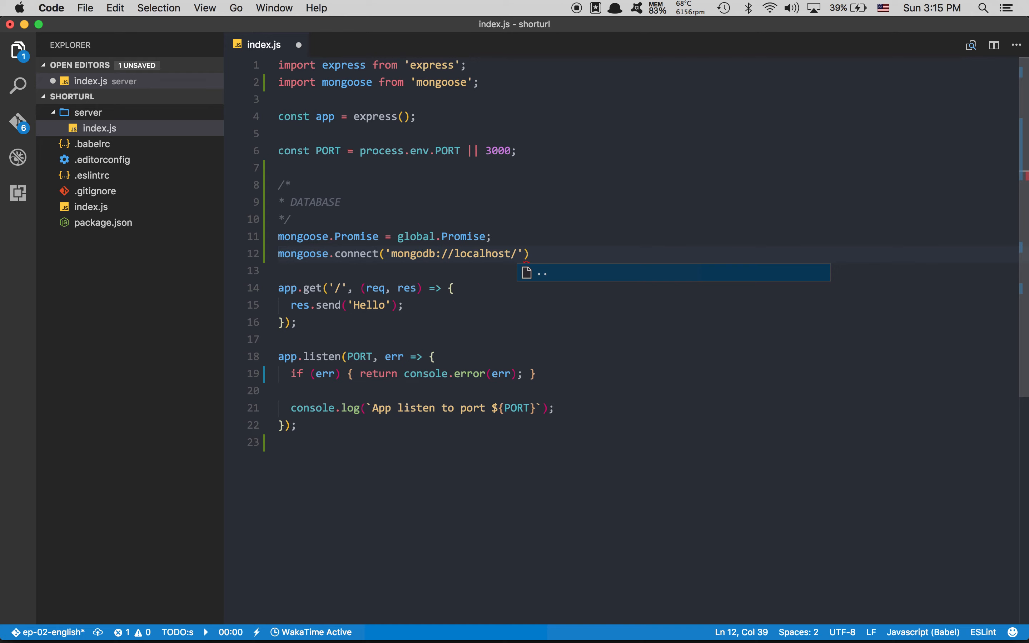
type("shorturltuto")
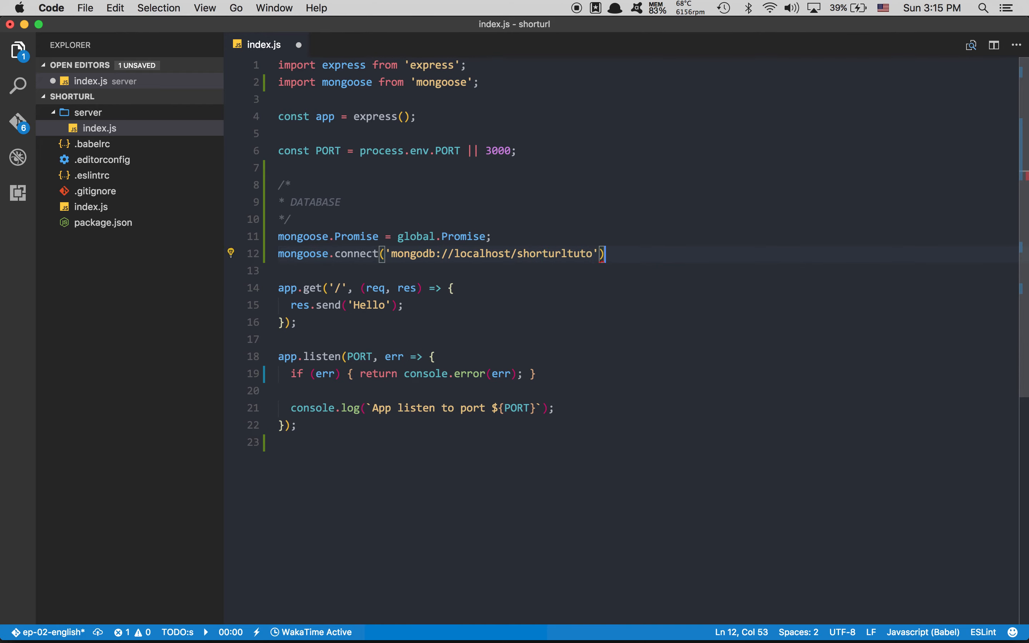
type(";")
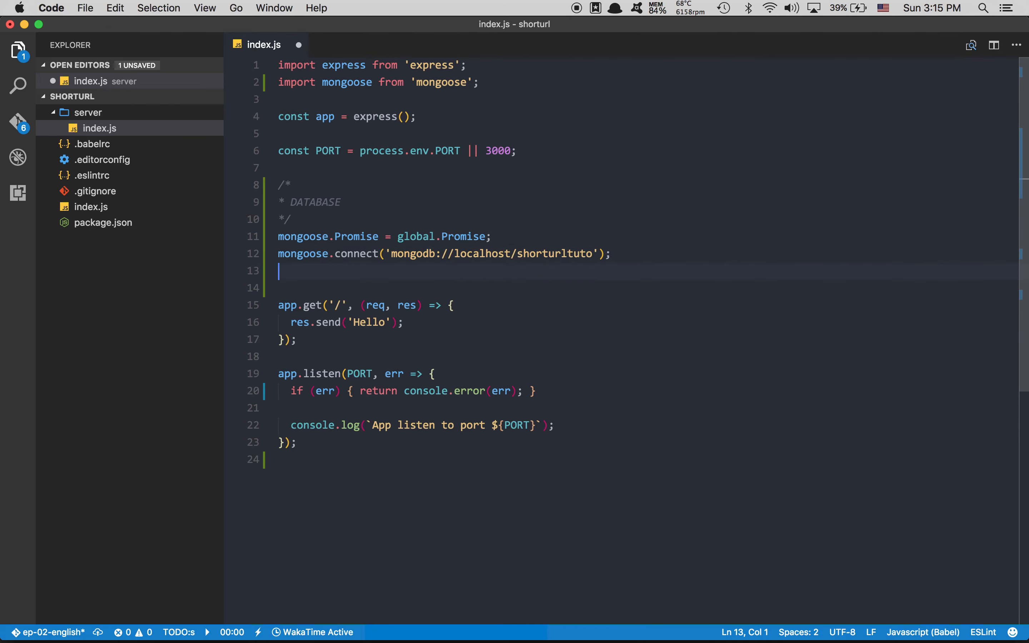
type("mongoose")
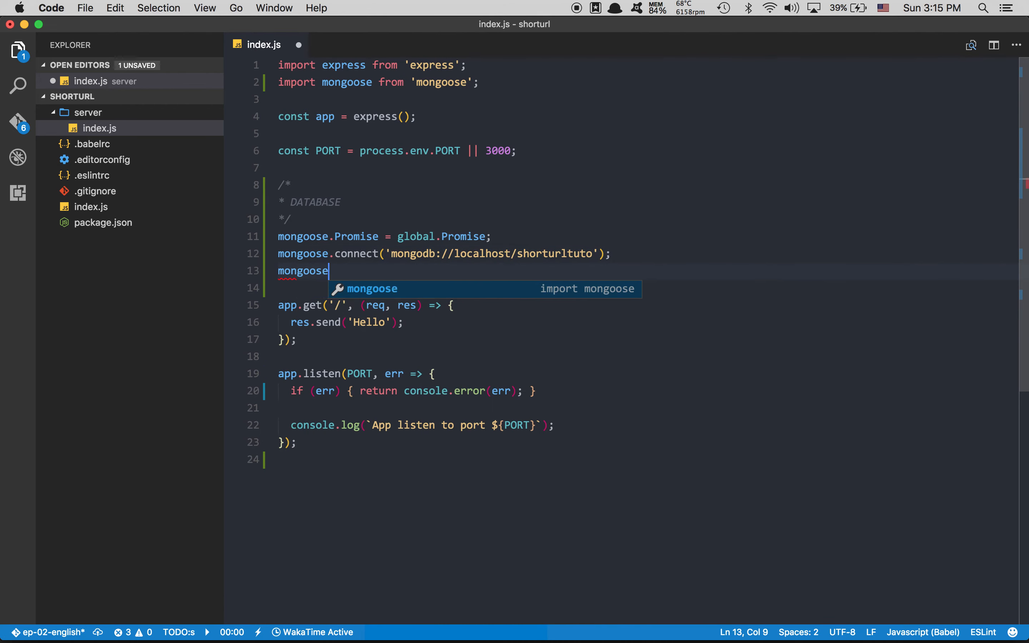
Log 'MONGODB connected' via console.log when mongoose.connection emits its 'open' event
type(".connection")
left_click(648, 288)
type(".once(")
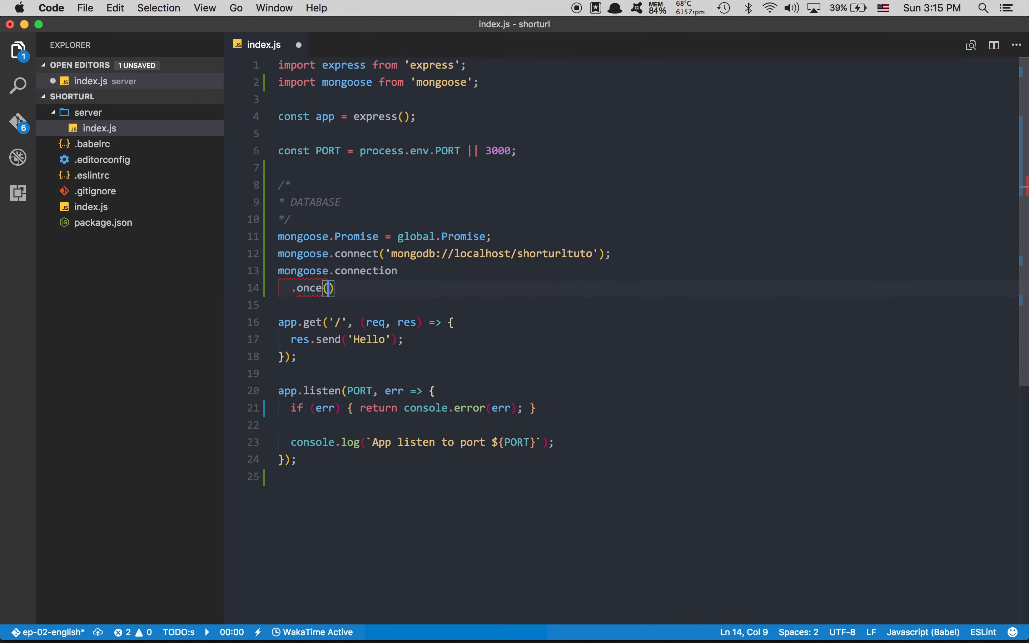
type("'")
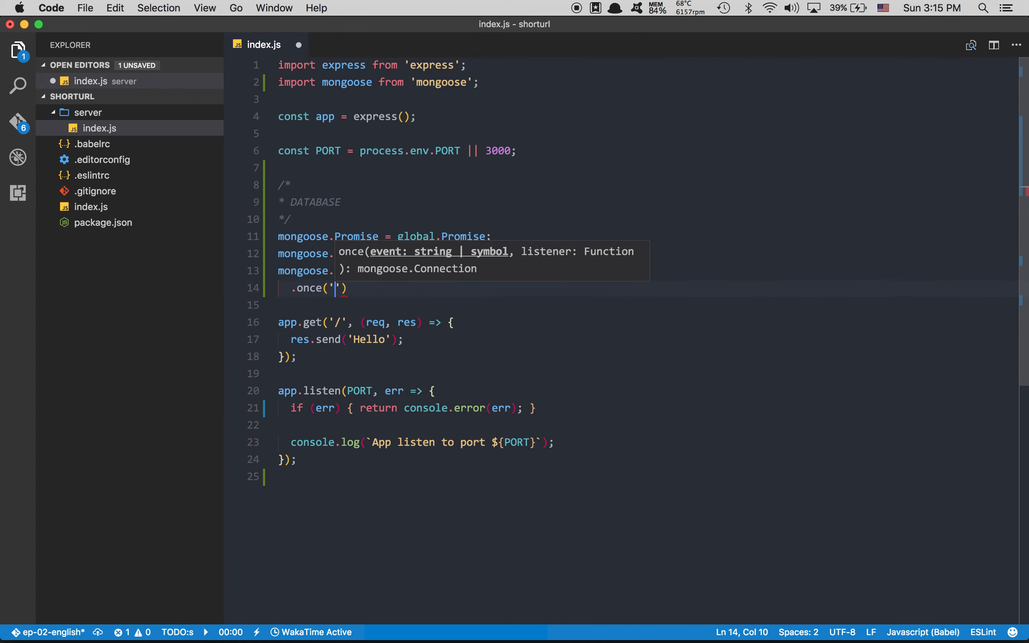
type("open',")
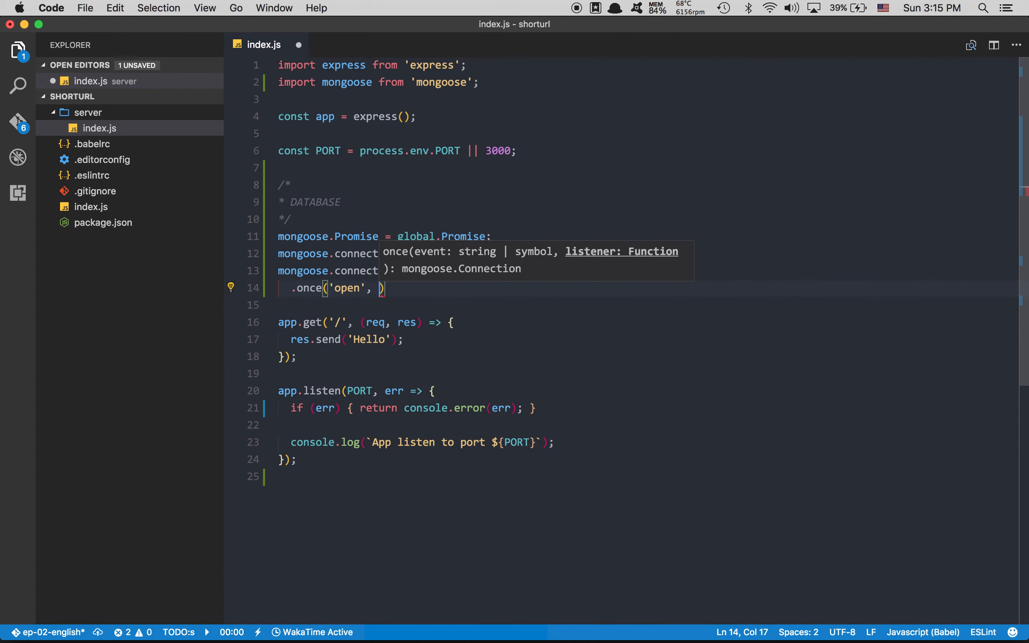
type("() =>")
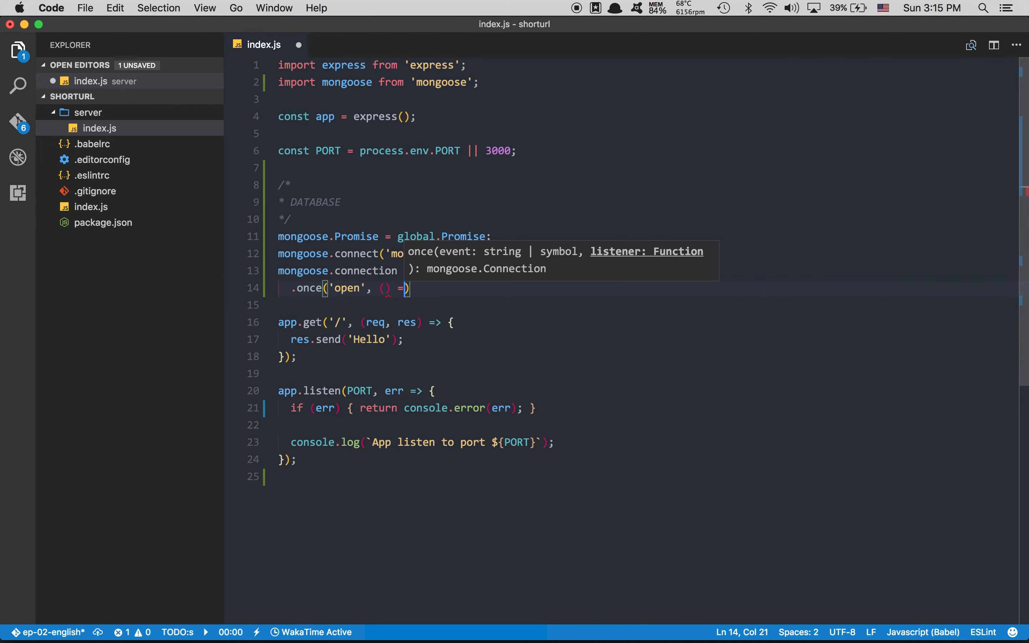
type("console.log(")
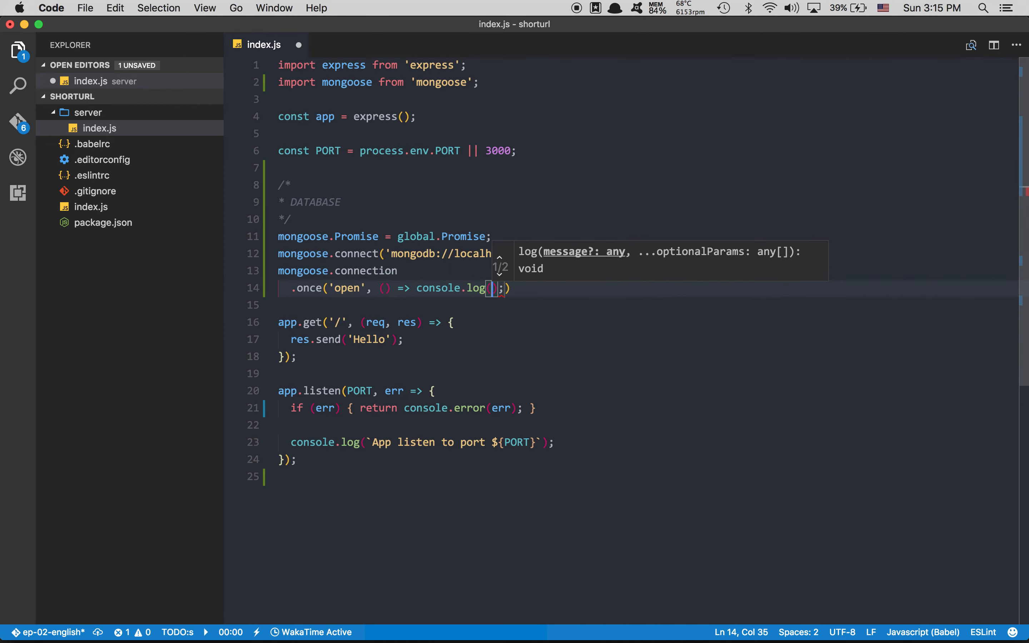
type("'MONGODB'")
type(".on")
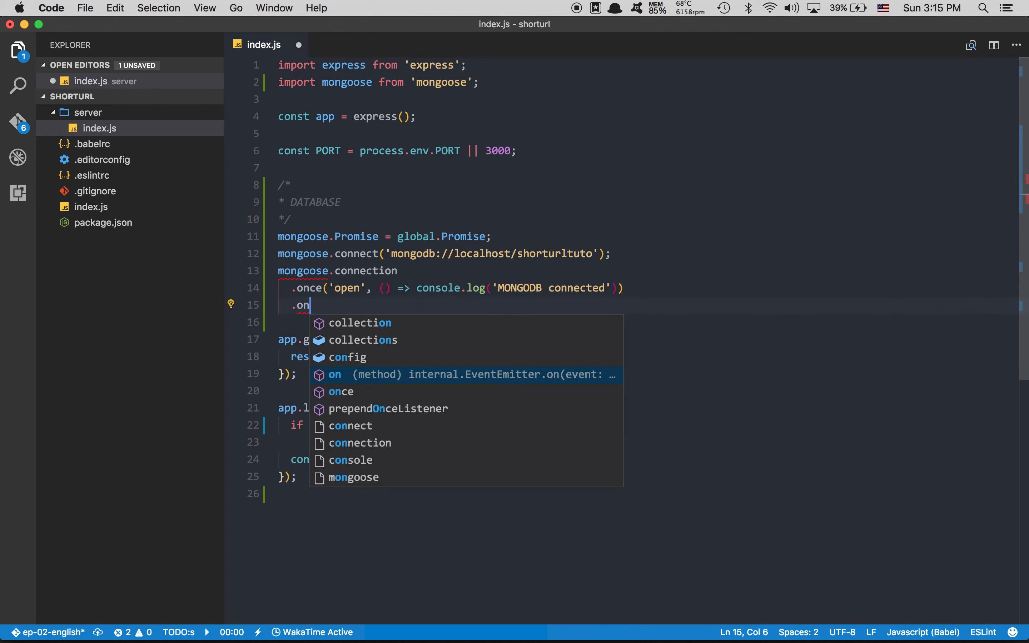
mouse_move(346, 426)
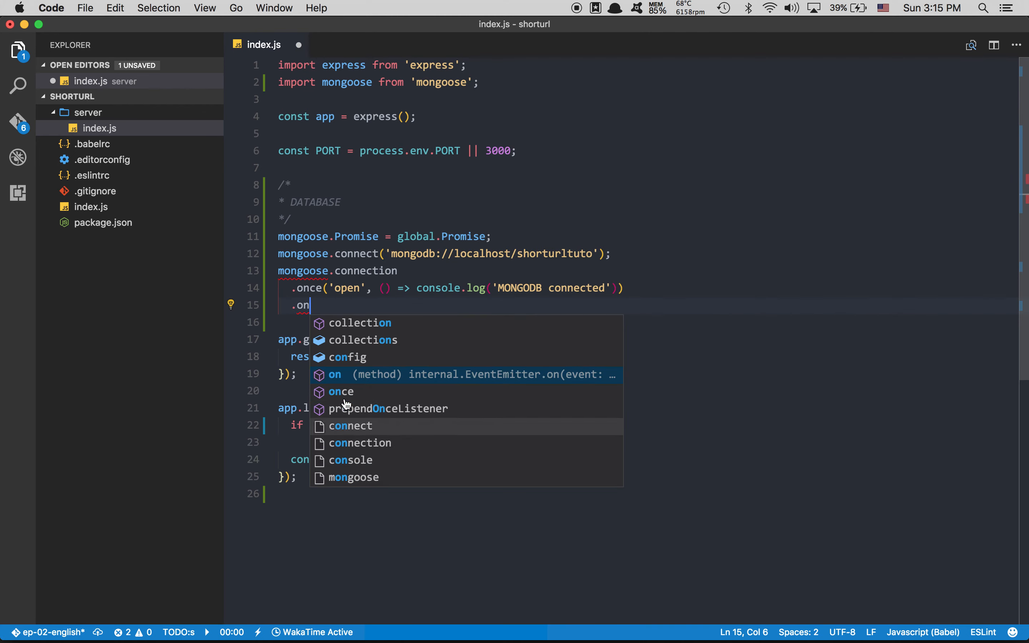
mouse_move(358, 283)
type("('er")
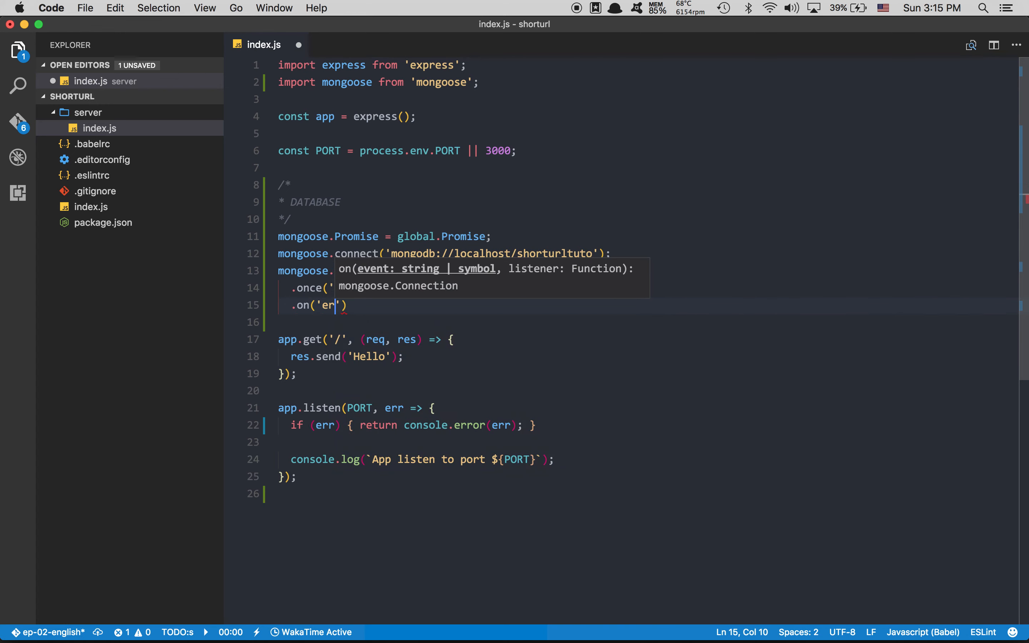
Add an 'error' handler printing connection errors, then bring up the integrated terminal
type("ror', err => console.error(err")
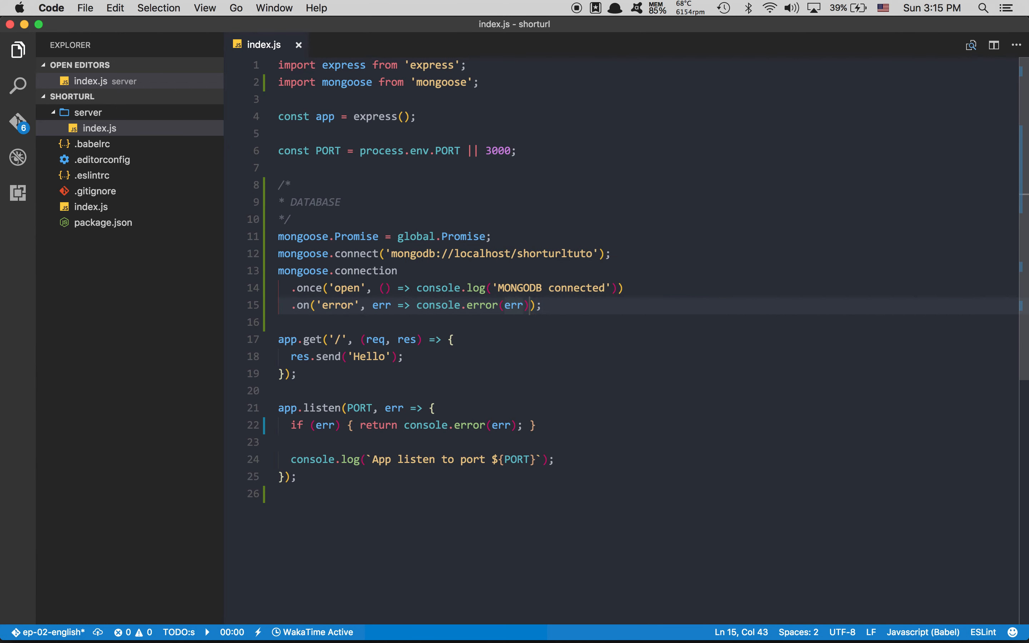
key("ctrl+`")
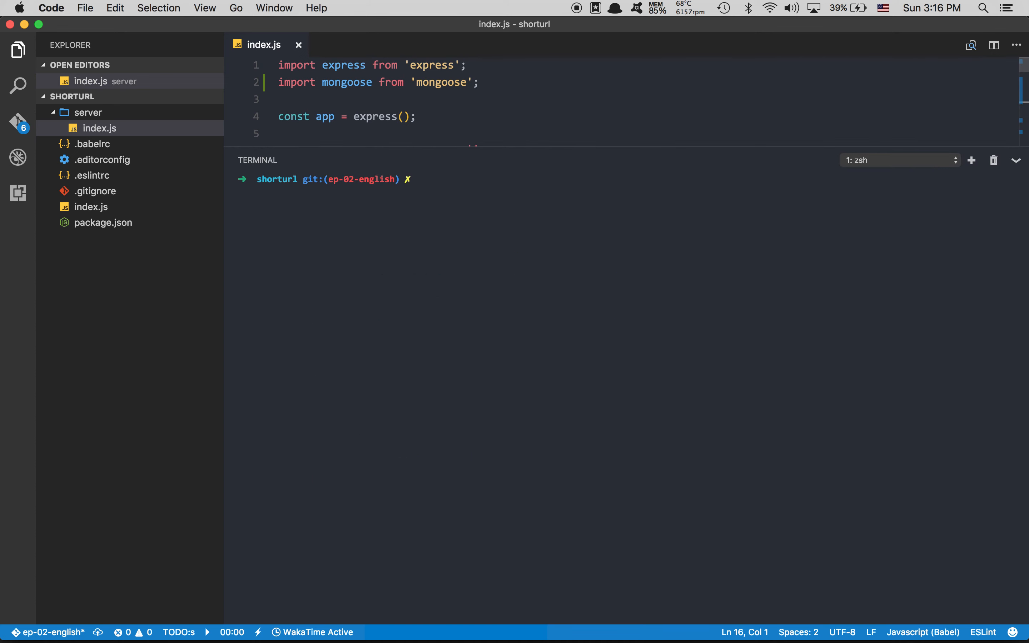
Run node index.js to see 'MONGODB connected', stop it with Ctrl+C, then run mongod
type("node index.js")
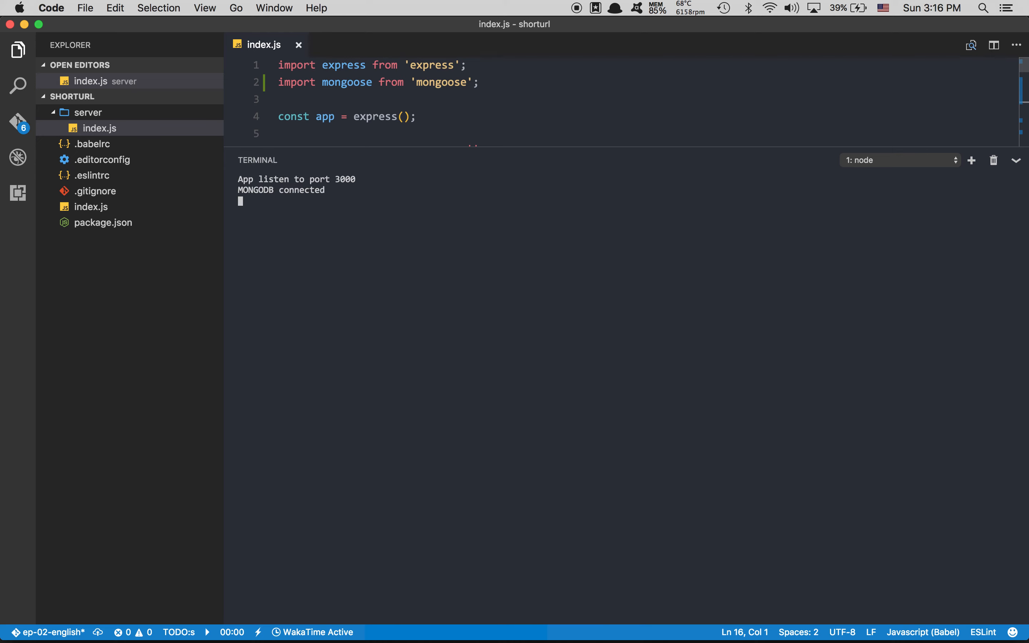
mouse_move(400, 162)
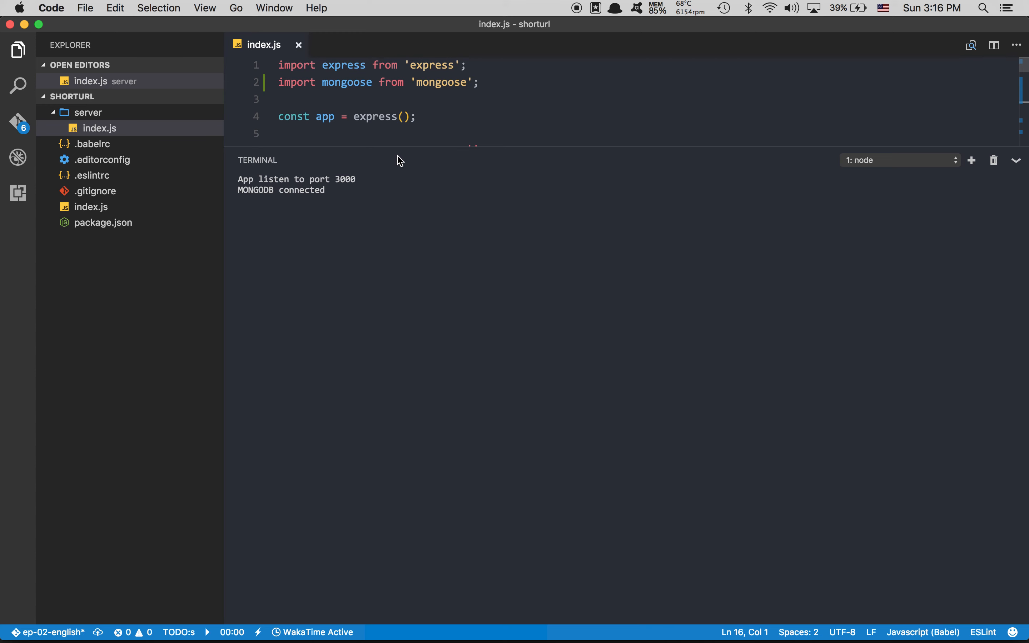
key("ctrl+c")
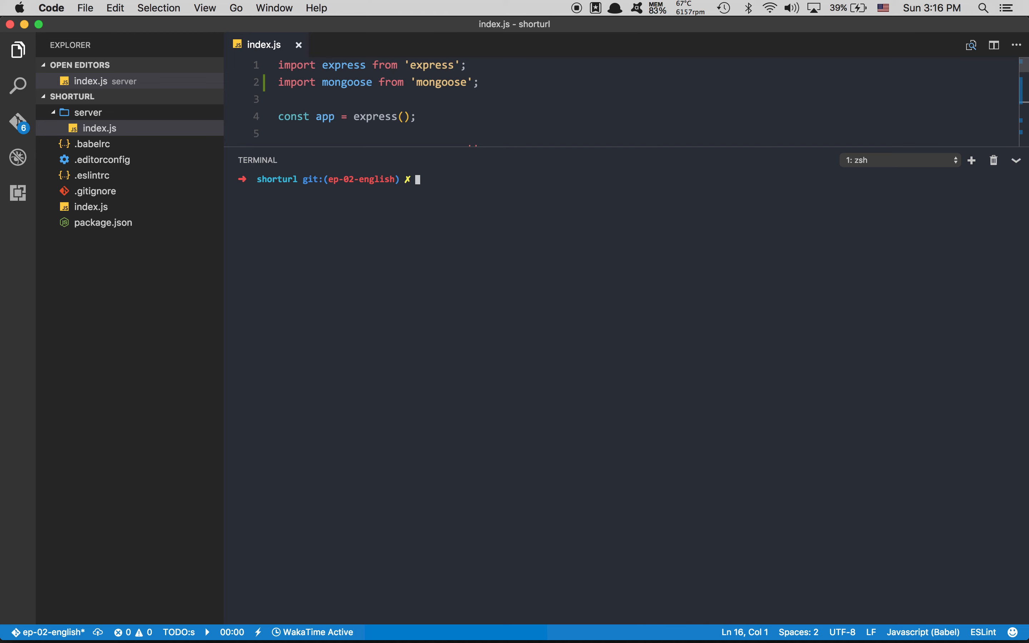
type("mongod")
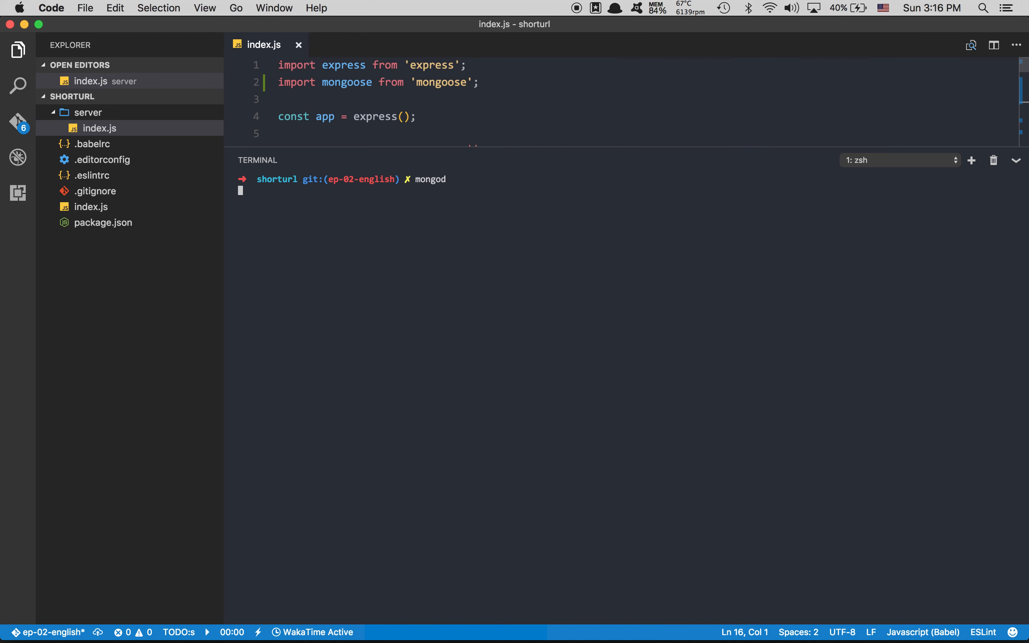
key("Return")
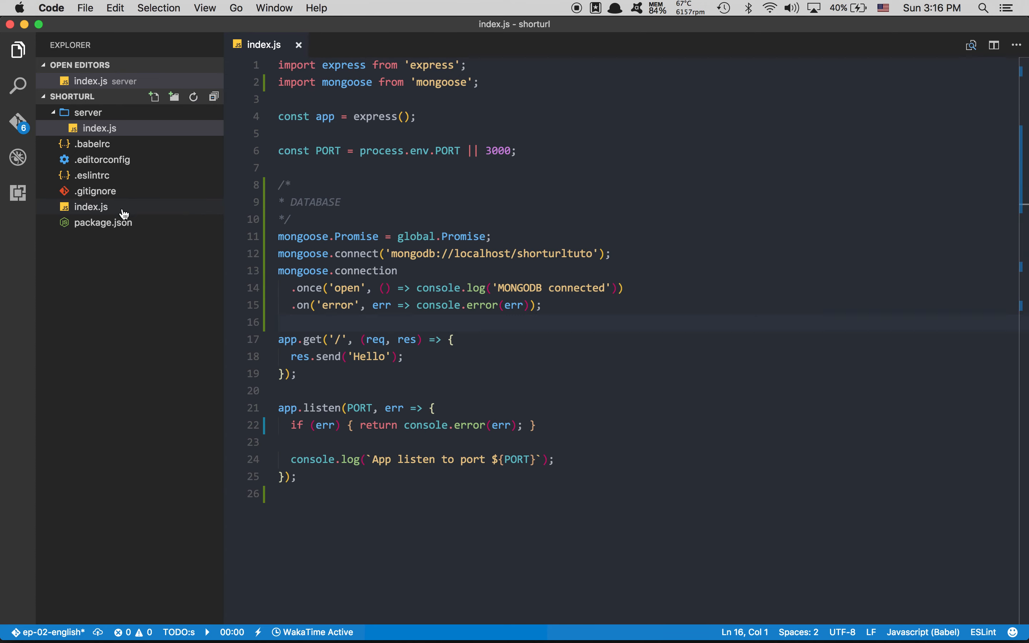
Add "start": "node index.js" to package.json scripts and run yarn start
left_click(102, 222)
type("\"start\": \"no")
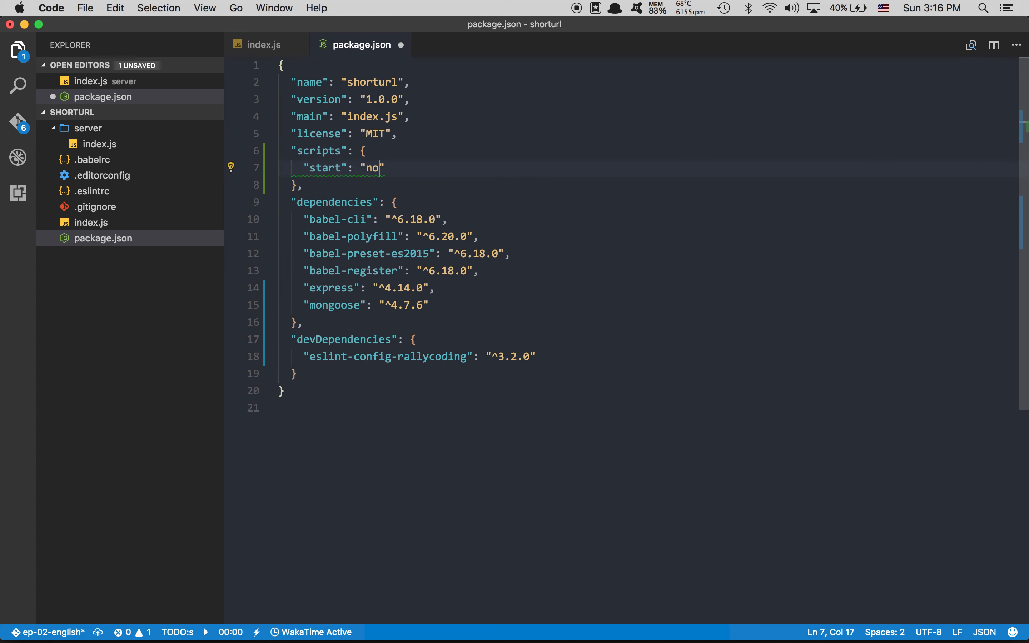
type("de index.js")
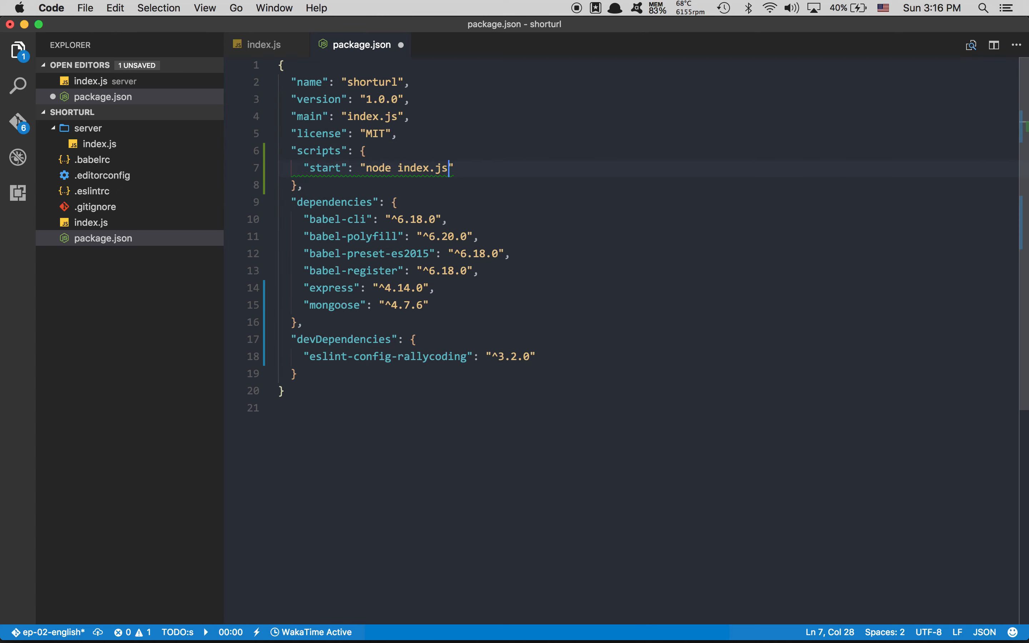
left_click(262, 45)
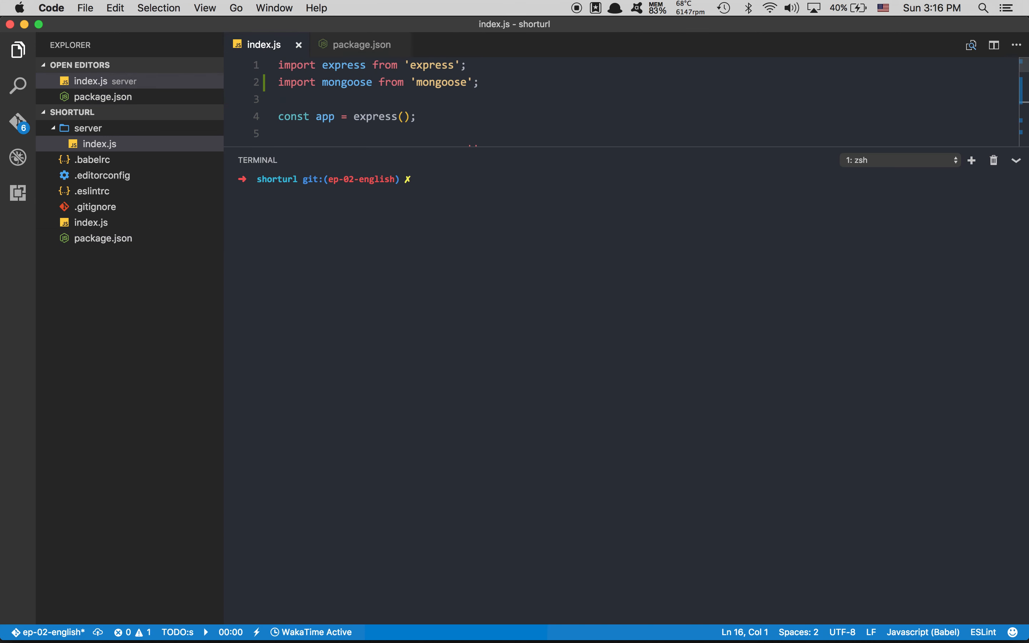
type("yarn start")
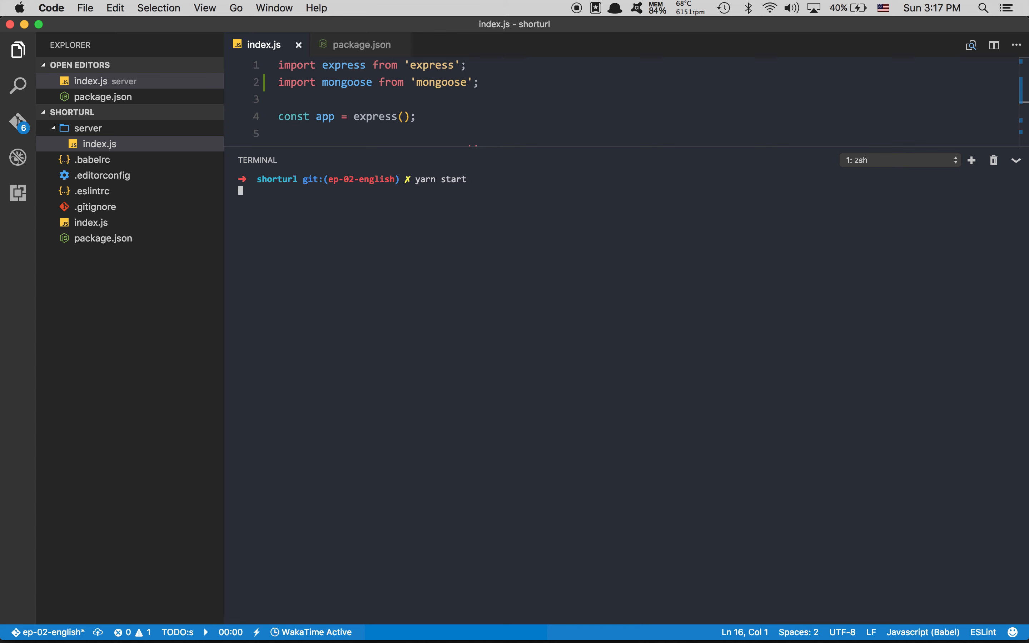
key("Return")
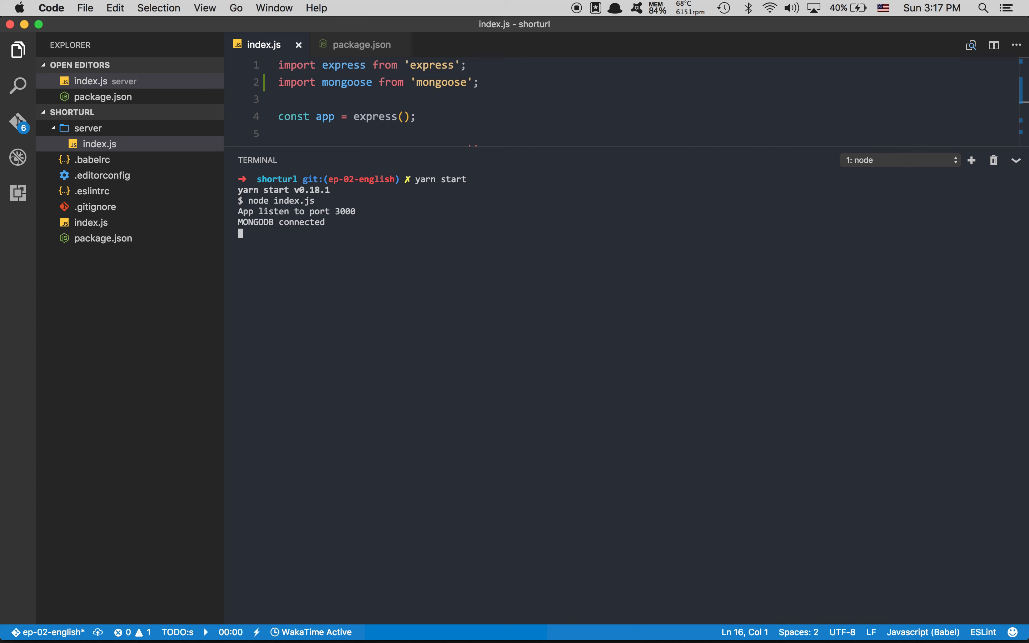